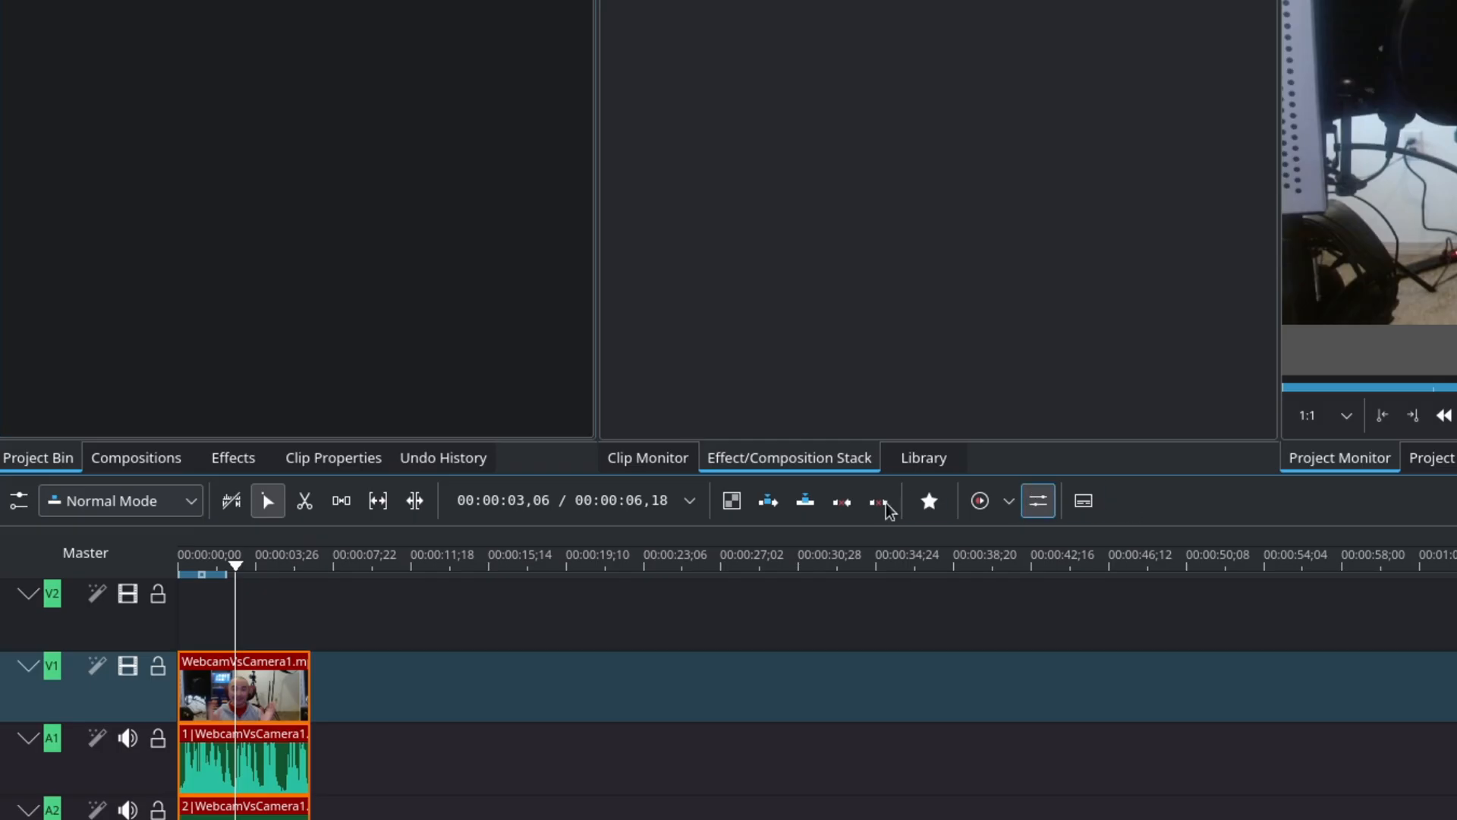
# - Turn on the Edit Subtitle Tool to show the Subtitles track and editing panel
pyautogui.click(1082, 501)
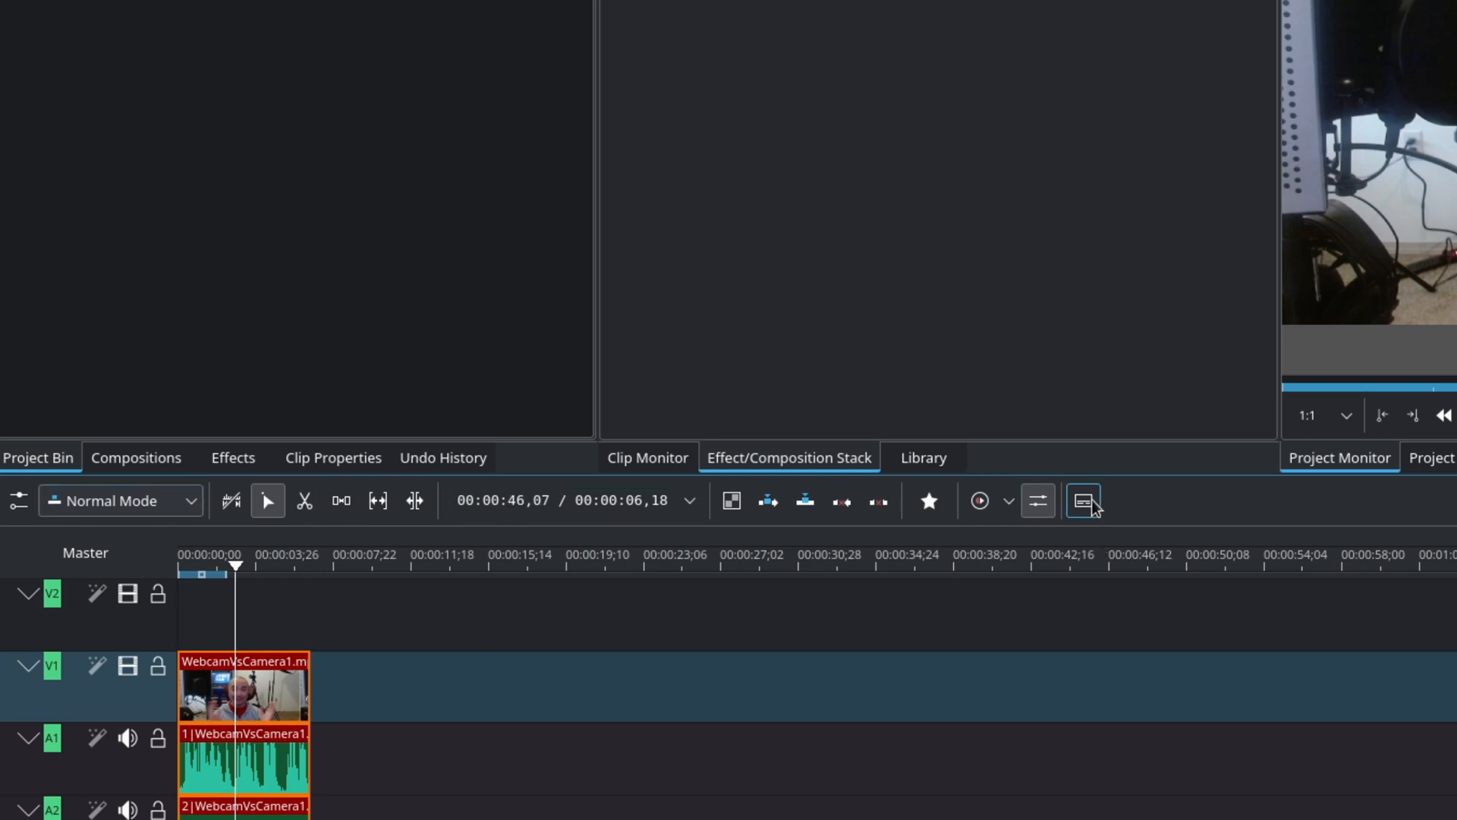
pyautogui.click(1036, 501)
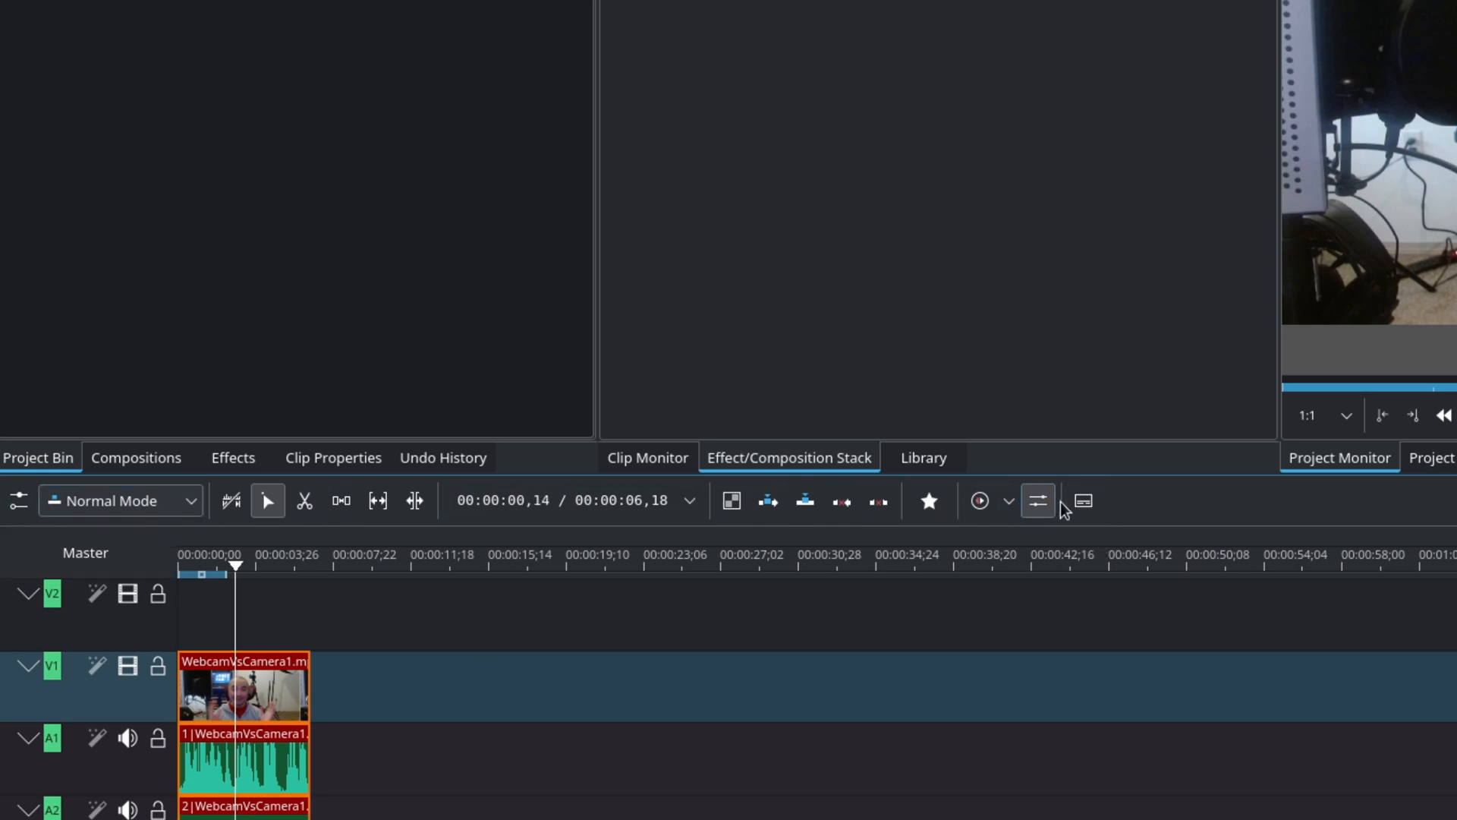
pyautogui.moveTo(1081, 501)
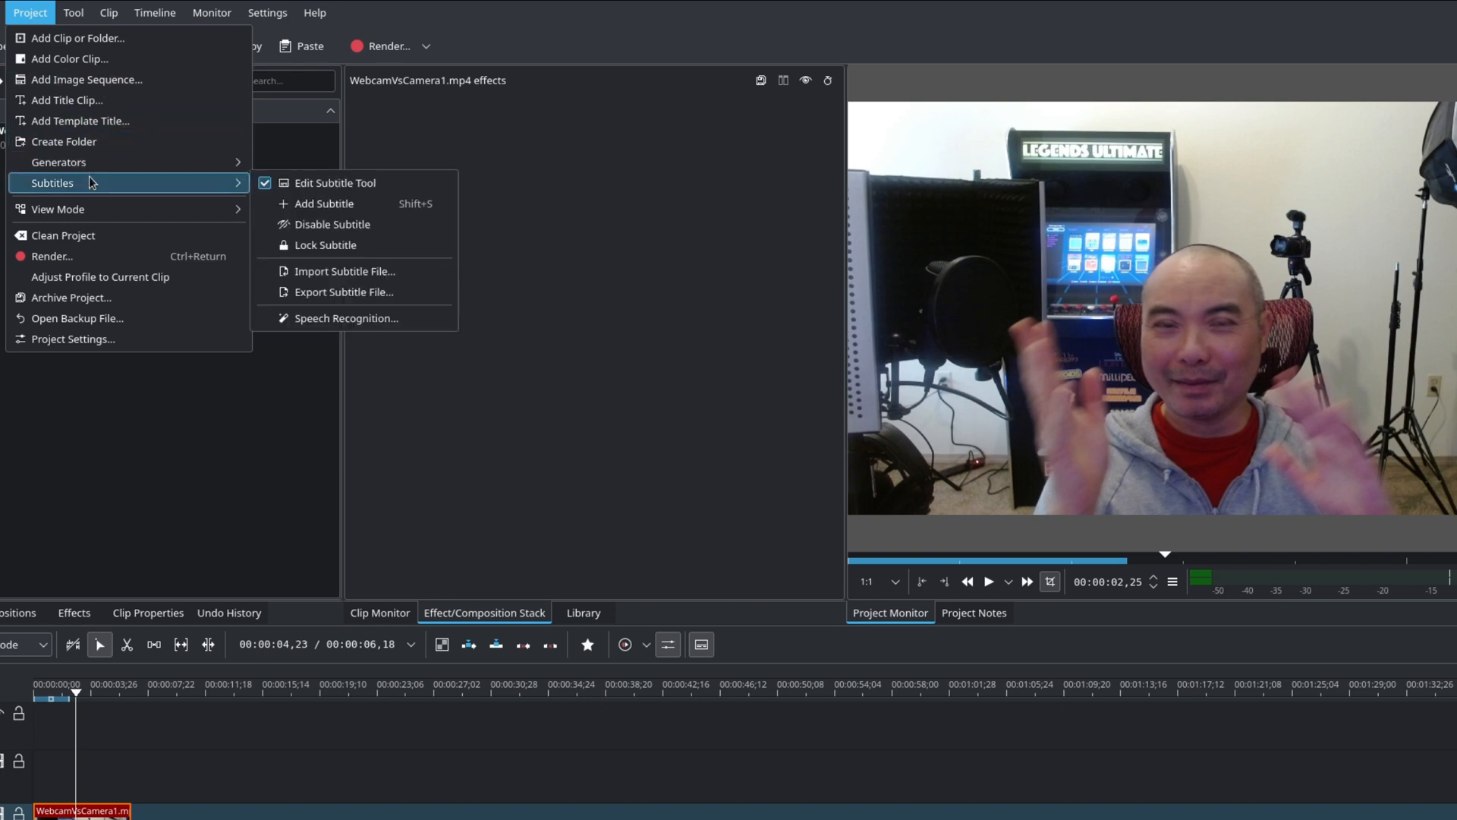
pyautogui.moveTo(404, 372)
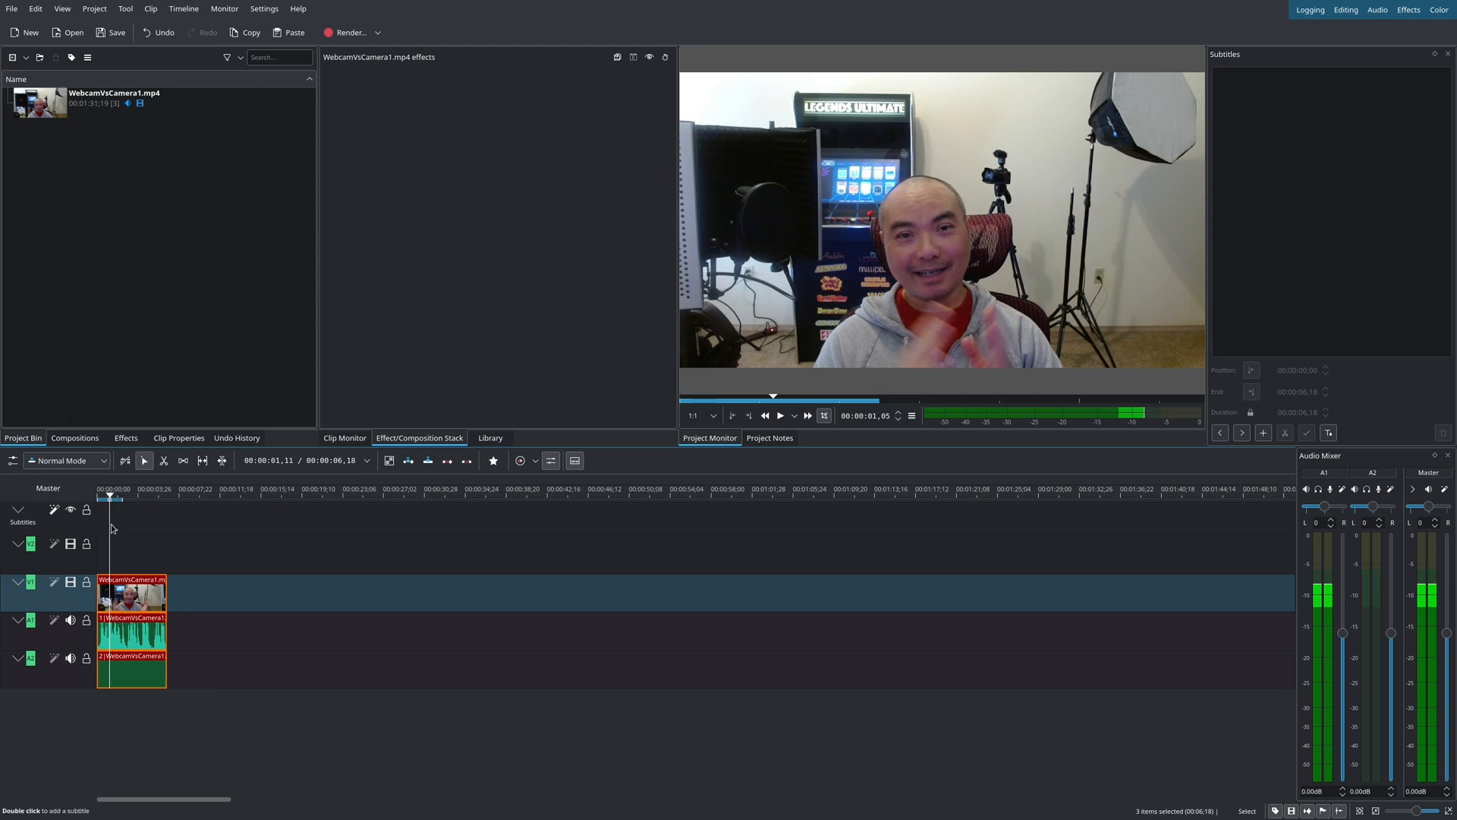
# - Create a subtitle at the video start reading 'Hey Geeks so I'm doing a quick comparison' and adjust its timing
pyautogui.doubleClick(135, 518)
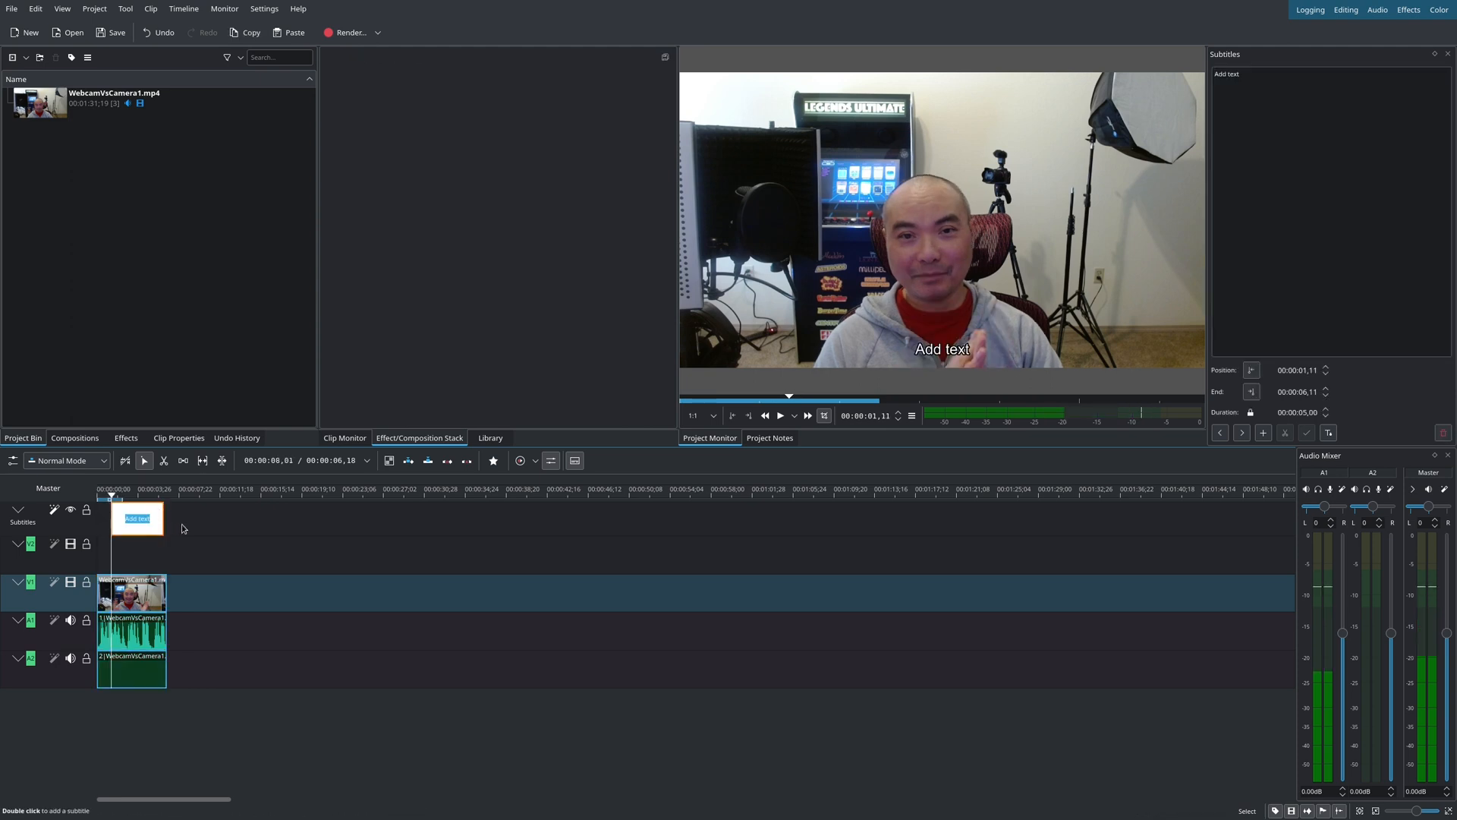
pyautogui.click(778, 416)
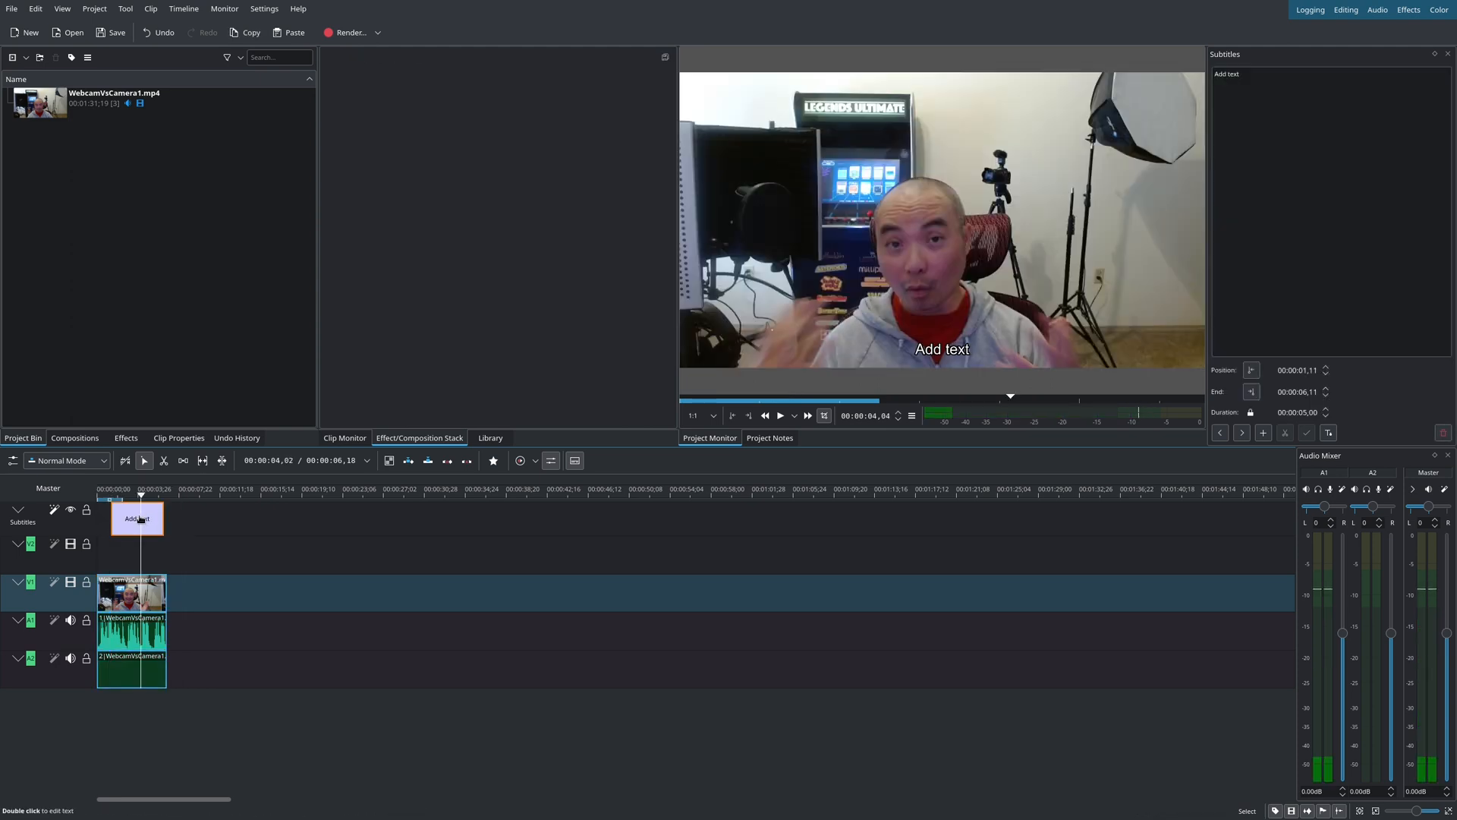
pyautogui.click(1264, 75)
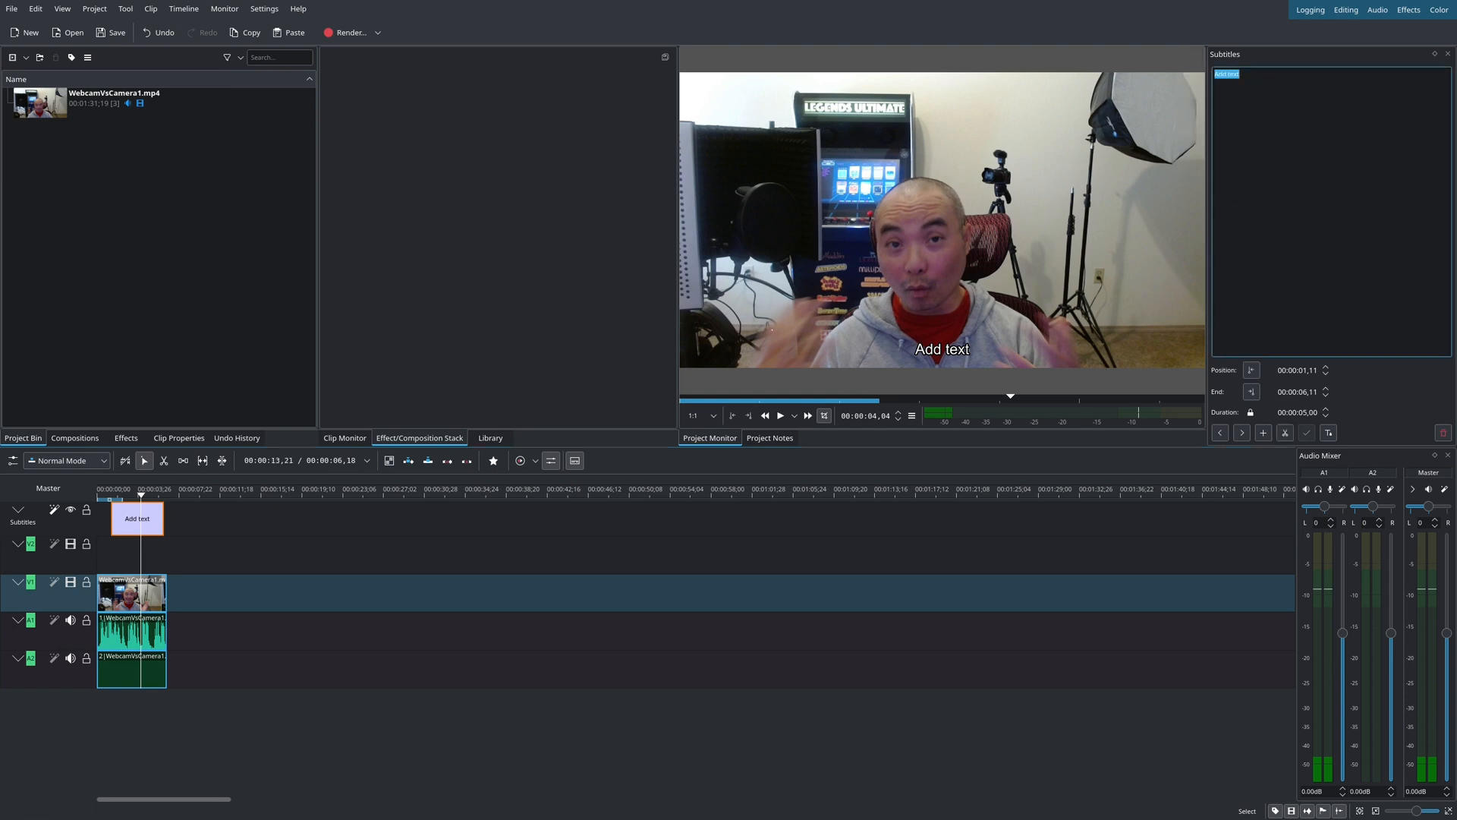
pyautogui.write("Hey Geeks so I'm doing a quick comparison")
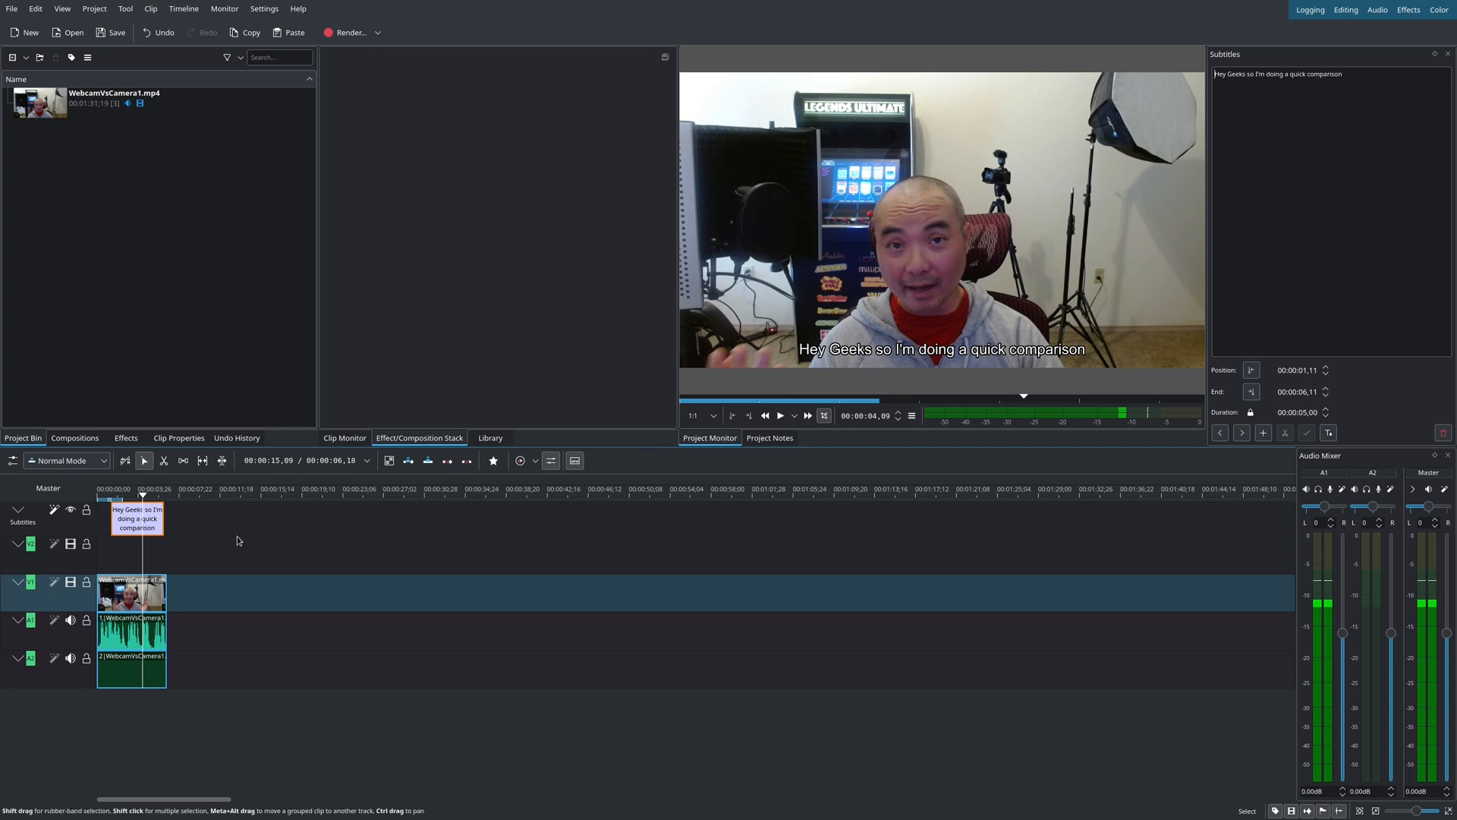
pyautogui.moveTo(137, 518); pyautogui.dragTo(192, 518)
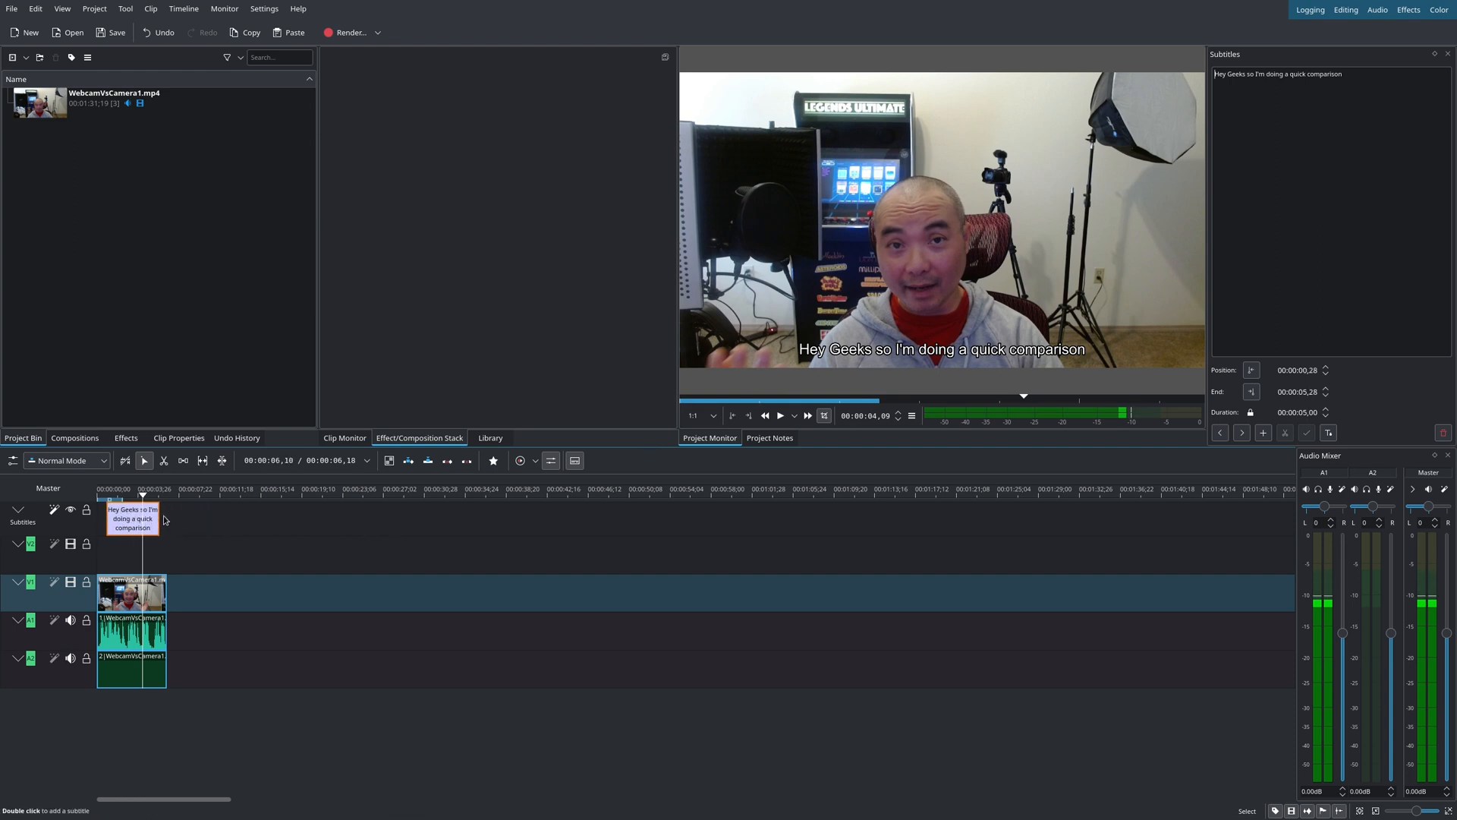
pyautogui.moveTo(154, 516); pyautogui.dragTo(140, 516)
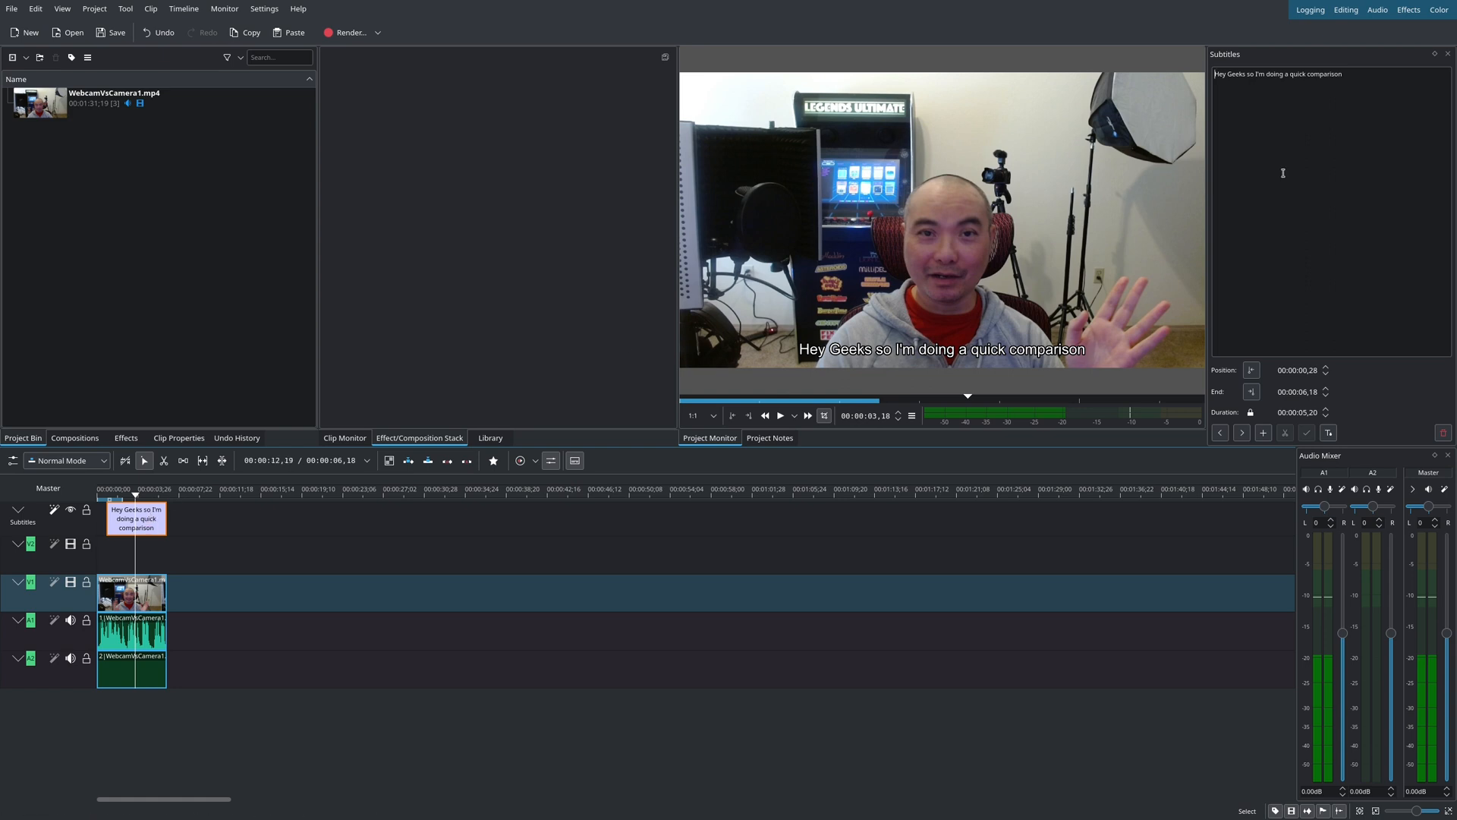
pyautogui.moveTo(1231, 371)
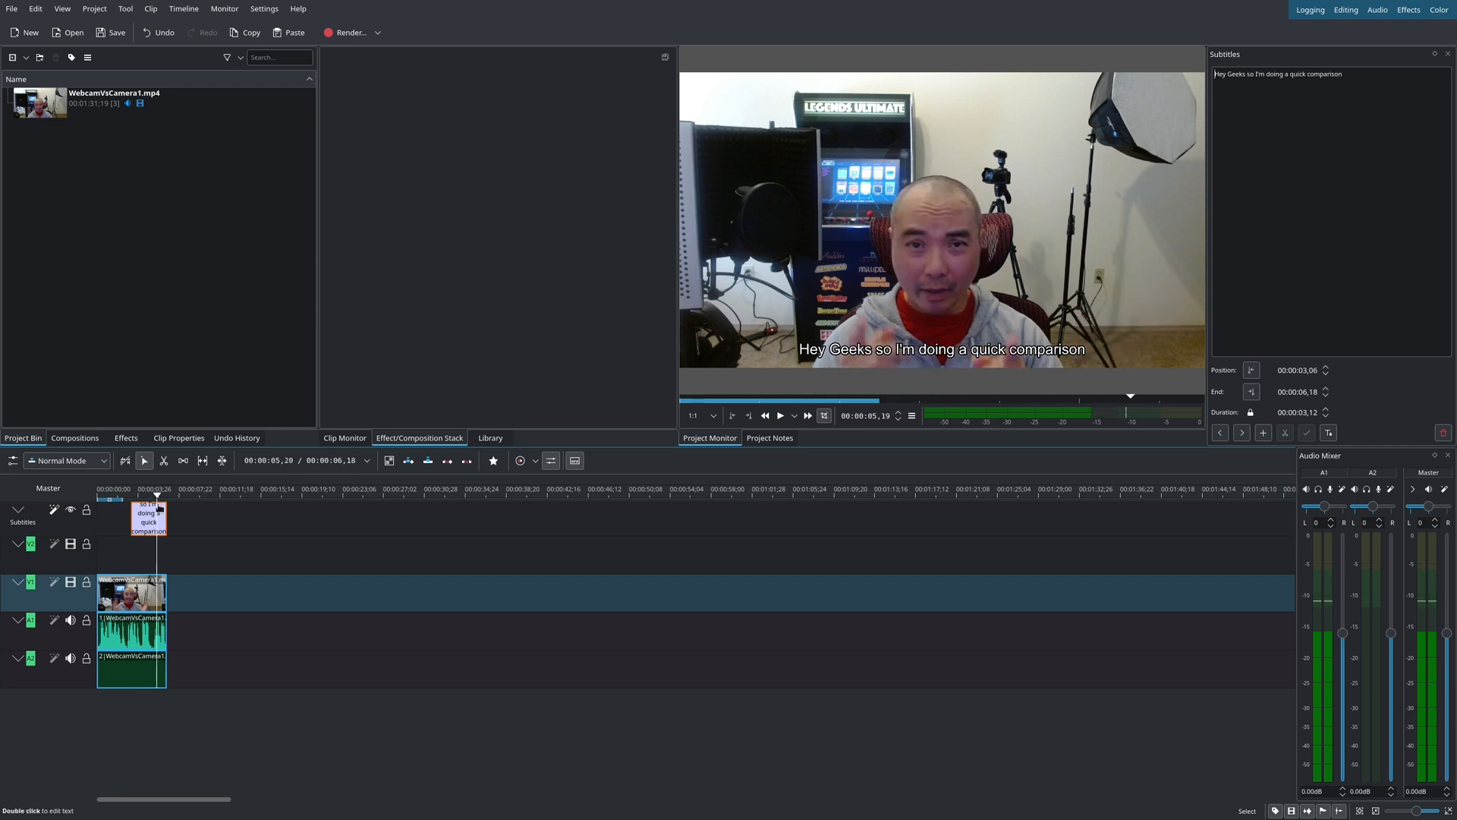
# - Retime the 'Hey Geeks' subtitle to start at 00:00 and end around 5.8 seconds
pyautogui.click(1251, 391)
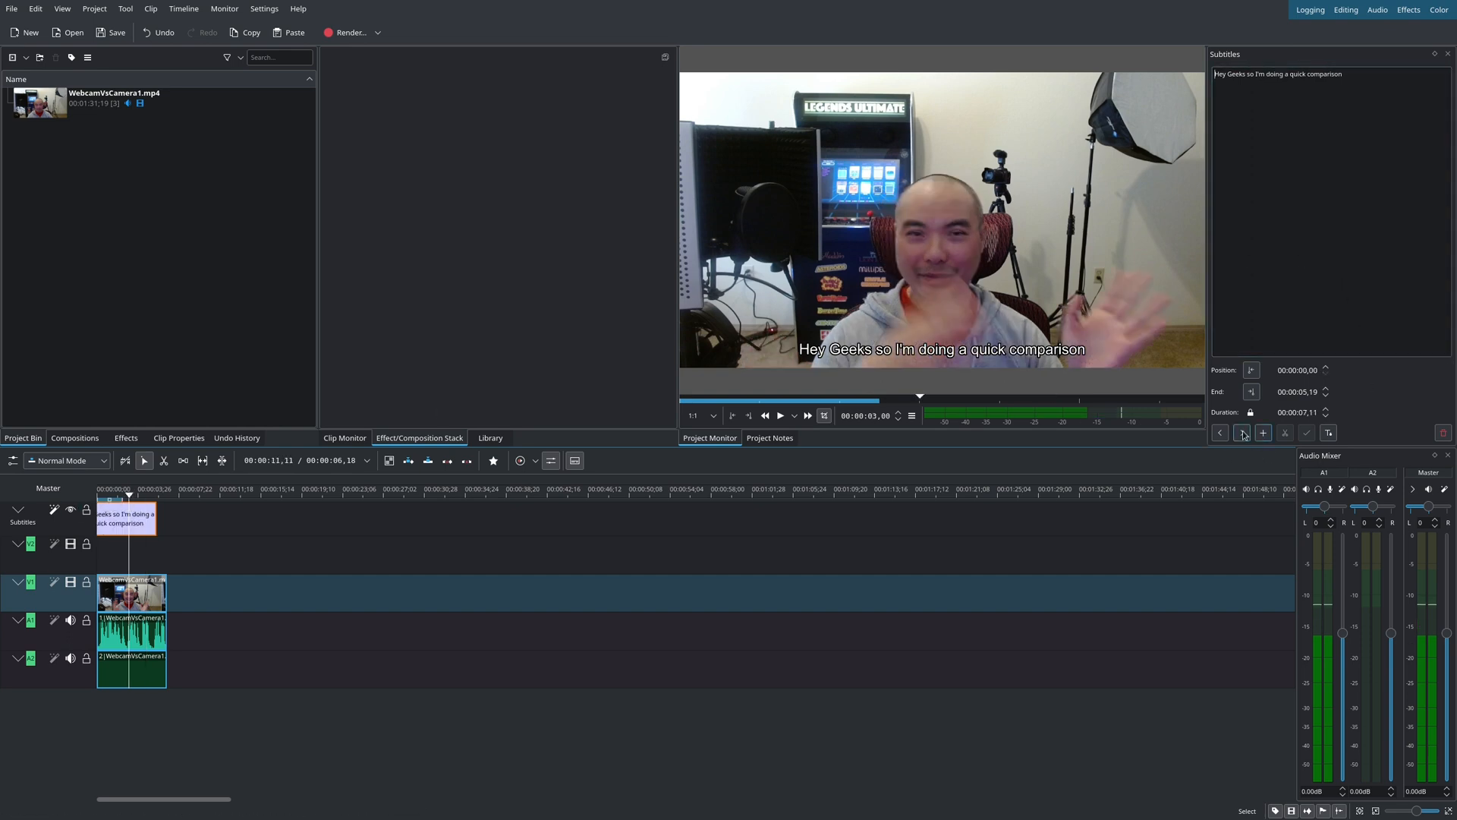
pyautogui.moveTo(1241, 431)
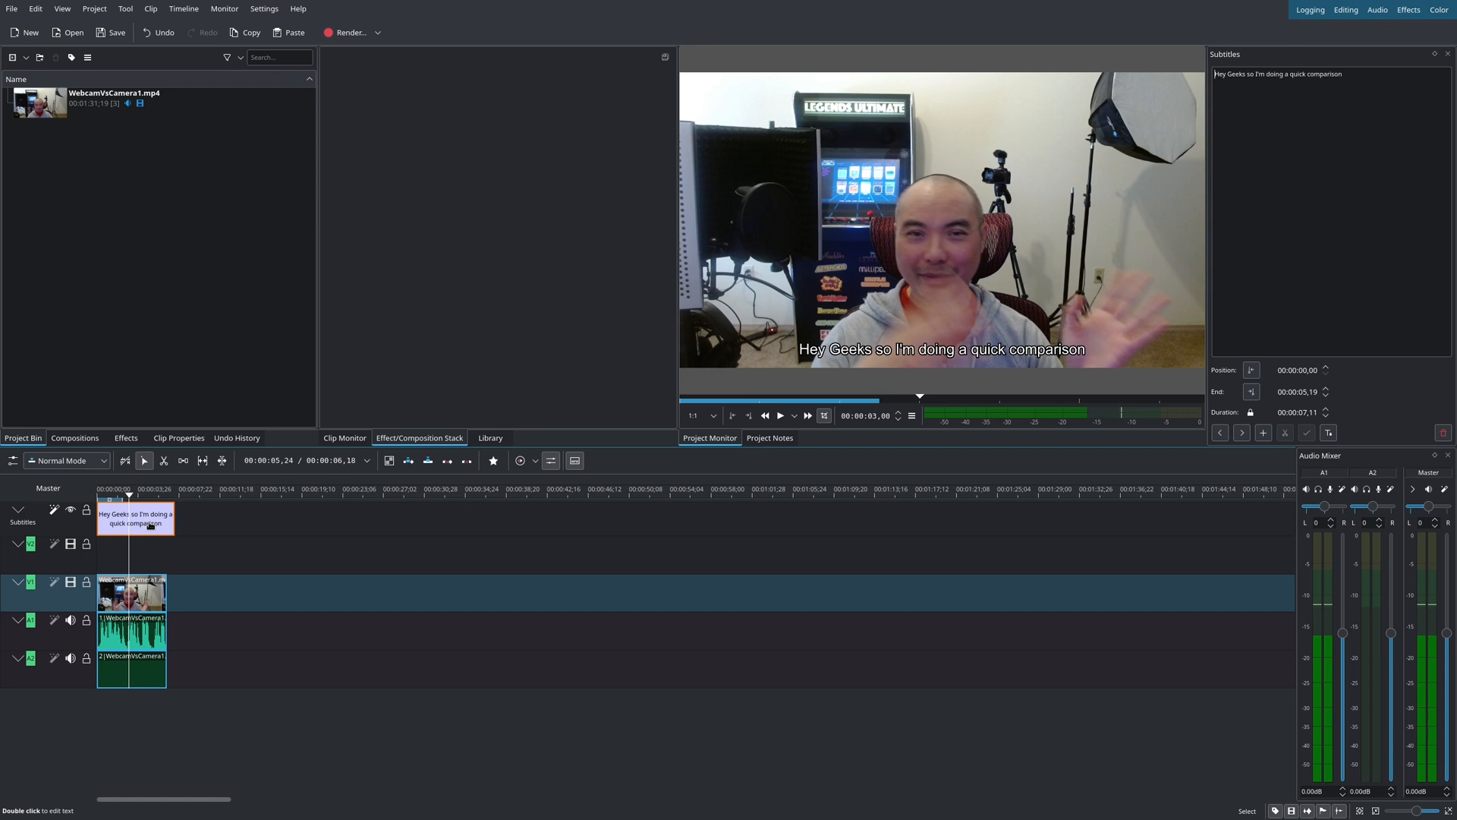
# - Add later subtitle clips on the track and change their text to Title2
pyautogui.click(195, 489)
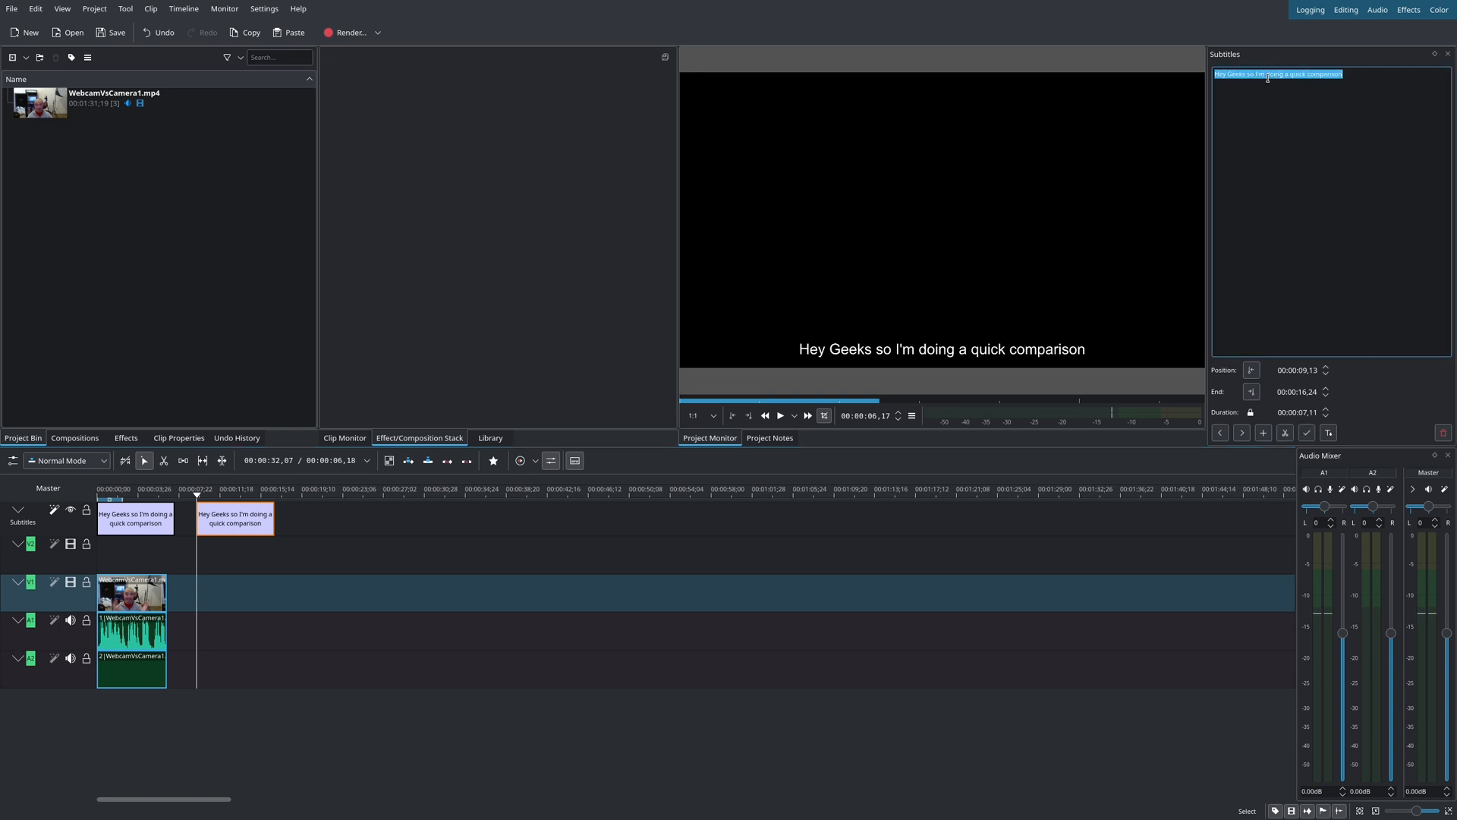
pyautogui.write('Title2')
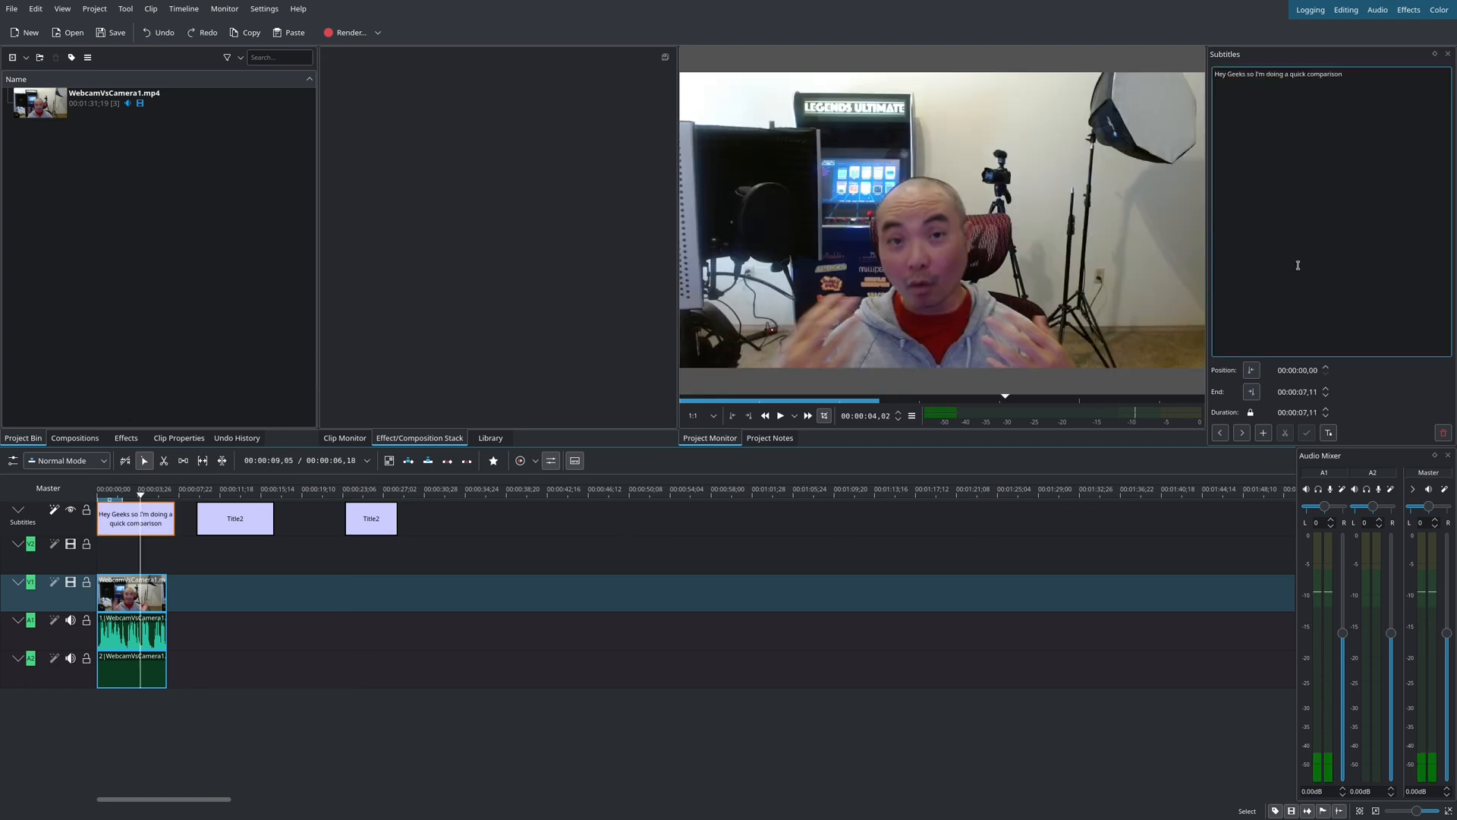
pyautogui.moveTo(1286, 435)
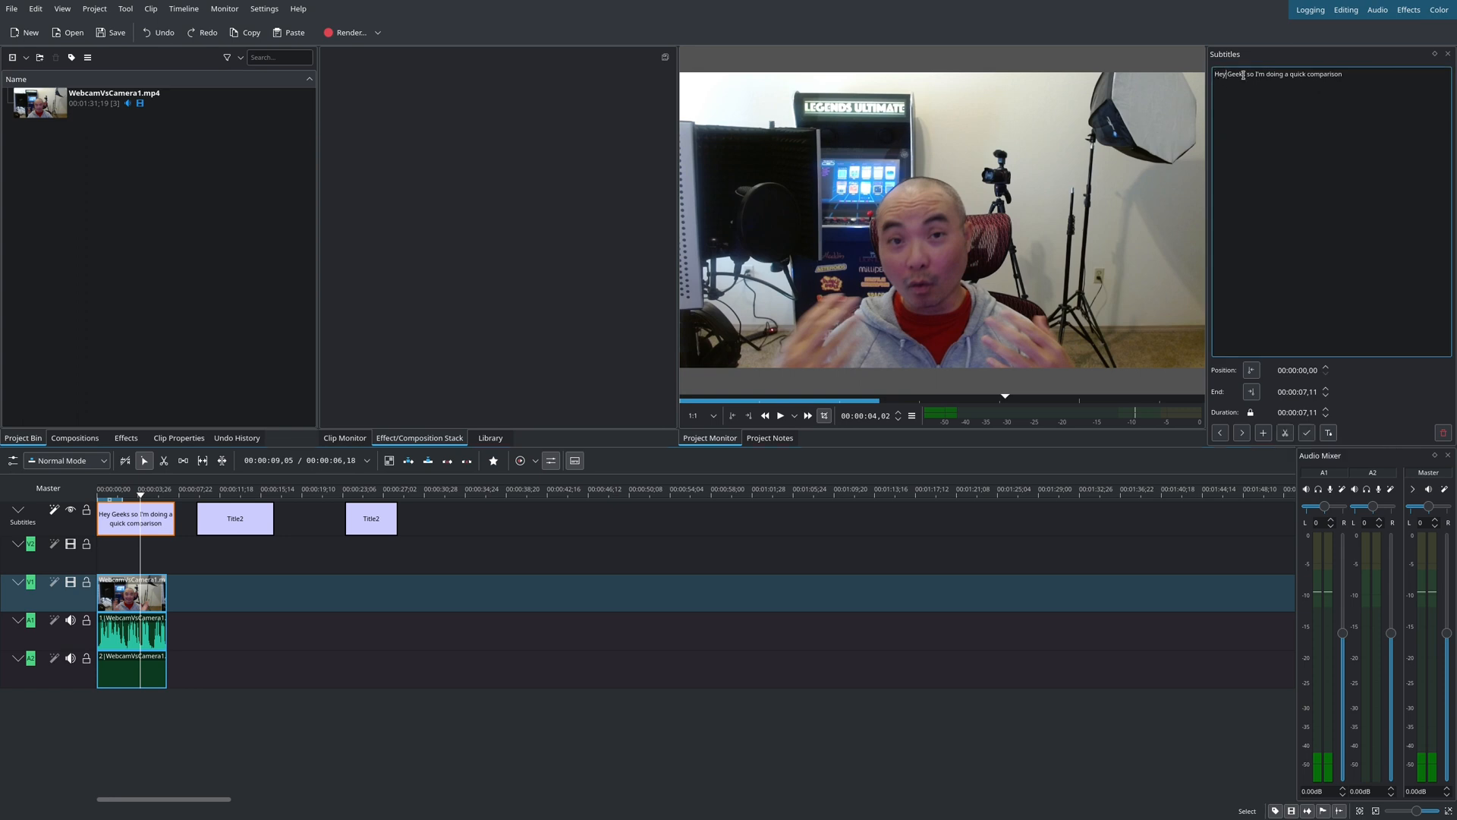
# - Split the opening subtitle after 'so' into 'Hey Geeks so' and 'I'm doing a quick comparison'
pyautogui.click(1250, 73)
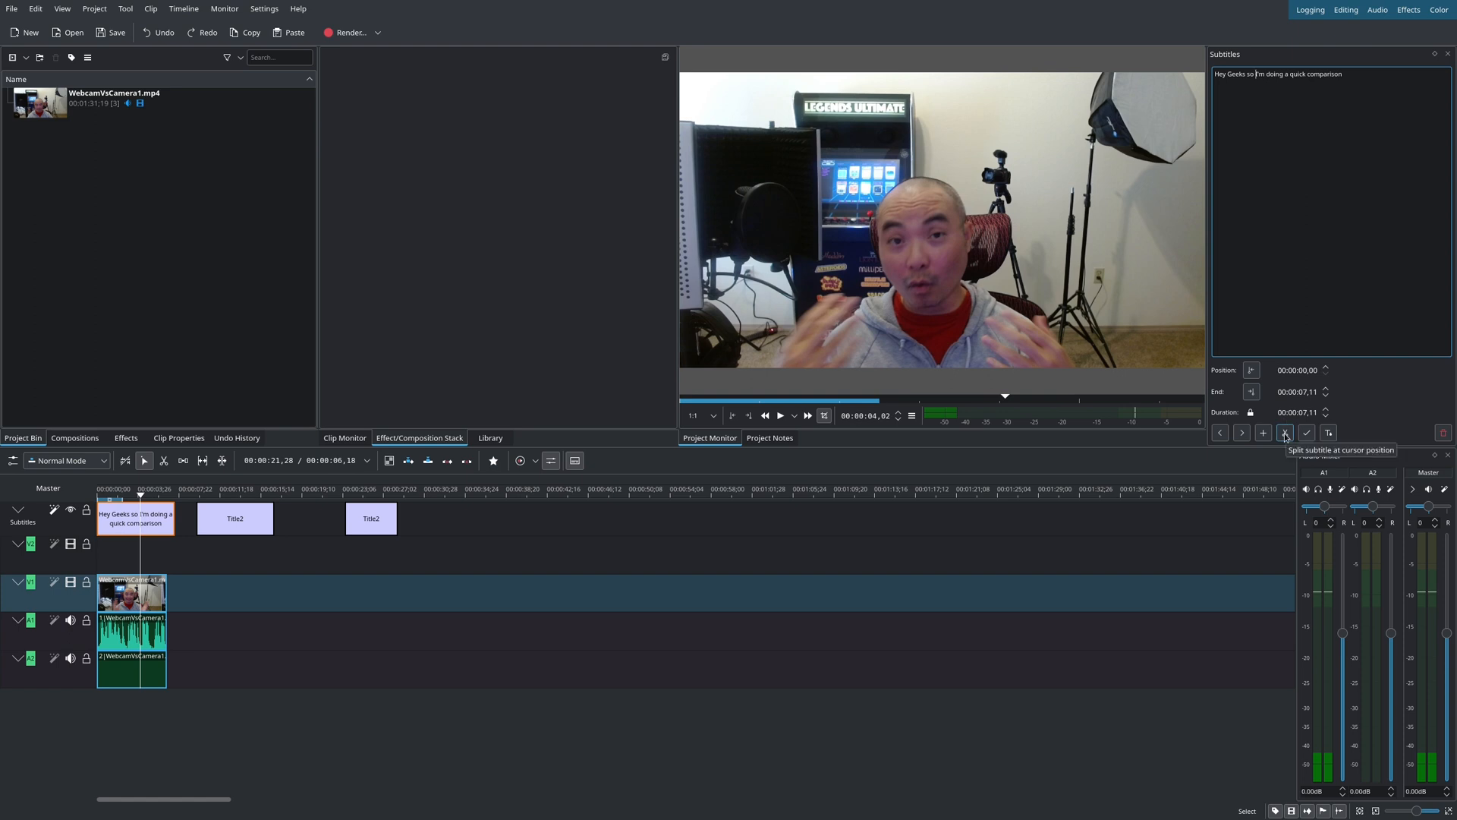
pyautogui.click(1285, 433)
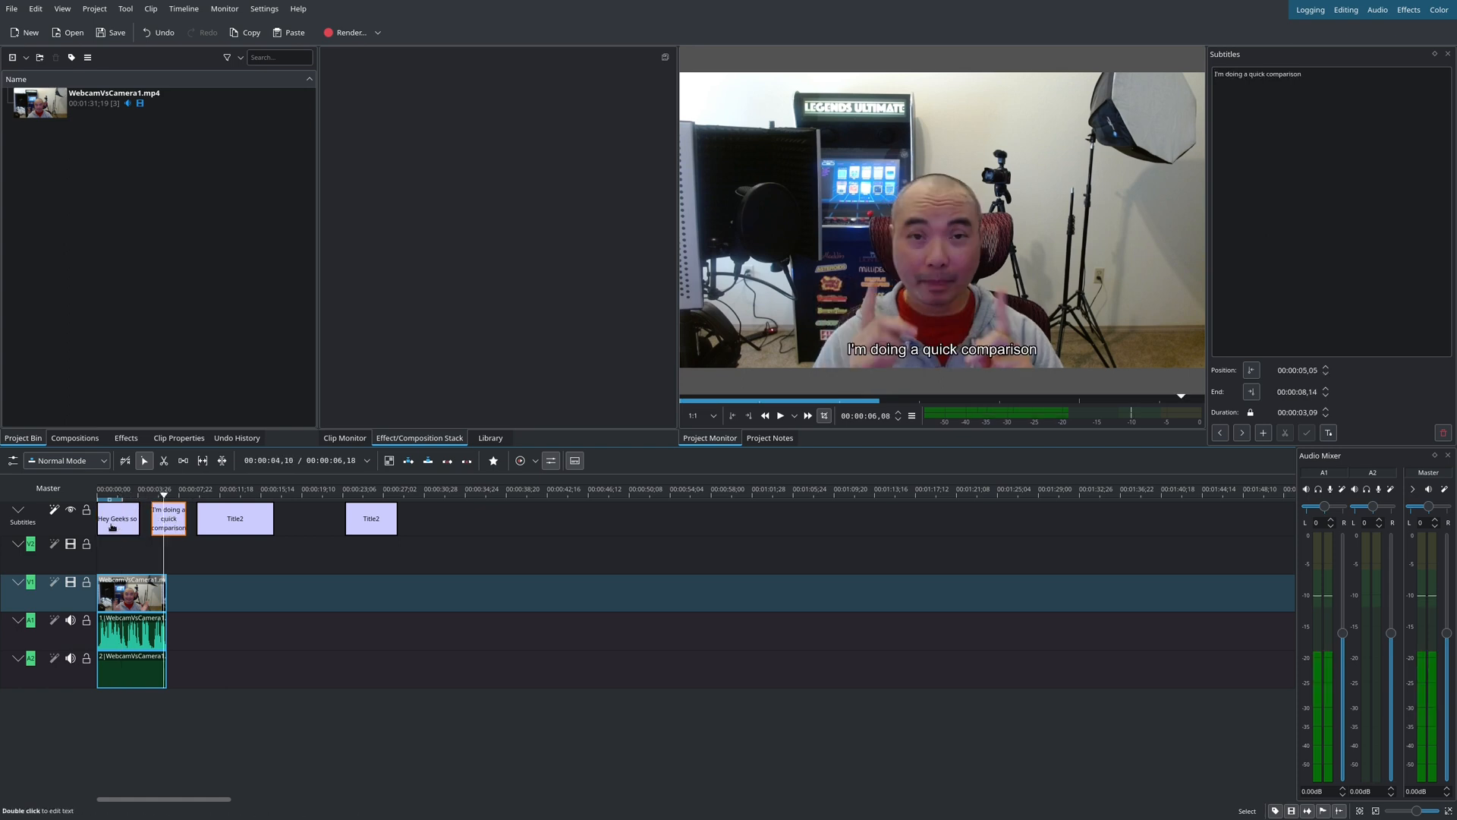
pyautogui.click(116, 517)
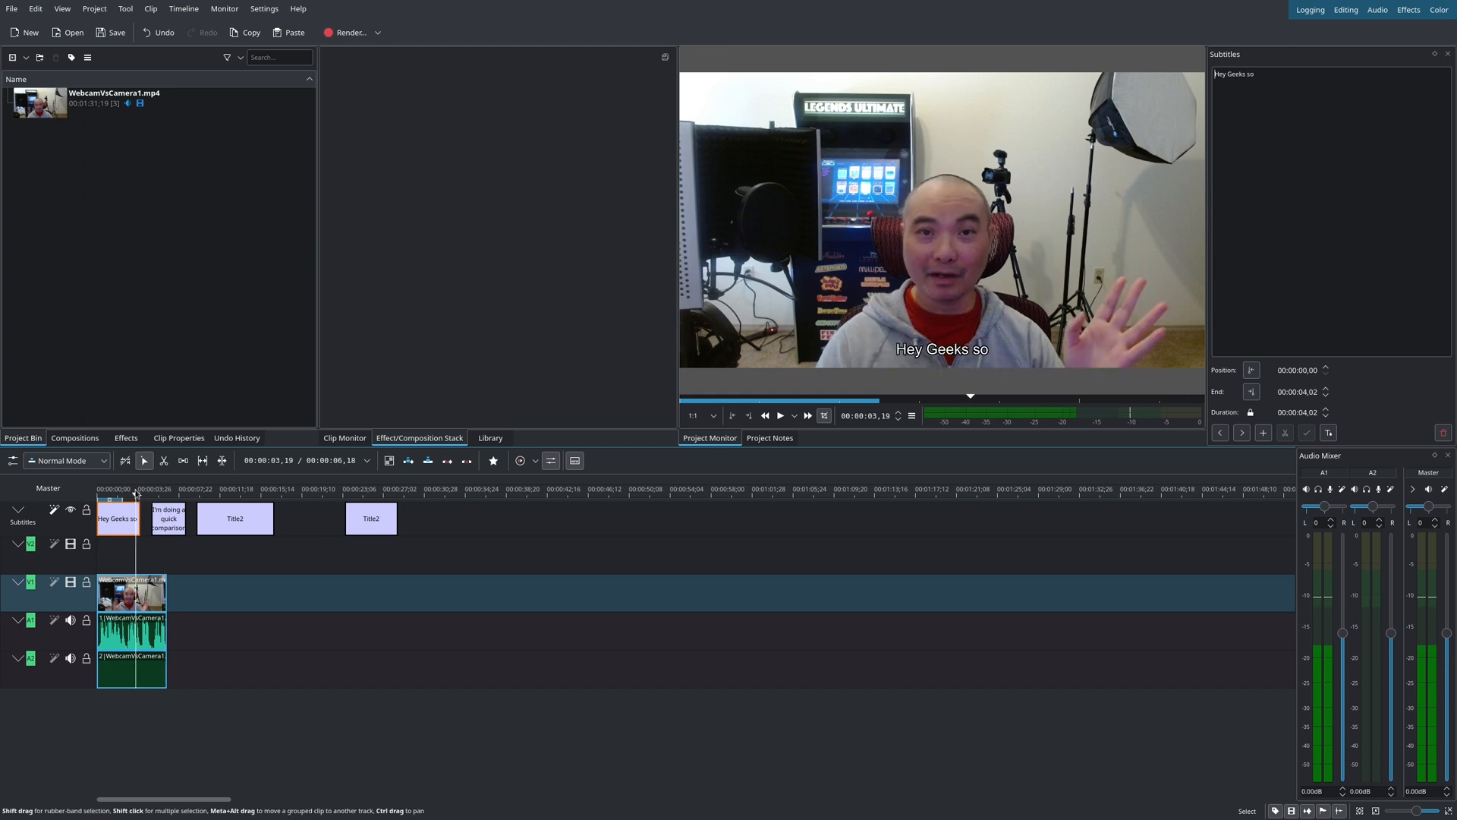
pyautogui.click(167, 517)
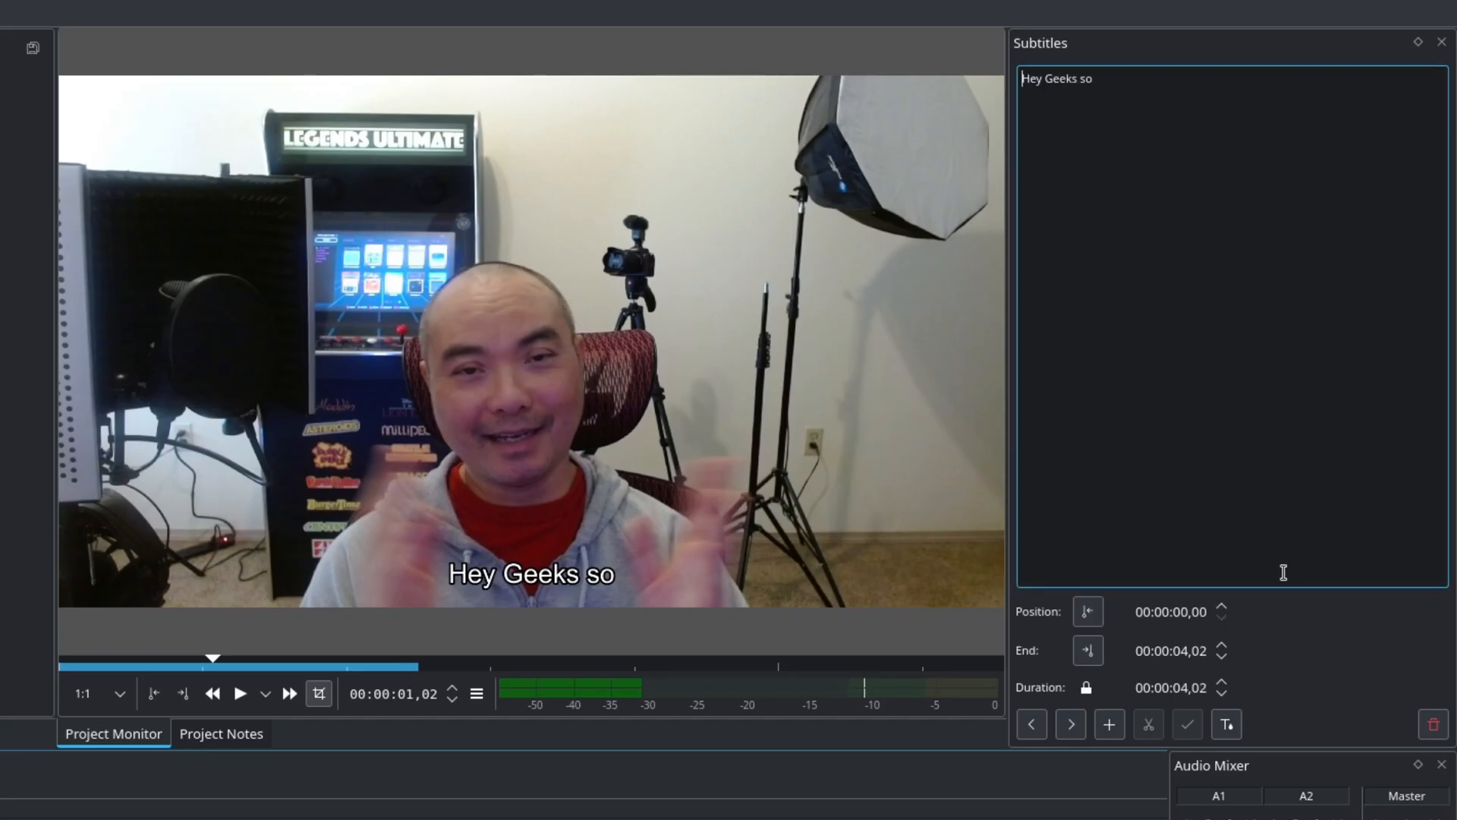
pyautogui.moveTo(1226, 725)
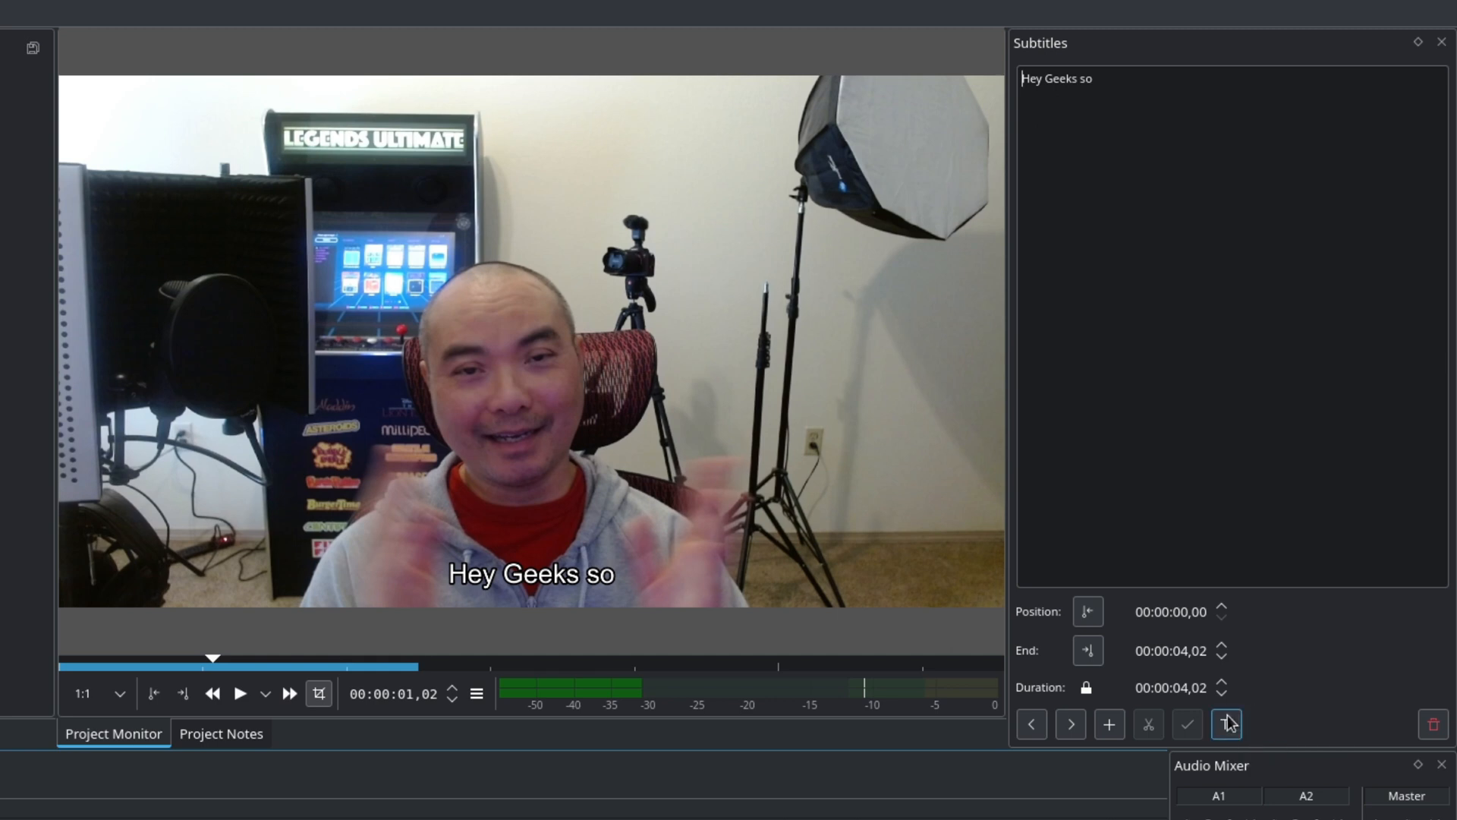
# - Show the style (T) font settings for the 'Hey Geeks so' subtitle
pyautogui.click(1226, 724)
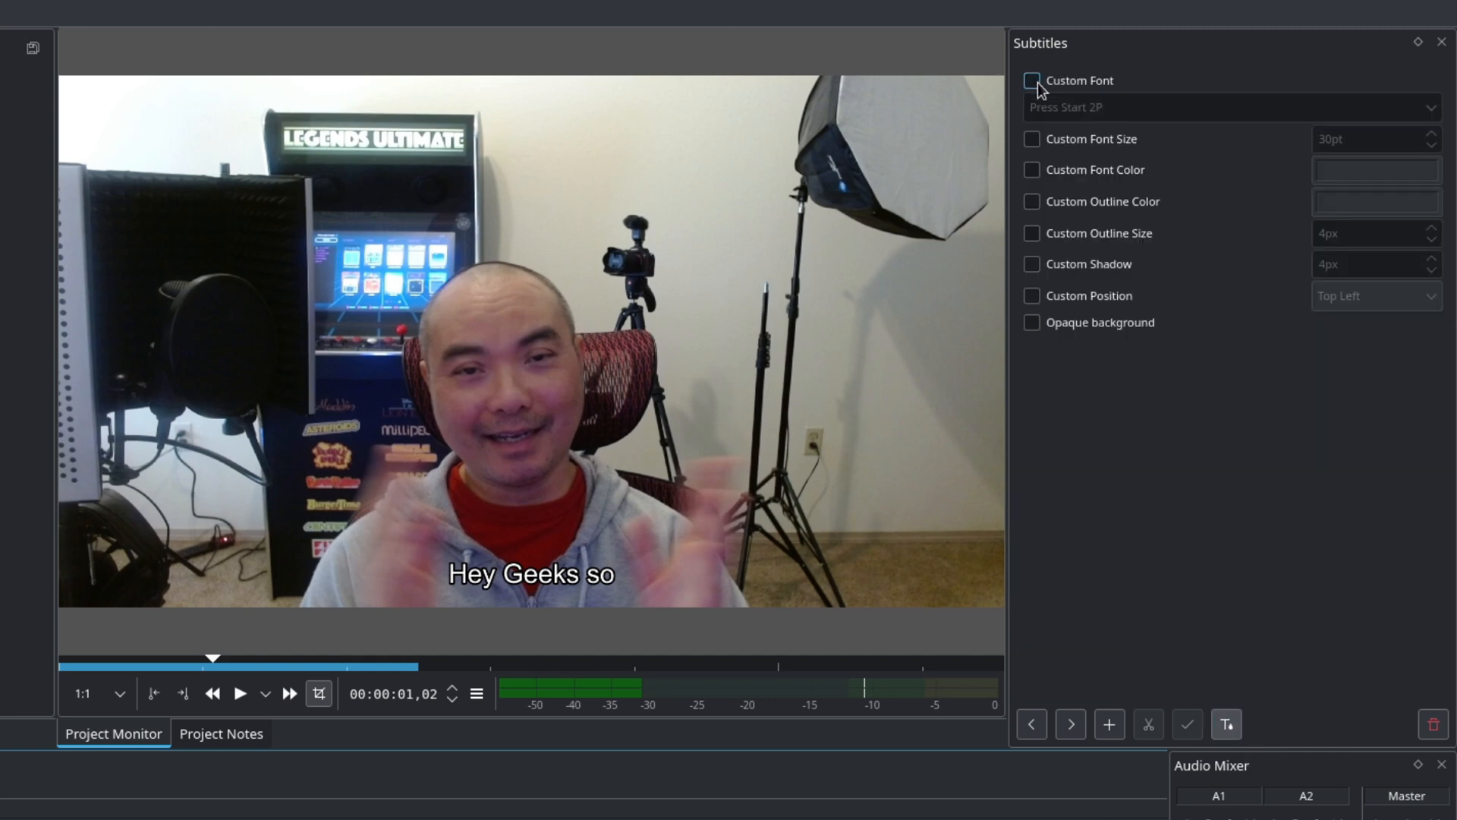
# - Enable custom font, 30pt size, red colour, blue outline colour and size, shadow, and position
pyautogui.click(1031, 81)
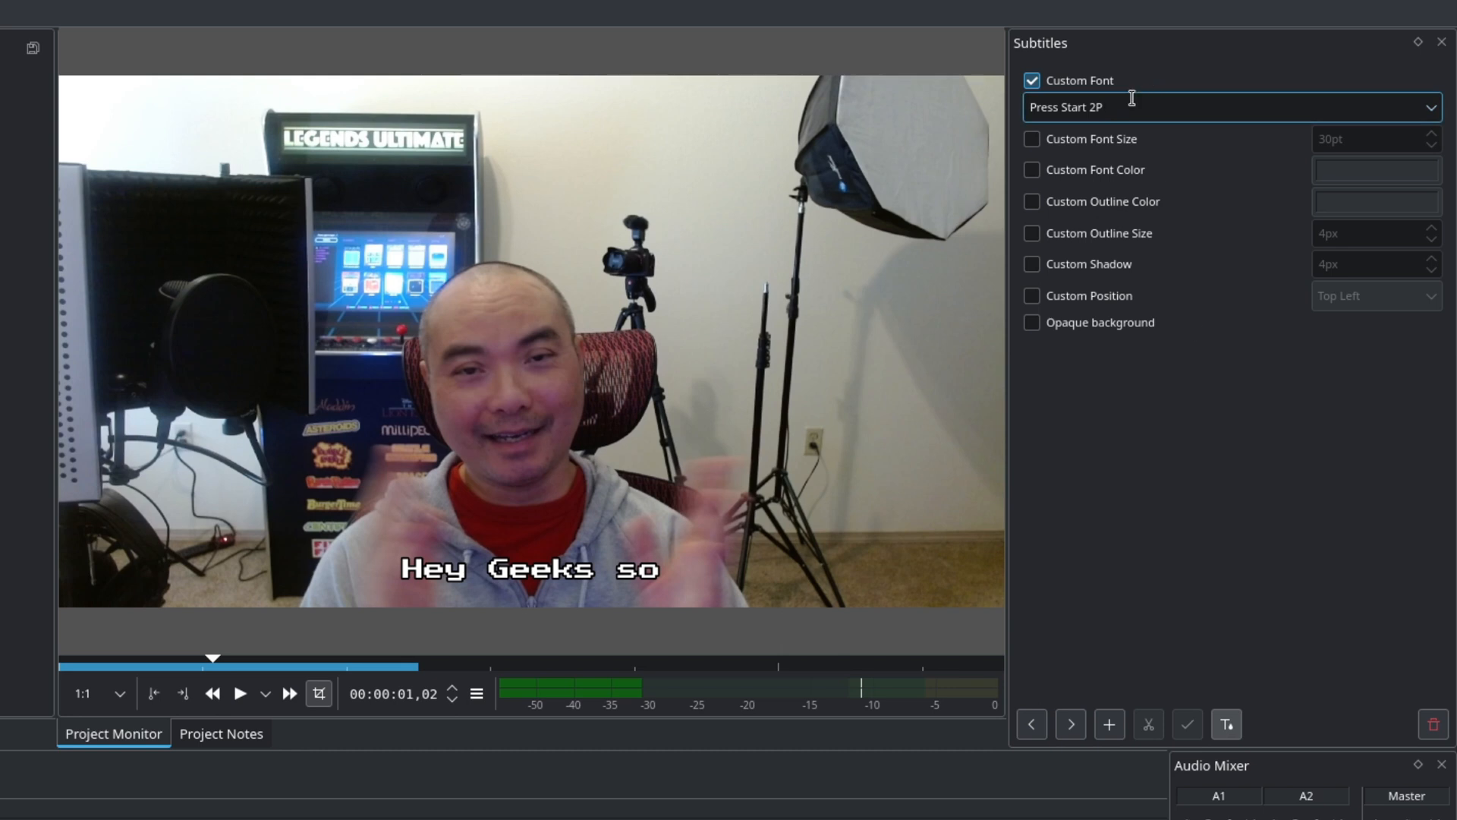
pyautogui.click(1031, 138)
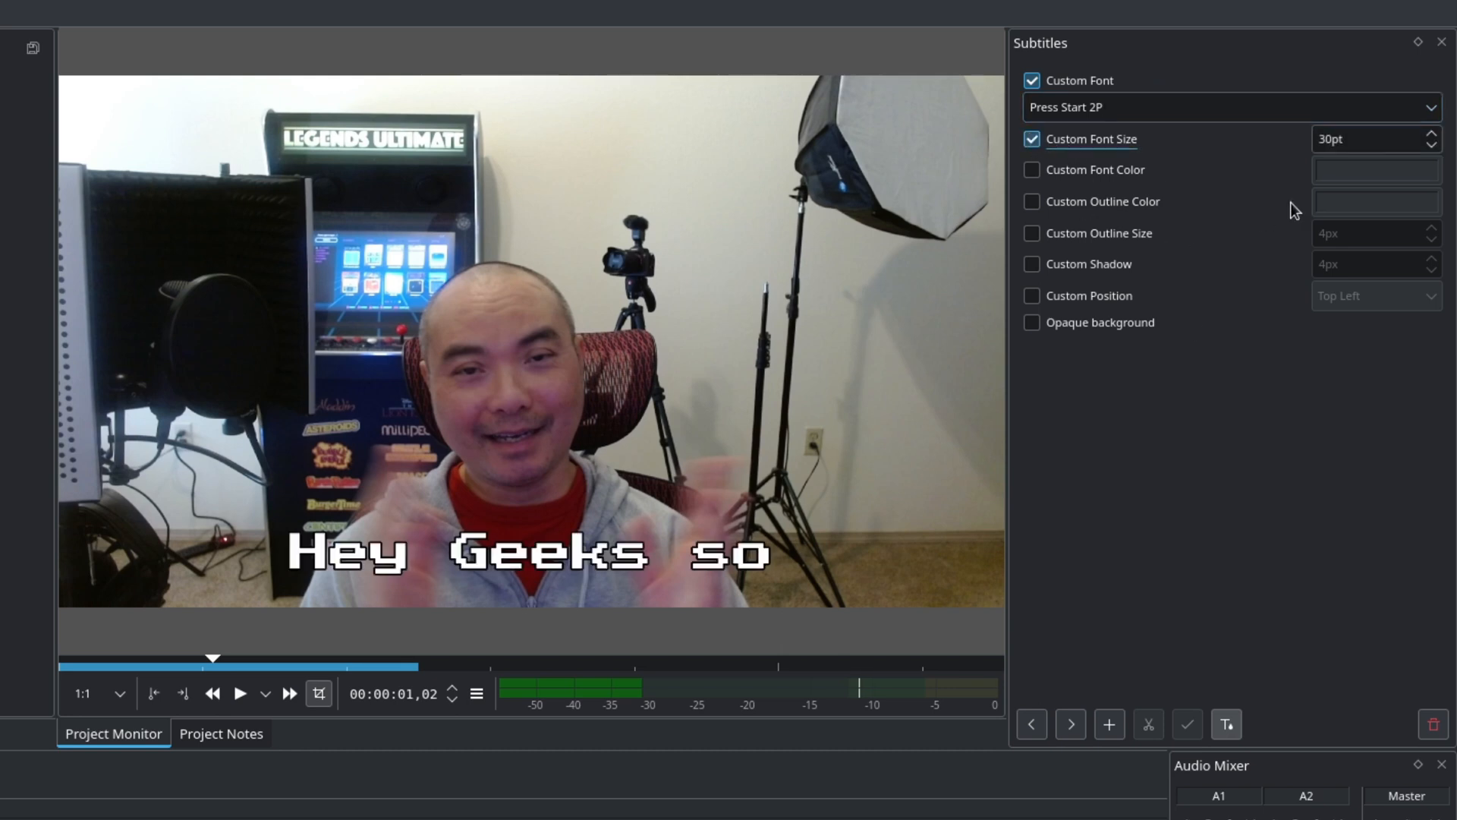
pyautogui.click(1031, 169)
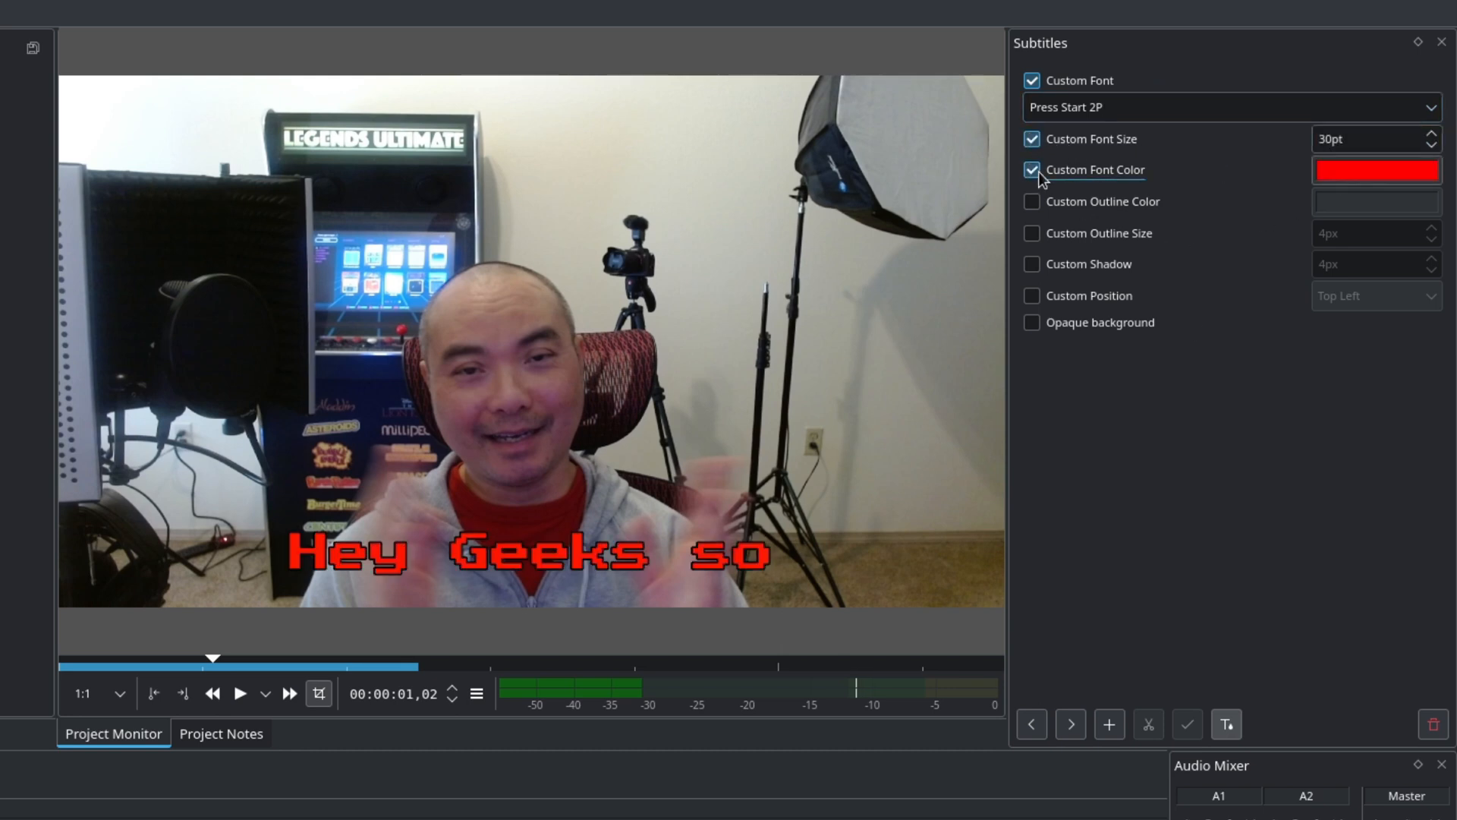
pyautogui.click(1031, 202)
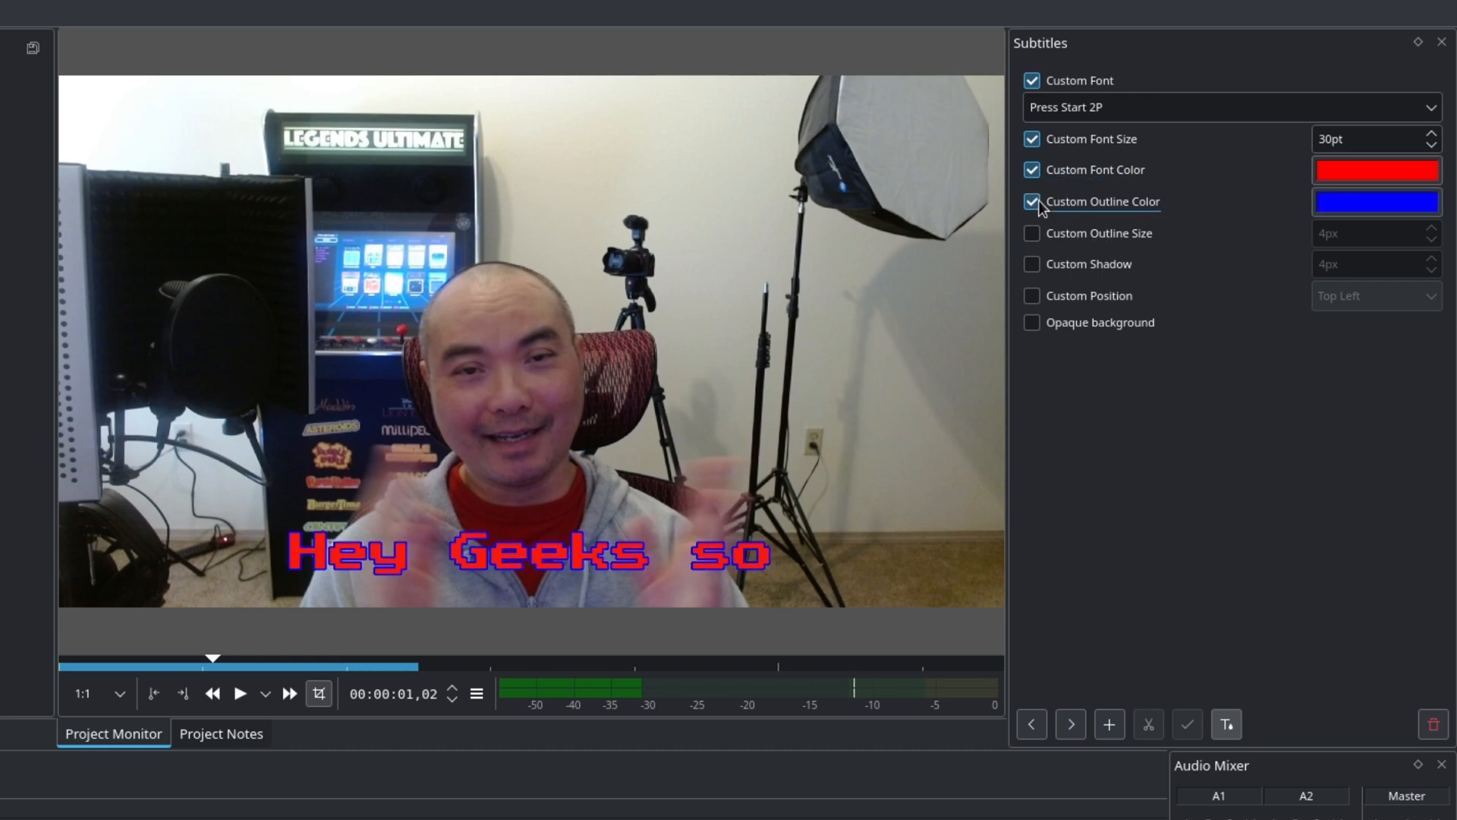
pyautogui.click(1032, 233)
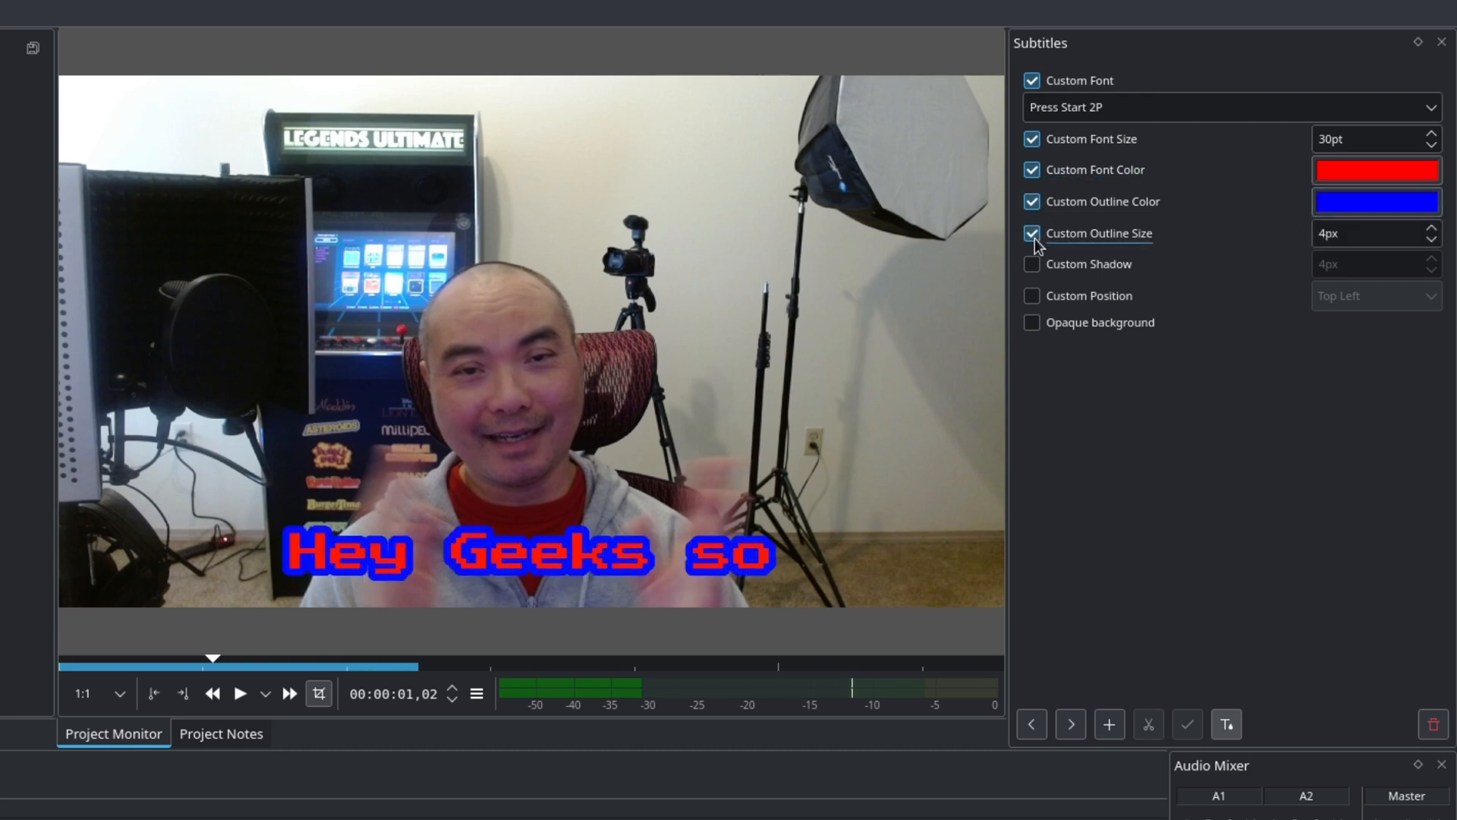
pyautogui.click(1031, 265)
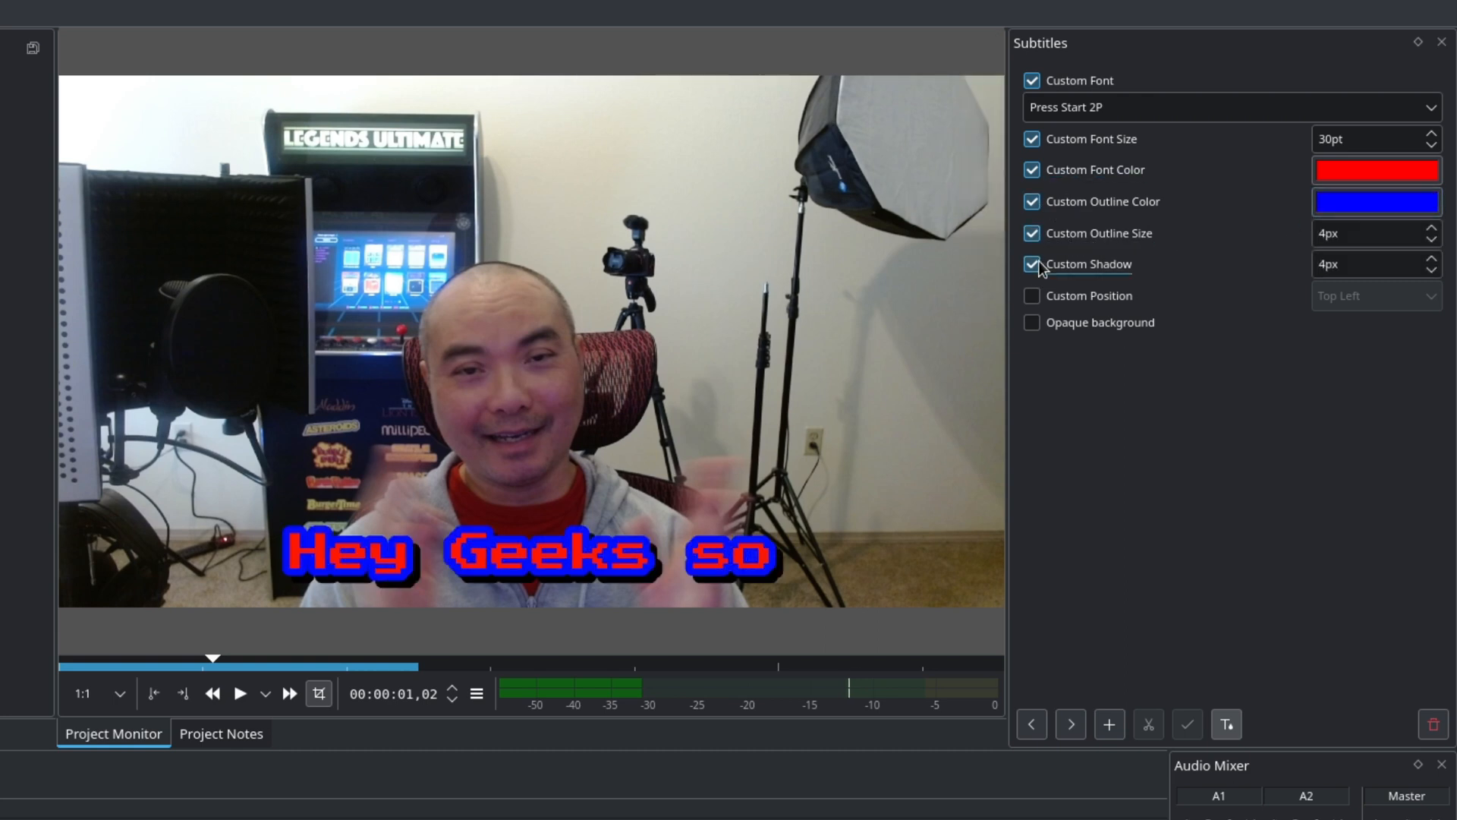
pyautogui.click(1031, 296)
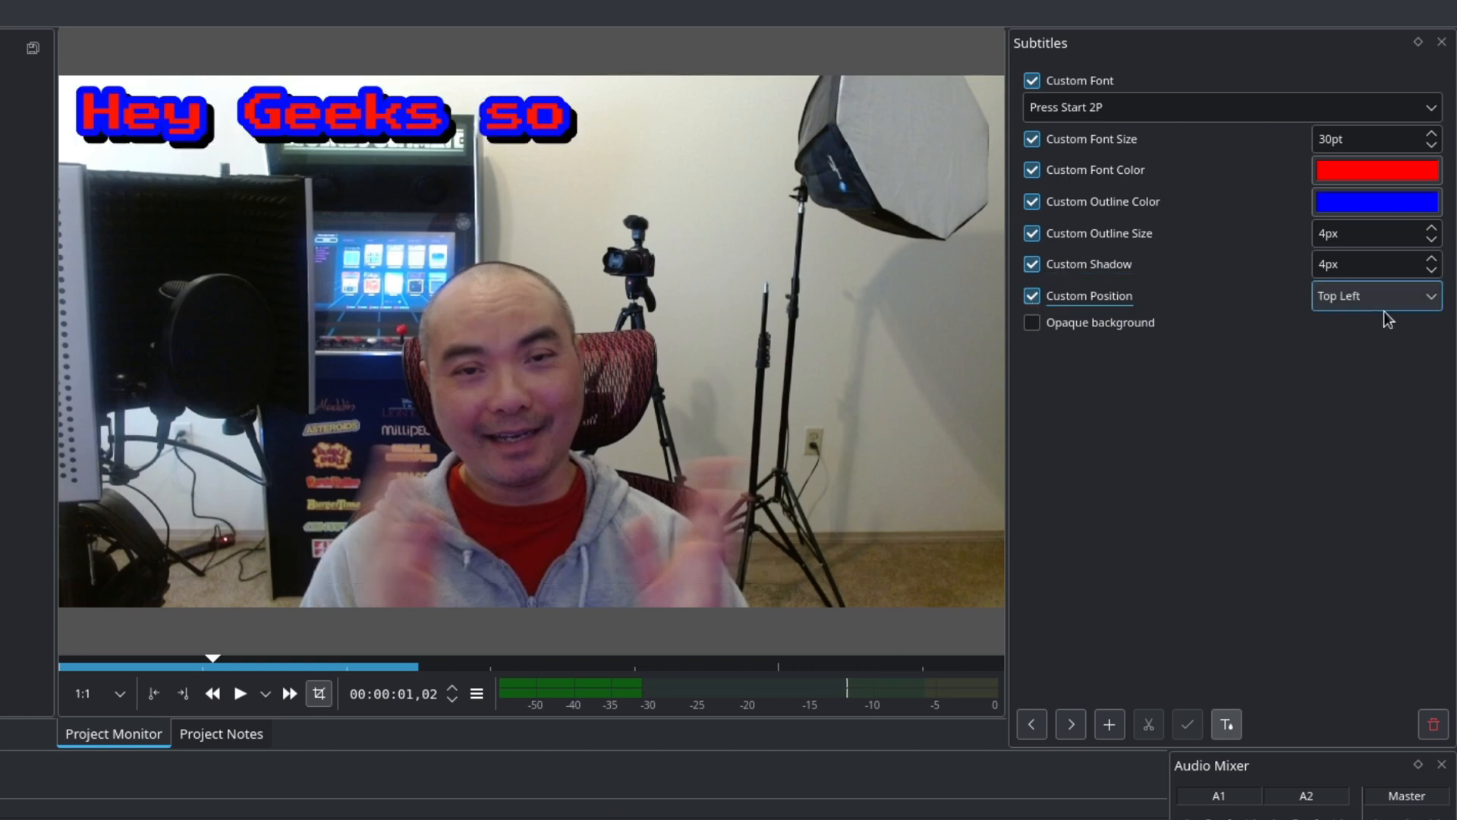
# - Set the subtitle position to Top Center, trying then removing an opaque background
pyautogui.click(1375, 296)
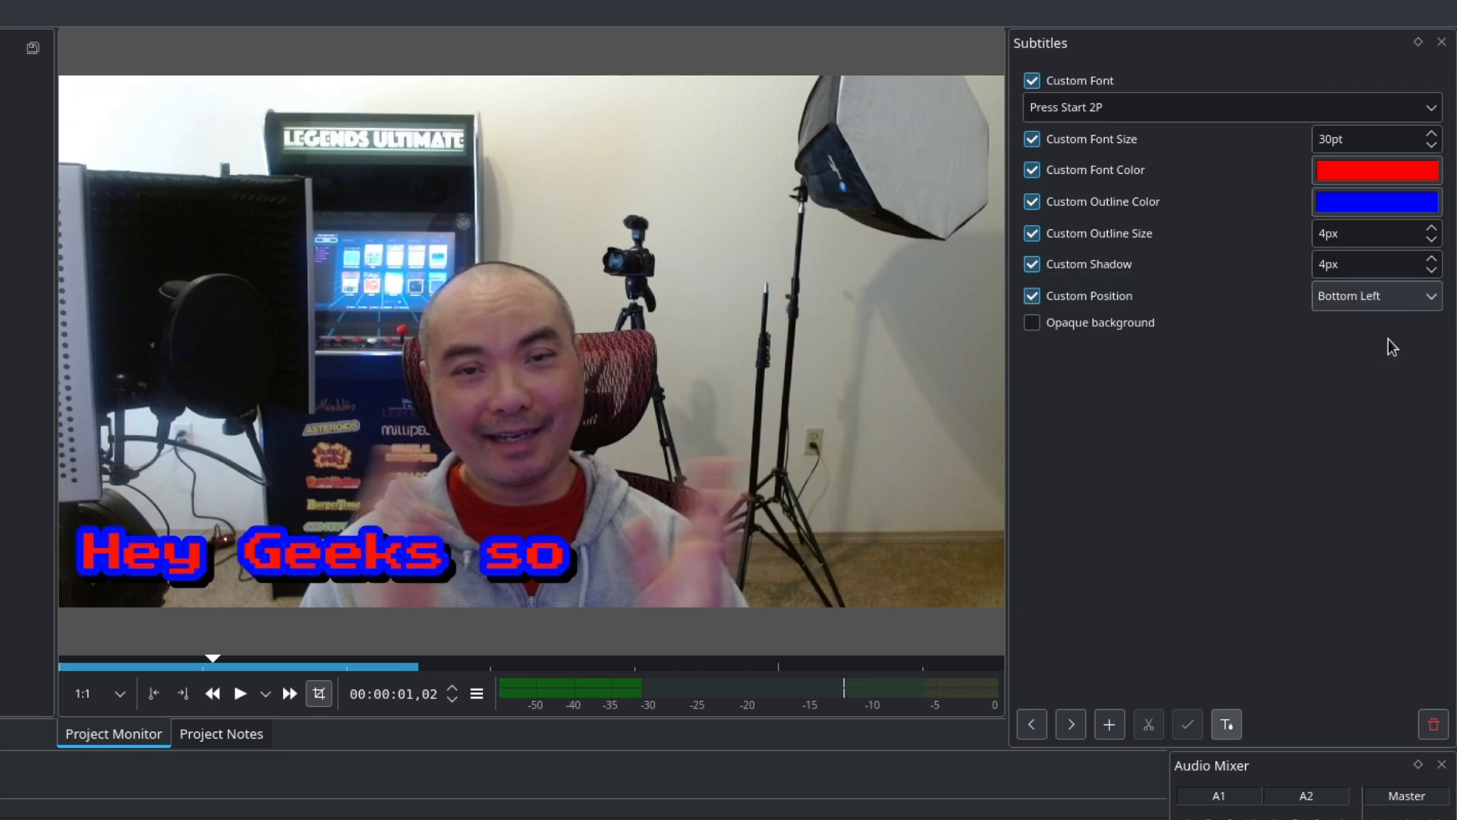
pyautogui.click(1376, 295)
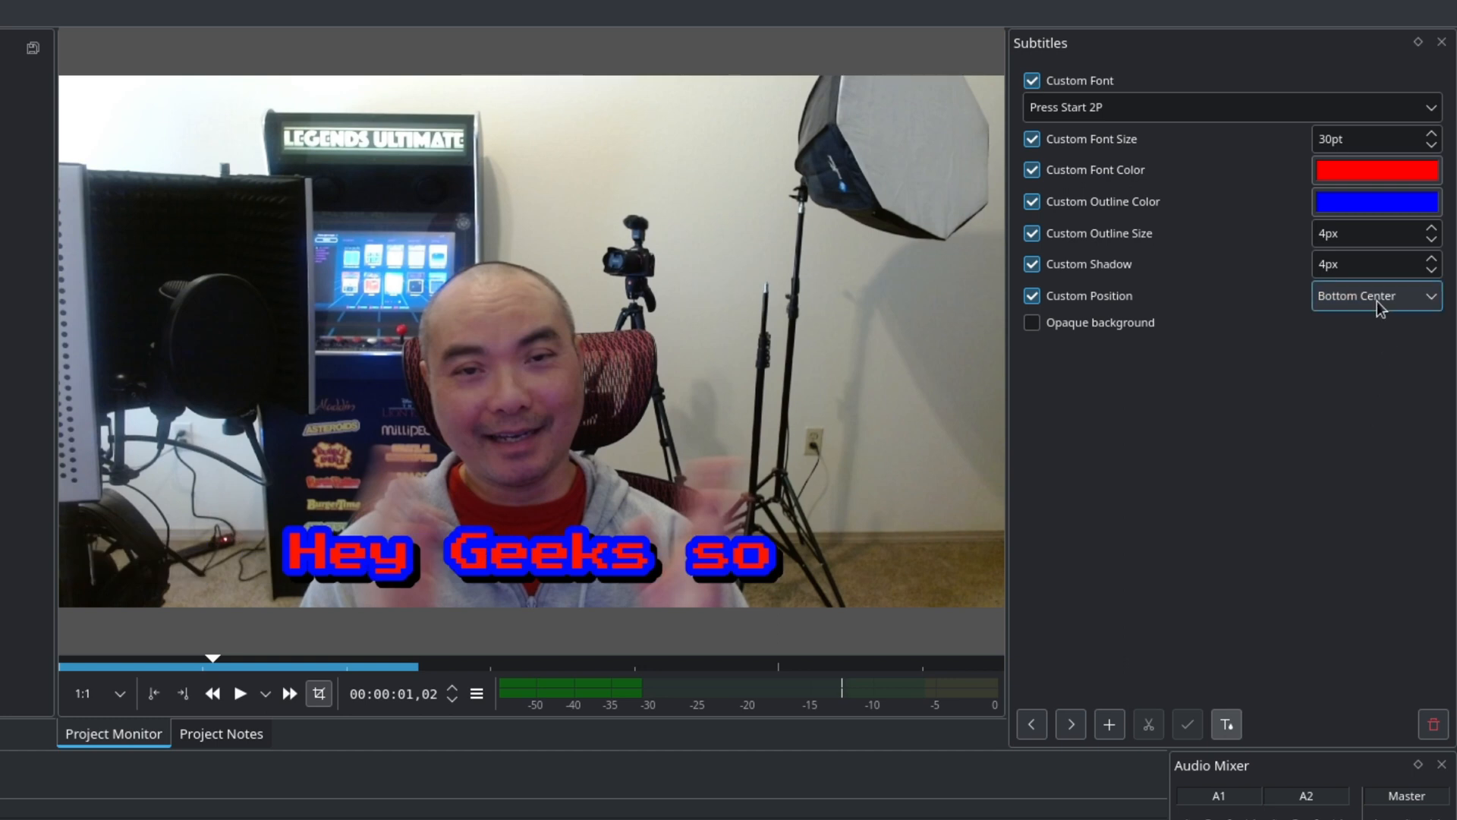
pyautogui.click(1376, 295)
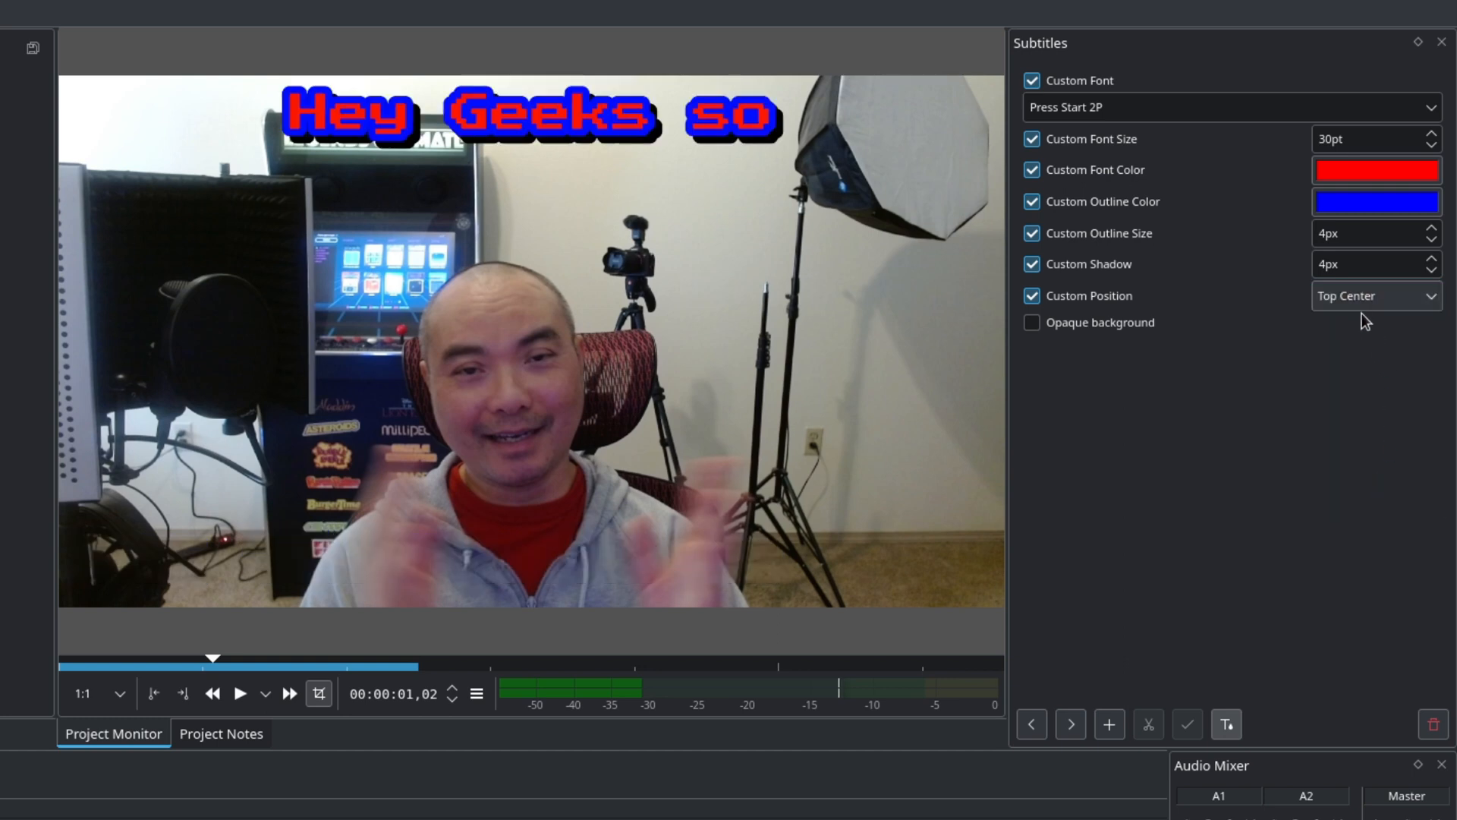
pyautogui.click(1375, 295)
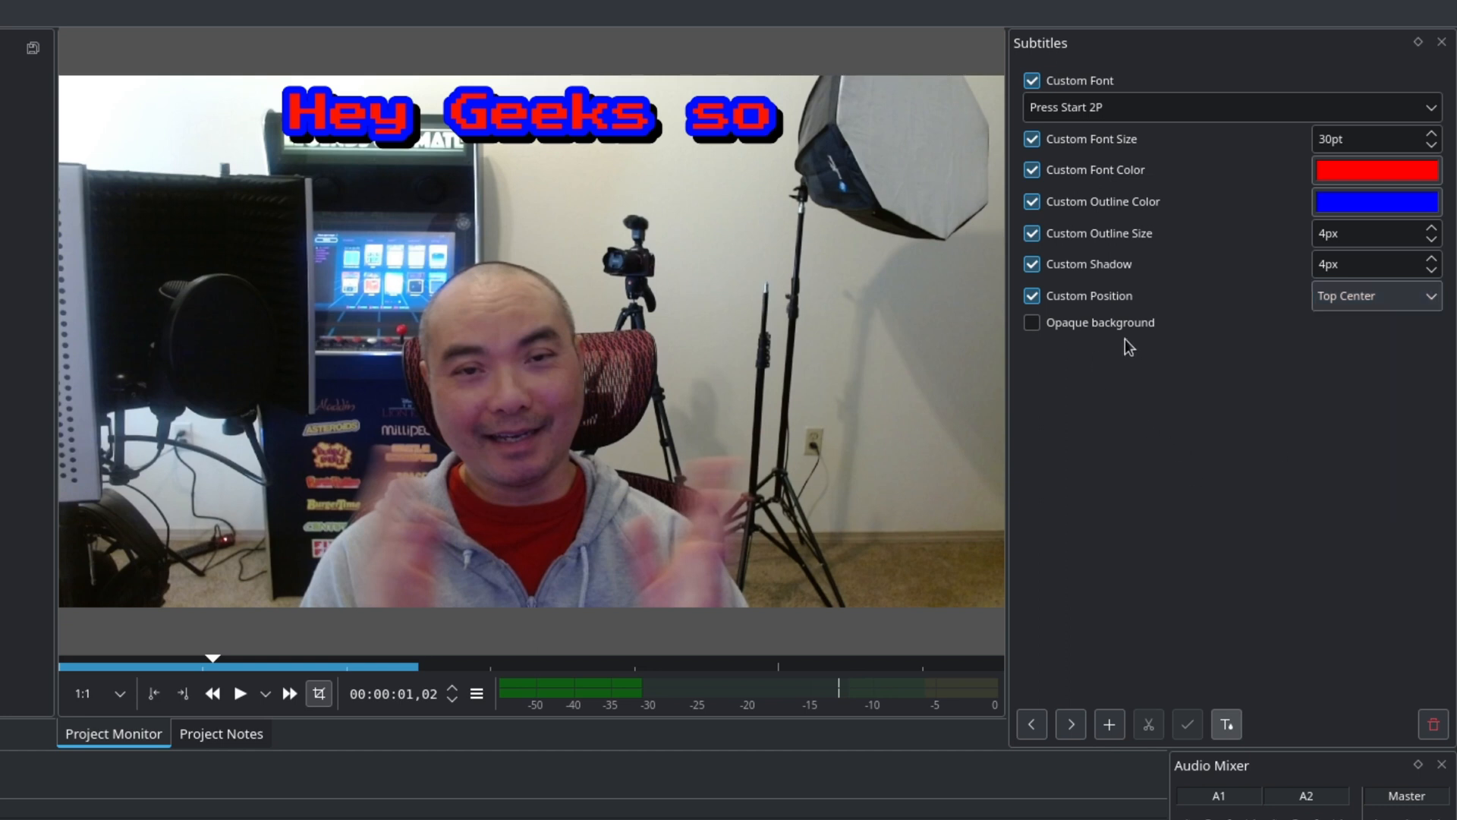
pyautogui.click(1030, 322)
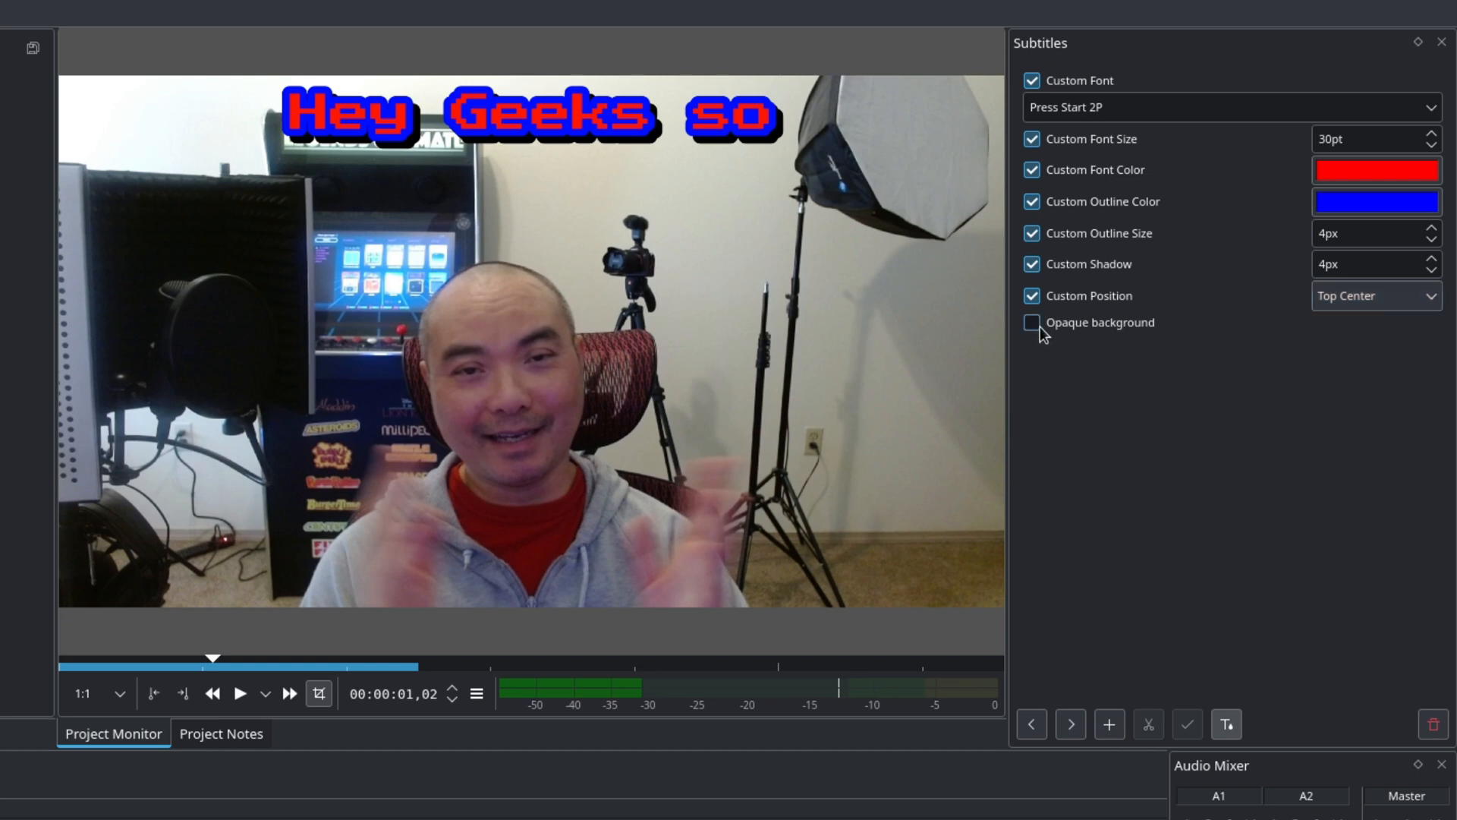
pyautogui.click(1031, 323)
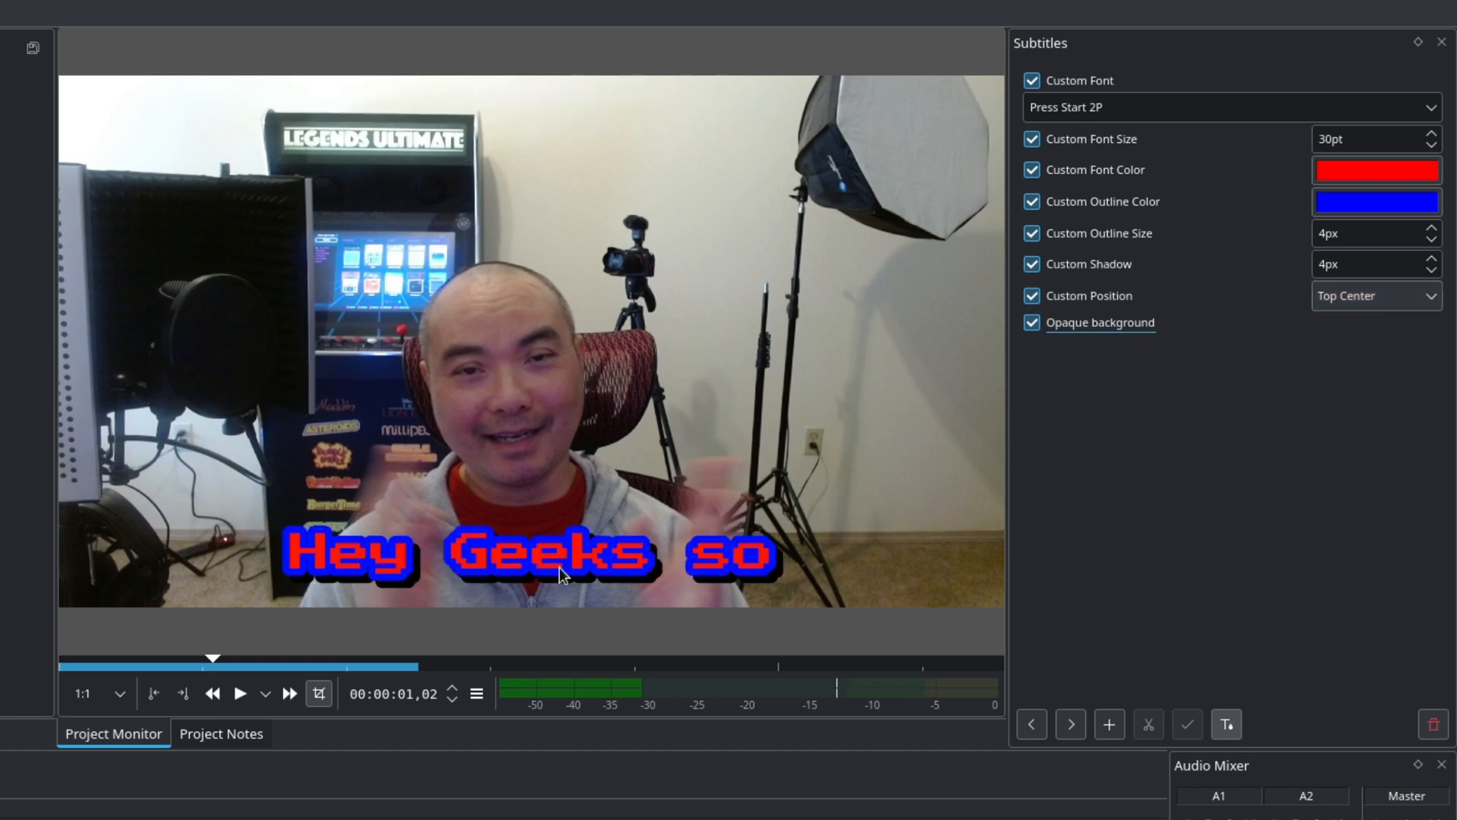
pyautogui.click(1031, 322)
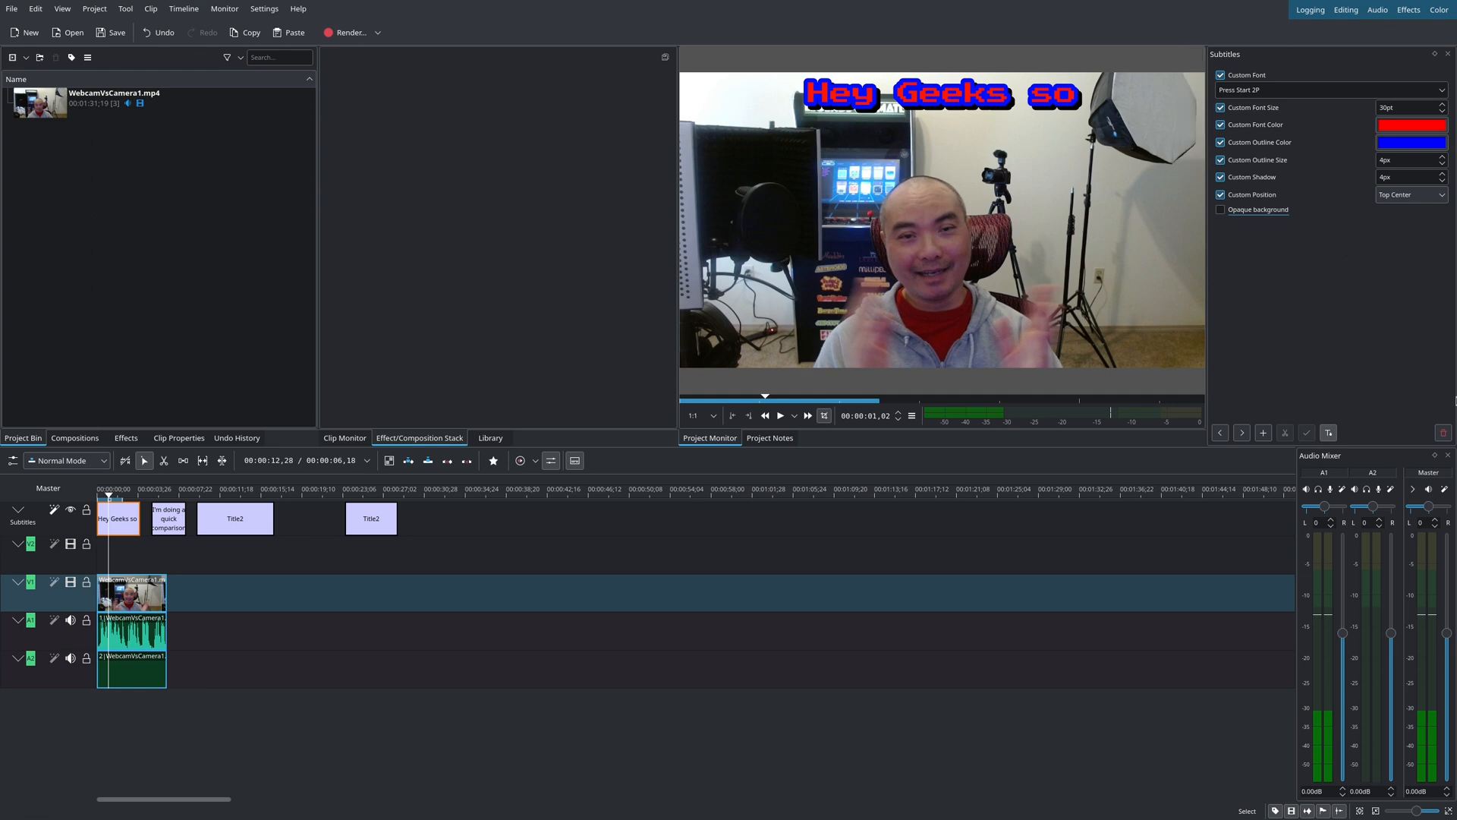
# - Add an 'Add text' subtitle around 00:00:34 and switch the subtitle font to Poppins Black
pyautogui.click(1329, 89)
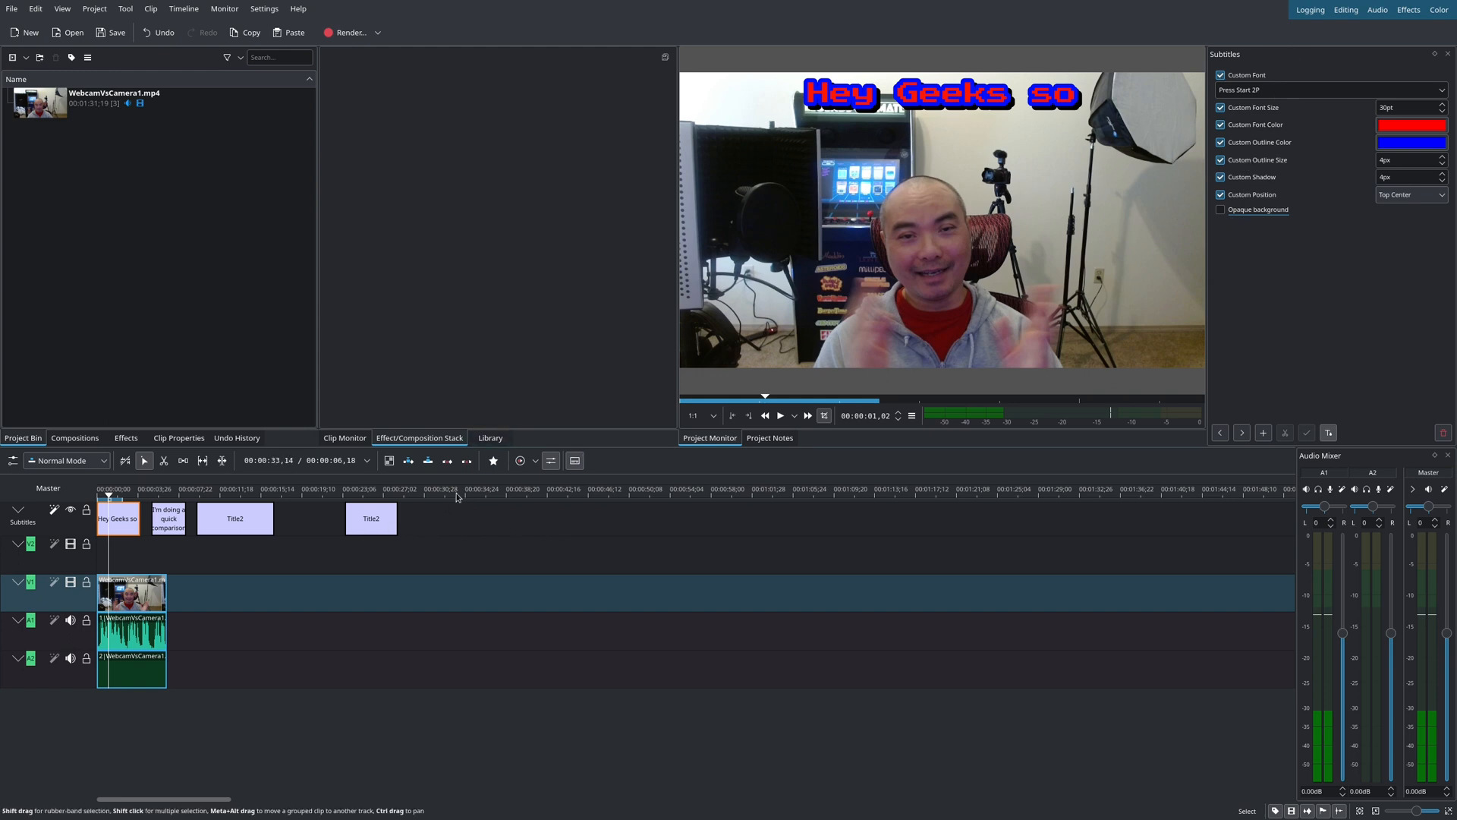
pyautogui.doubleClick(493, 518)
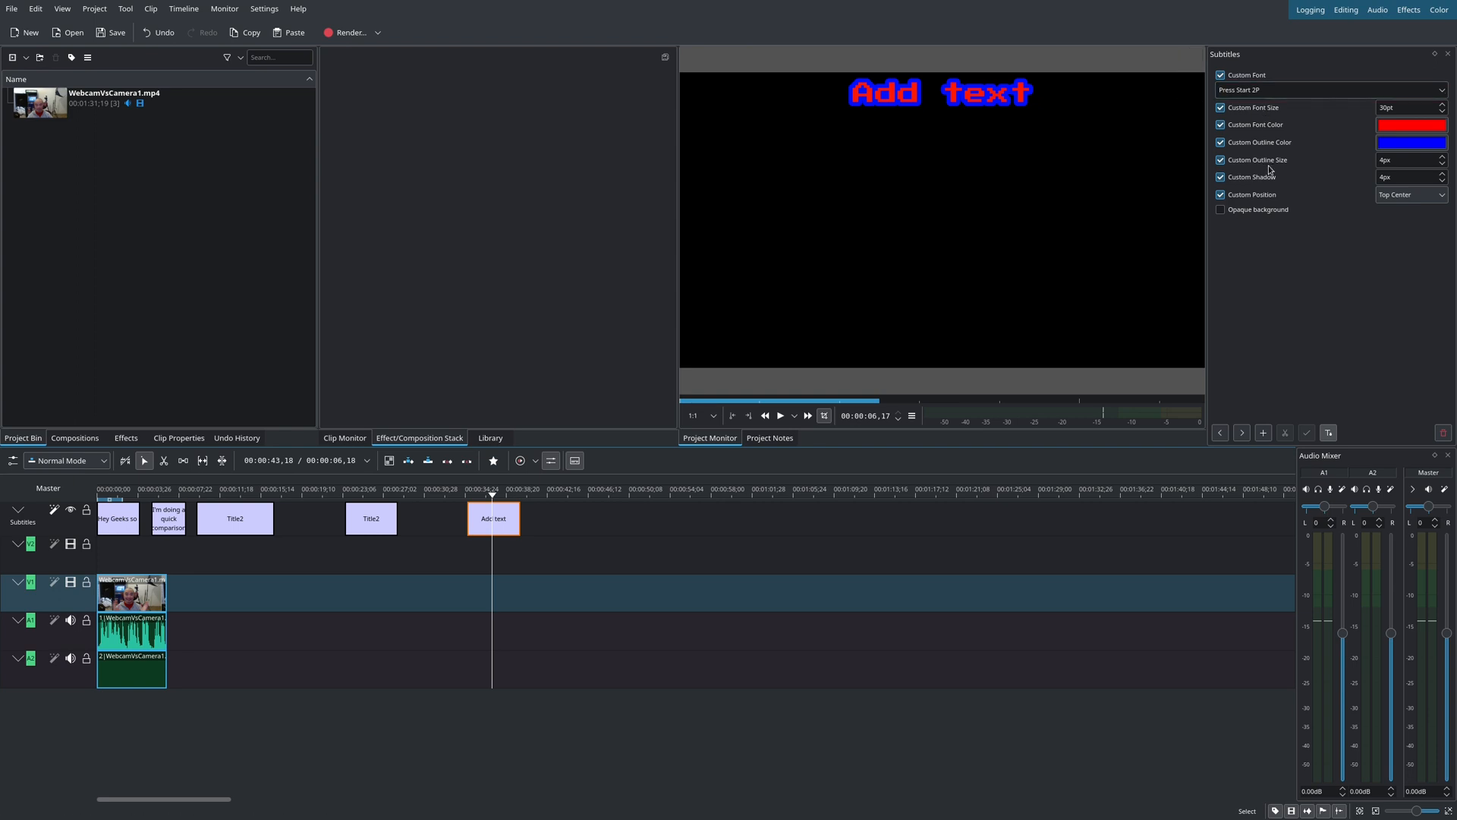
pyautogui.moveTo(1272, 165)
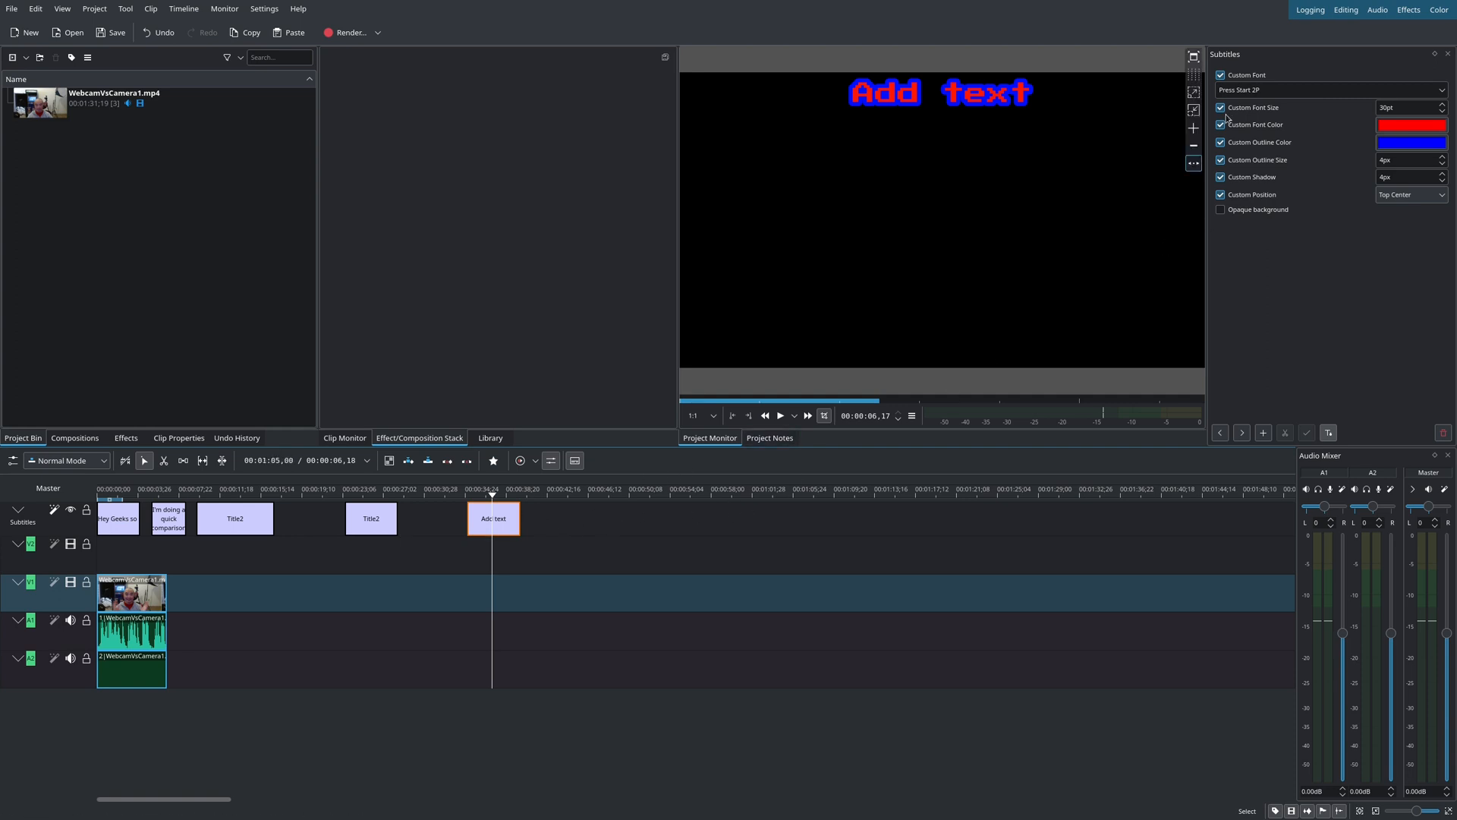
pyautogui.click(1329, 90)
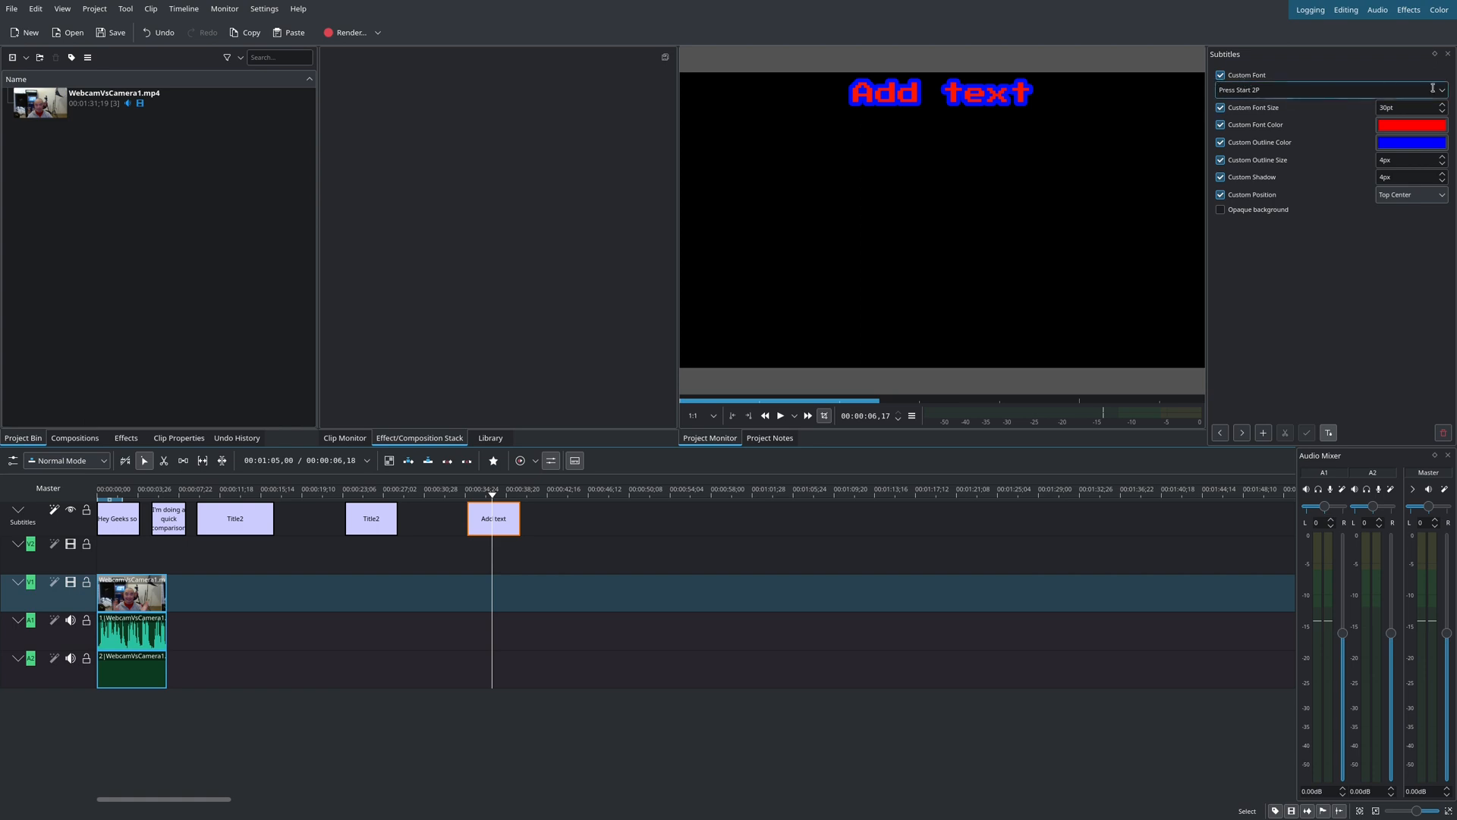
pyautogui.click(1330, 89)
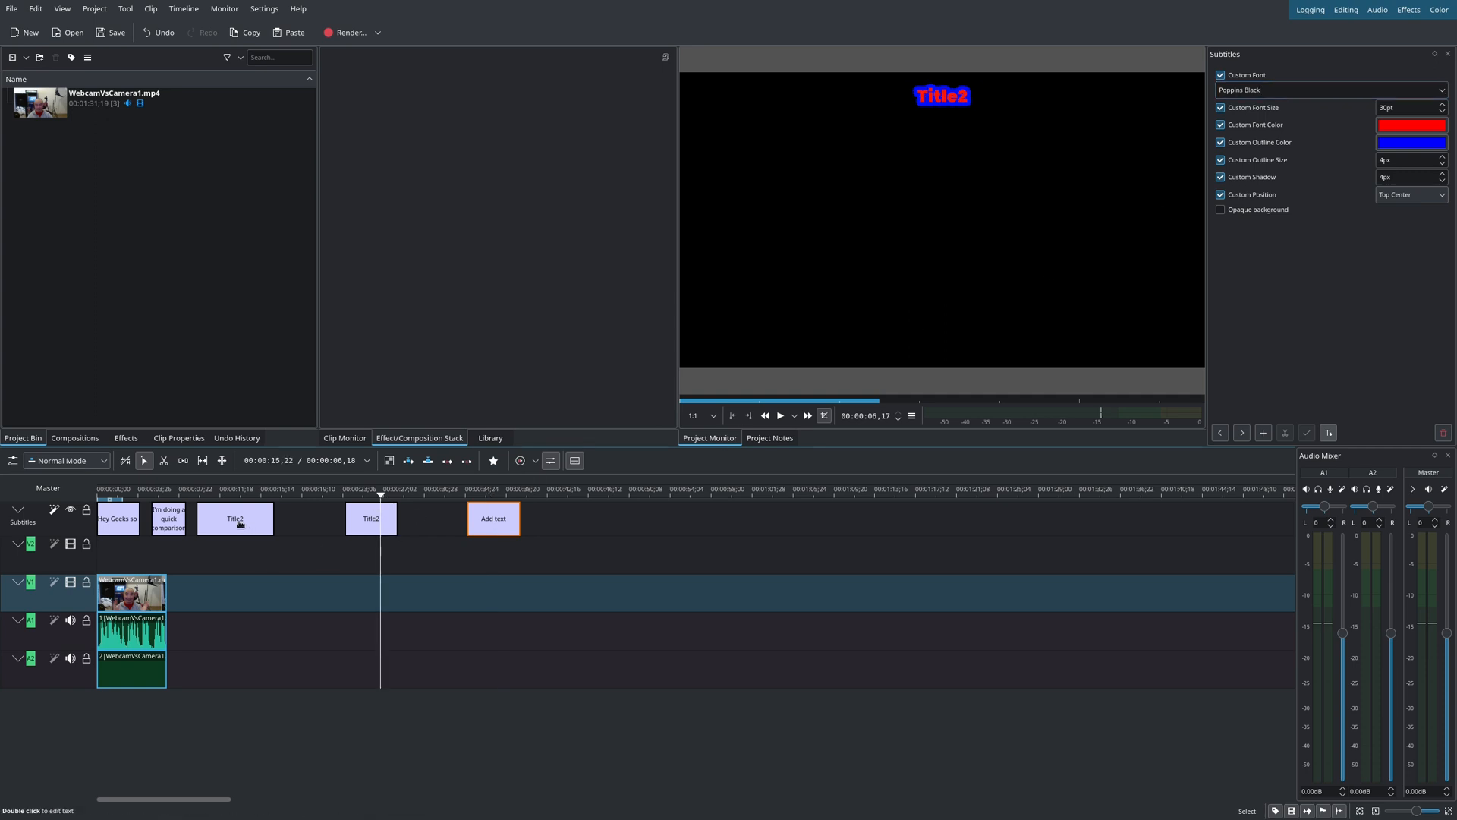
pyautogui.click(236, 517)
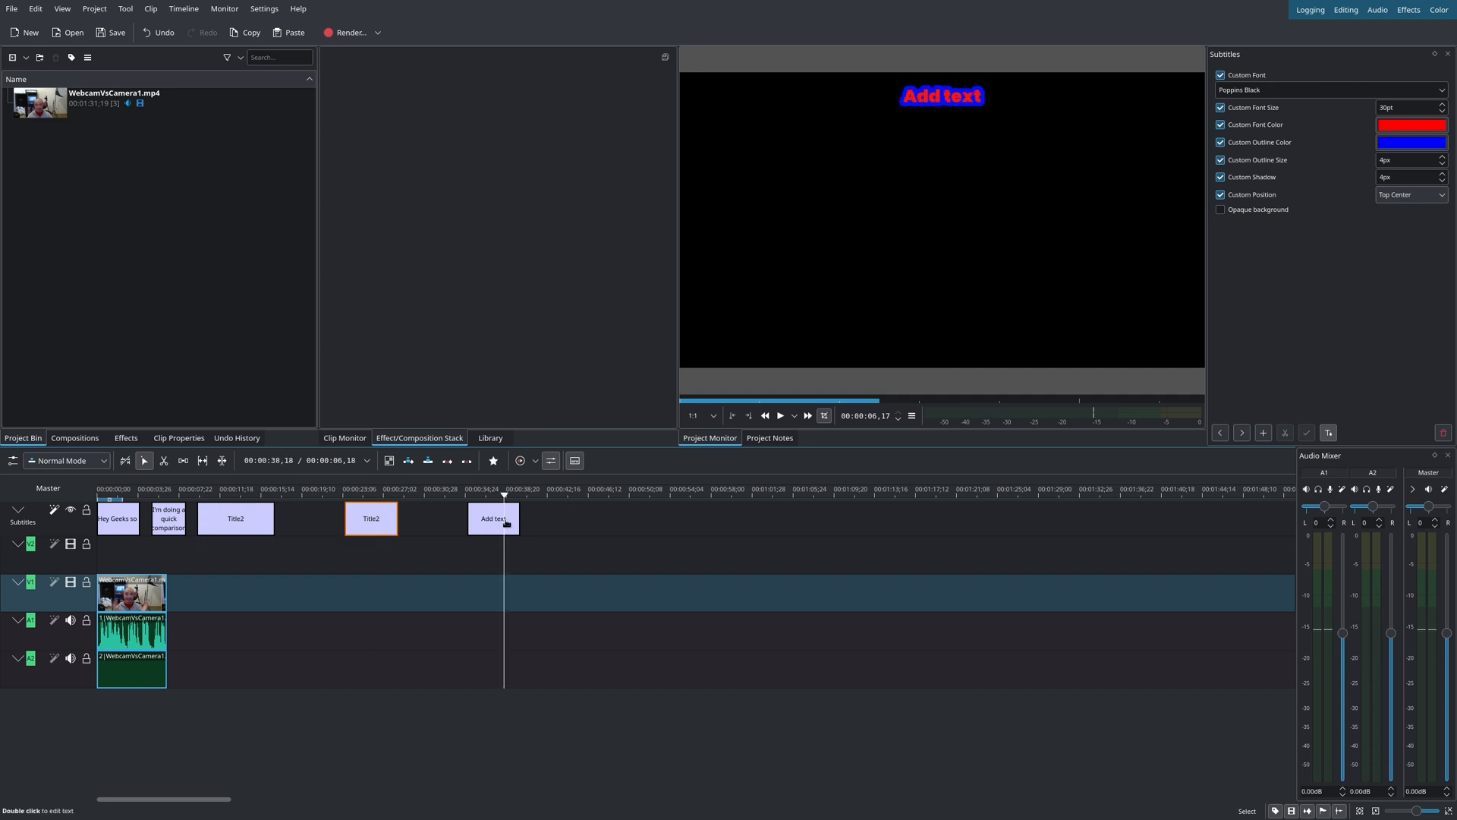
pyautogui.click(494, 518)
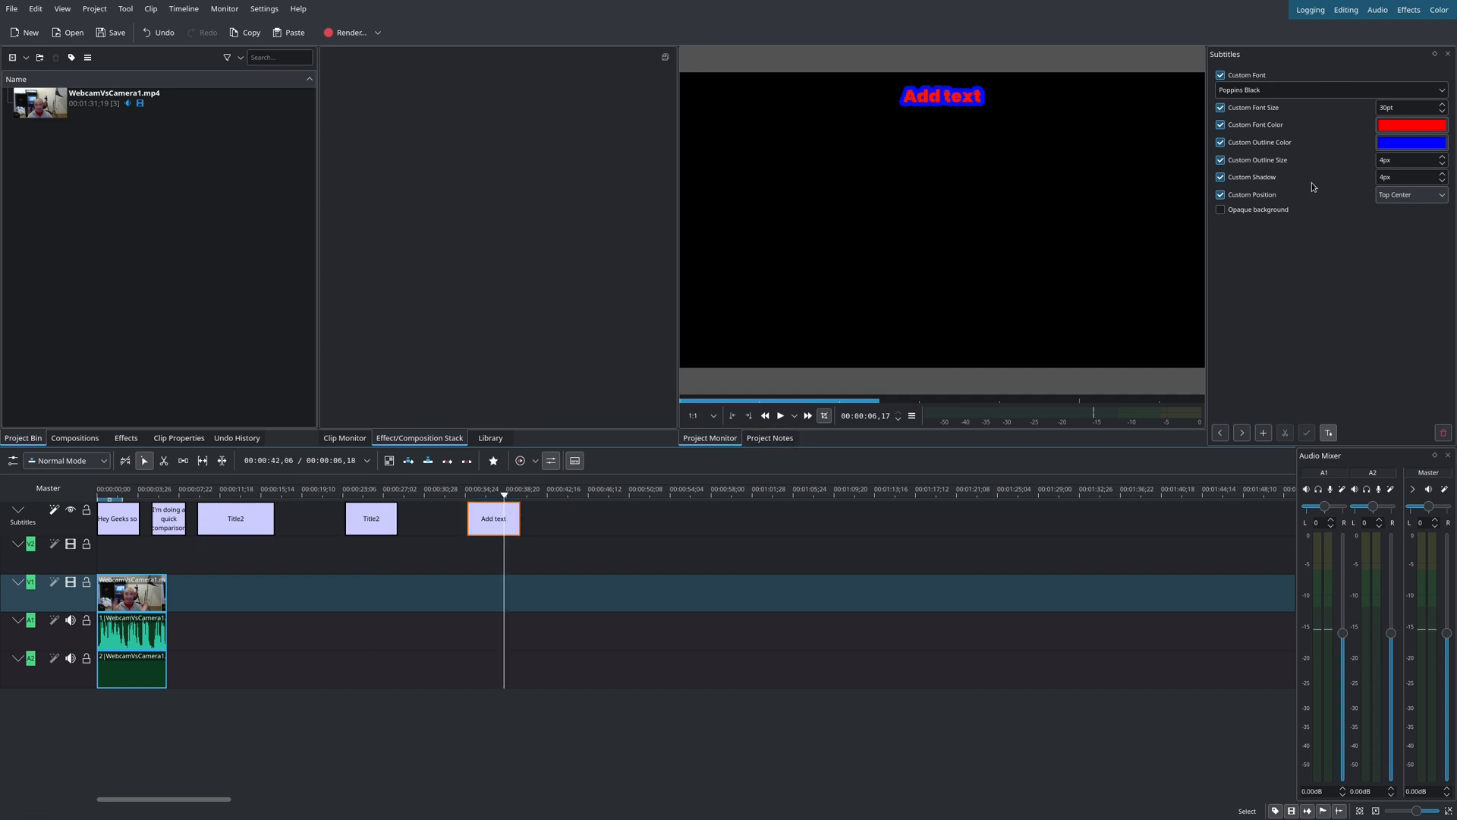
pyautogui.click(111, 493)
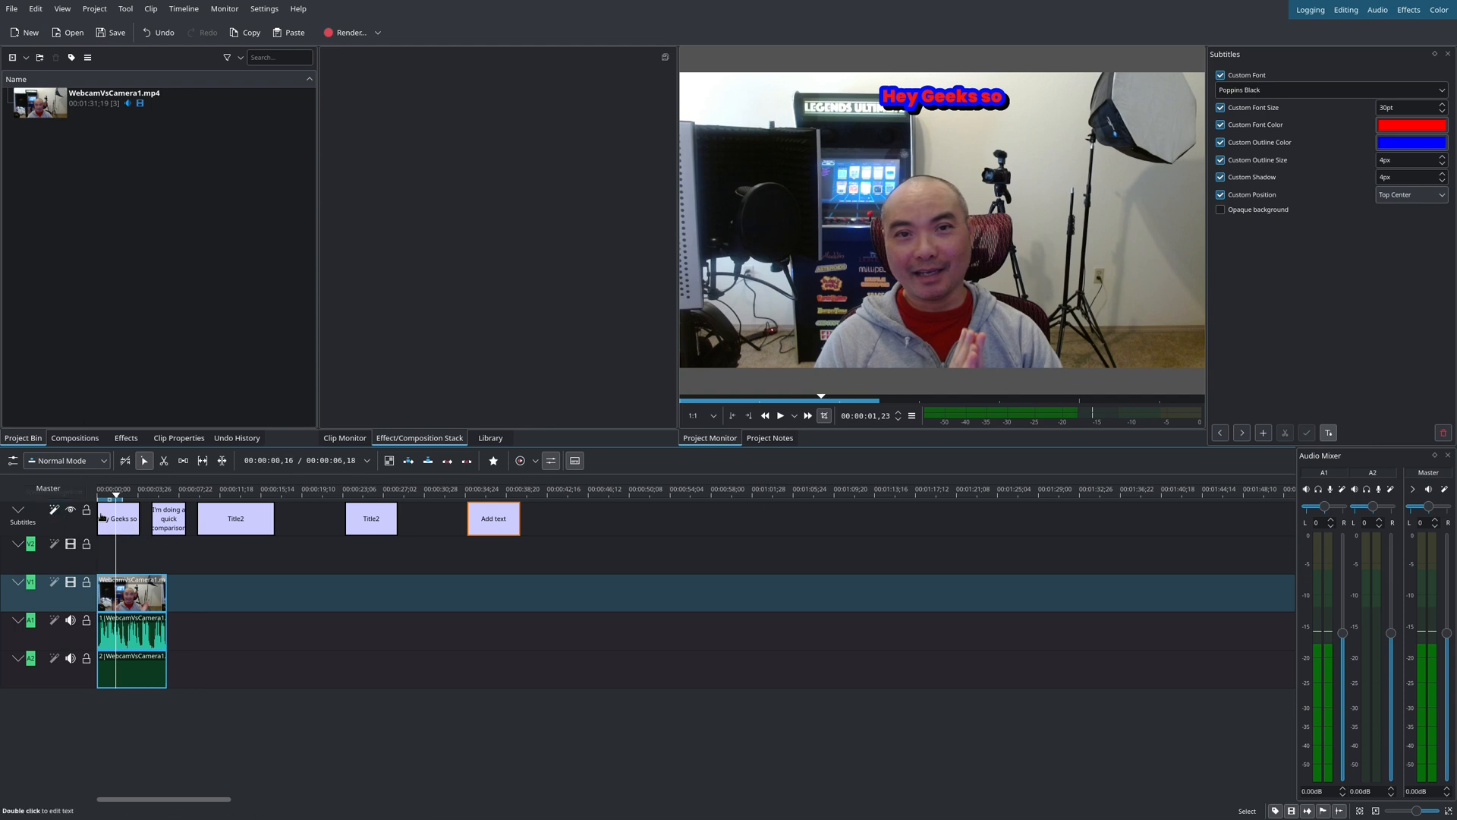
# - Run speech recognition on the selected webcam clip, producing a 'the' subtitle
pyautogui.click(202, 489)
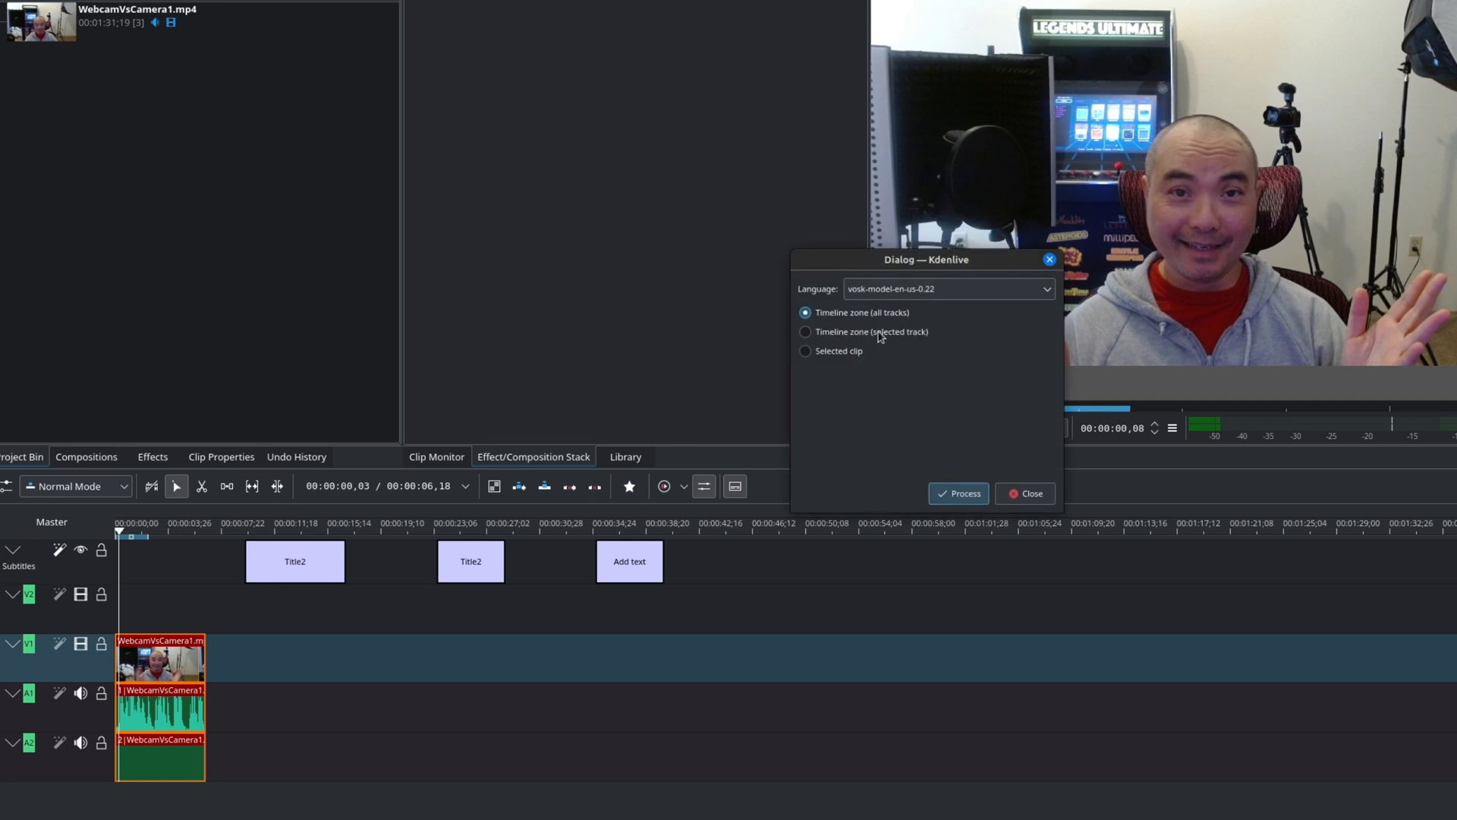
pyautogui.moveTo(886, 346)
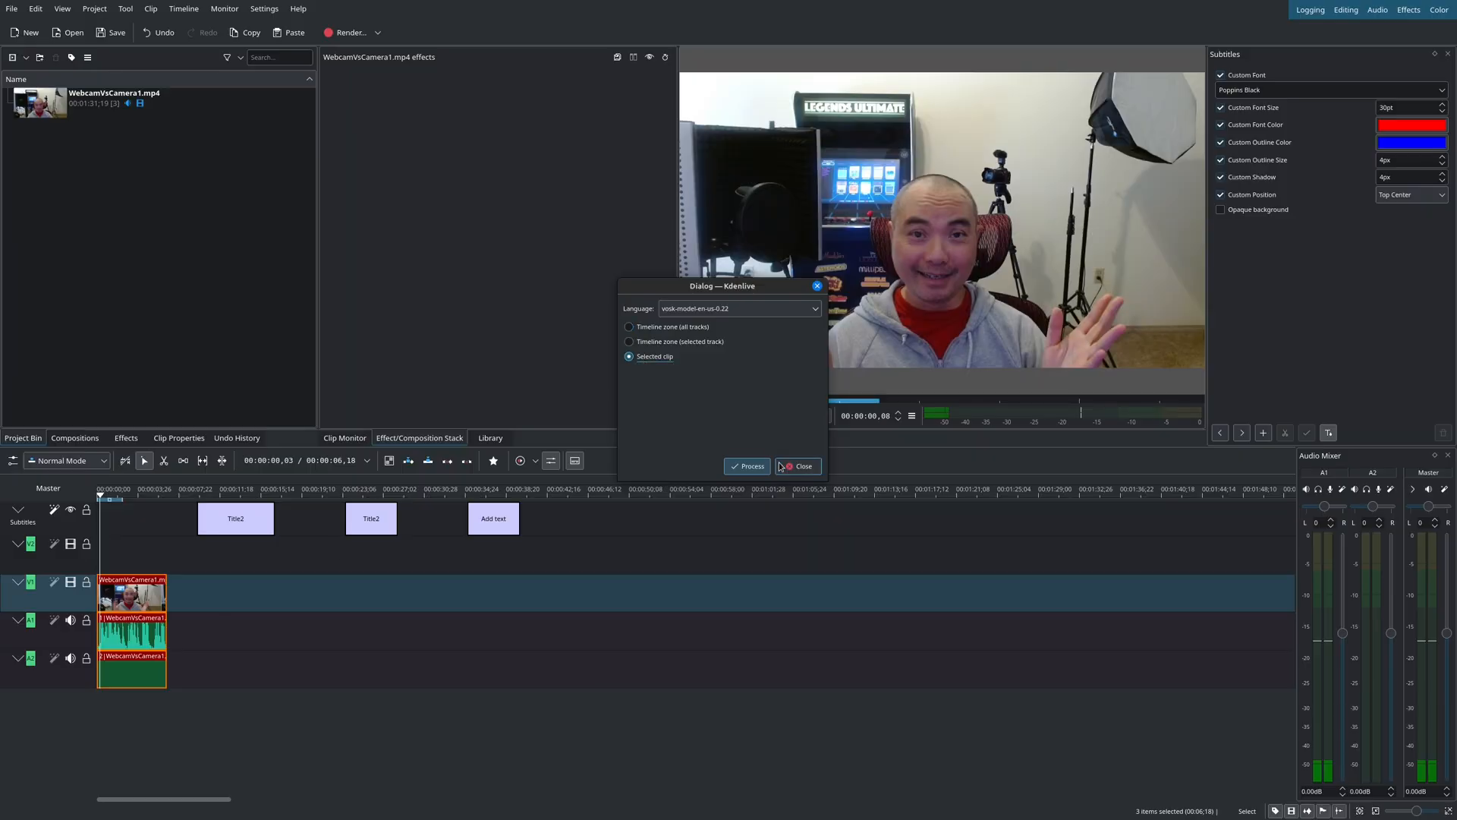
pyautogui.click(746, 465)
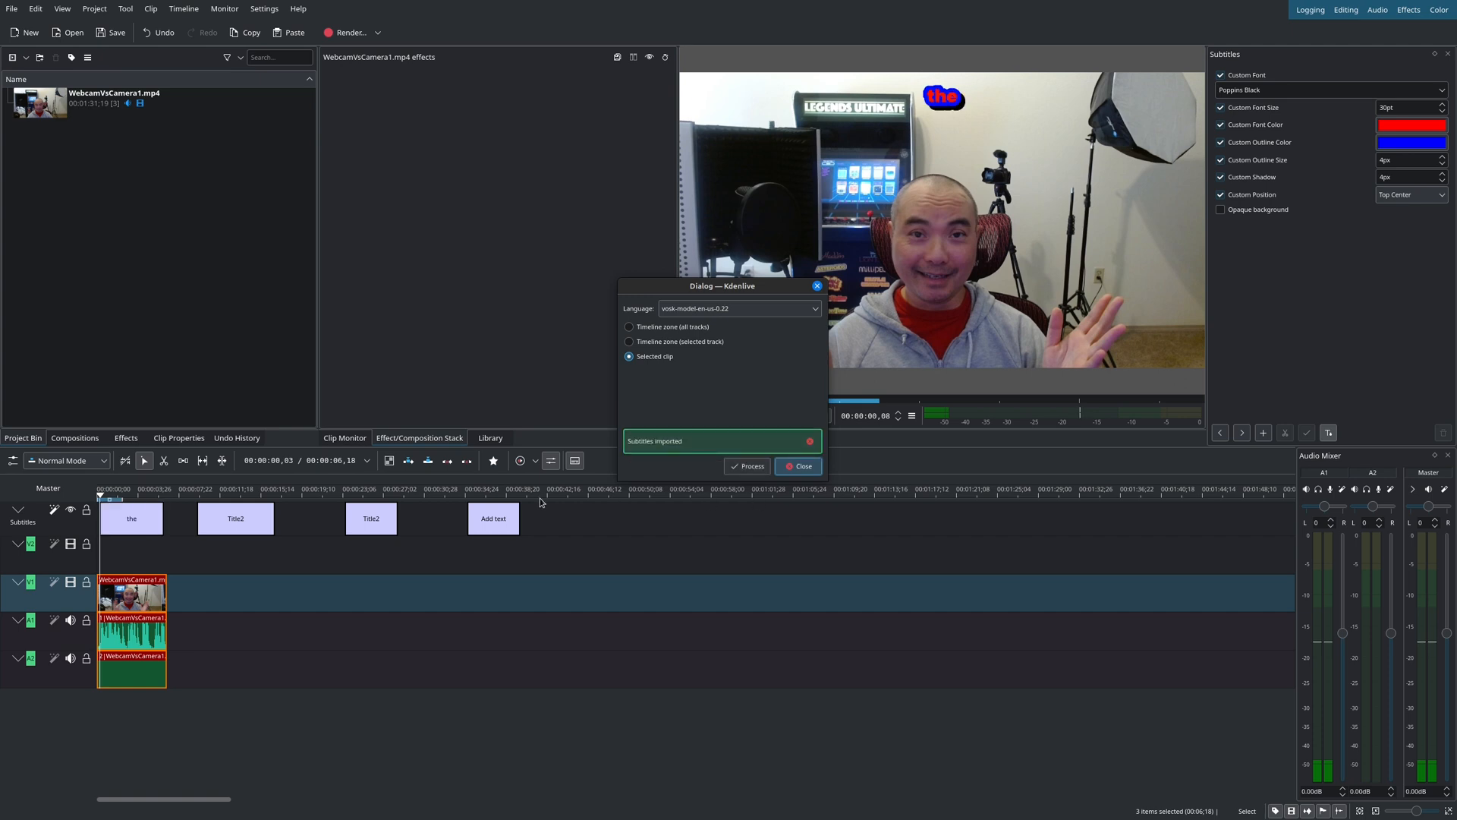
pyautogui.moveTo(787, 500)
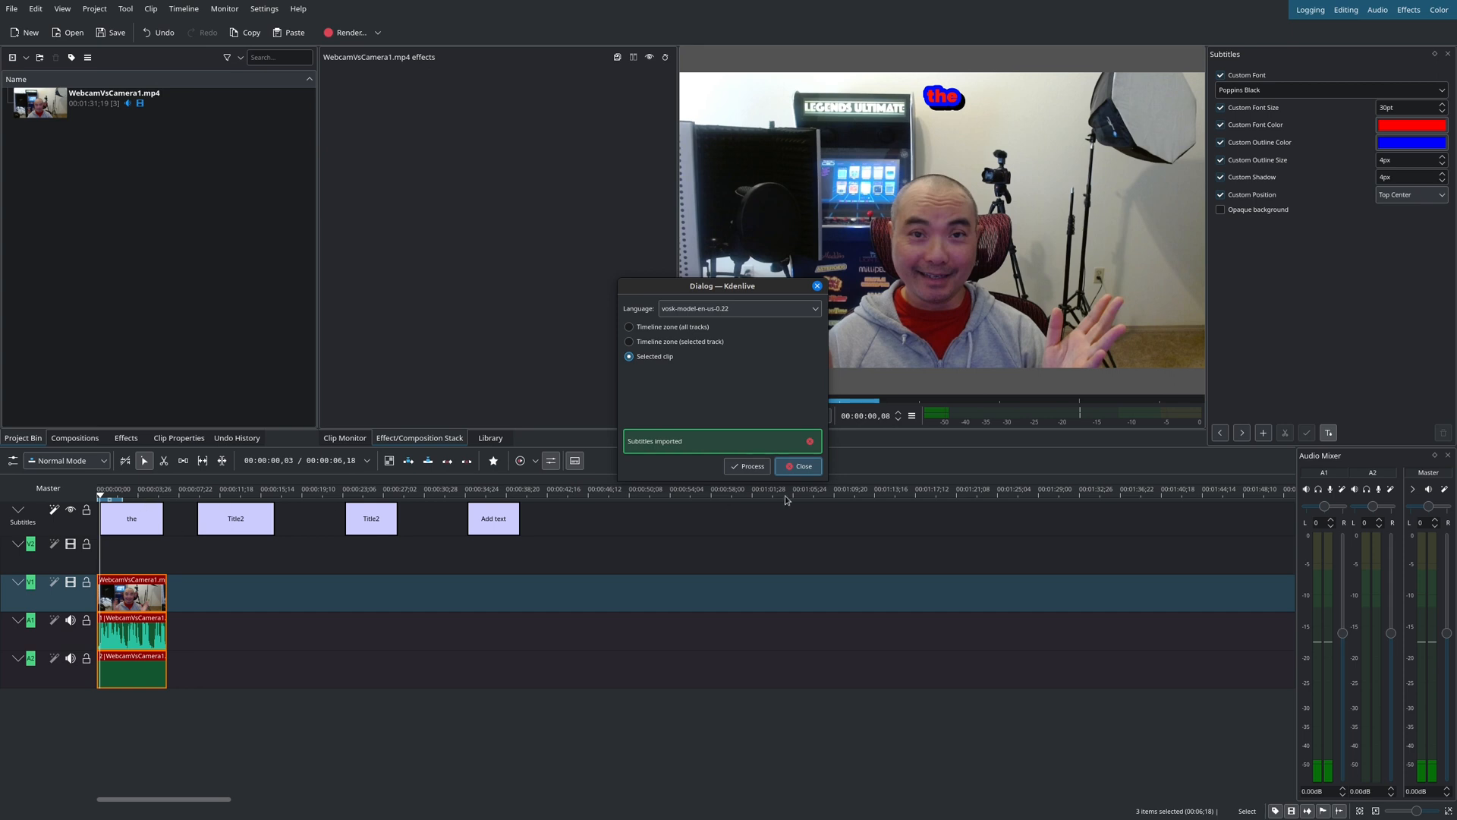
pyautogui.click(798, 465)
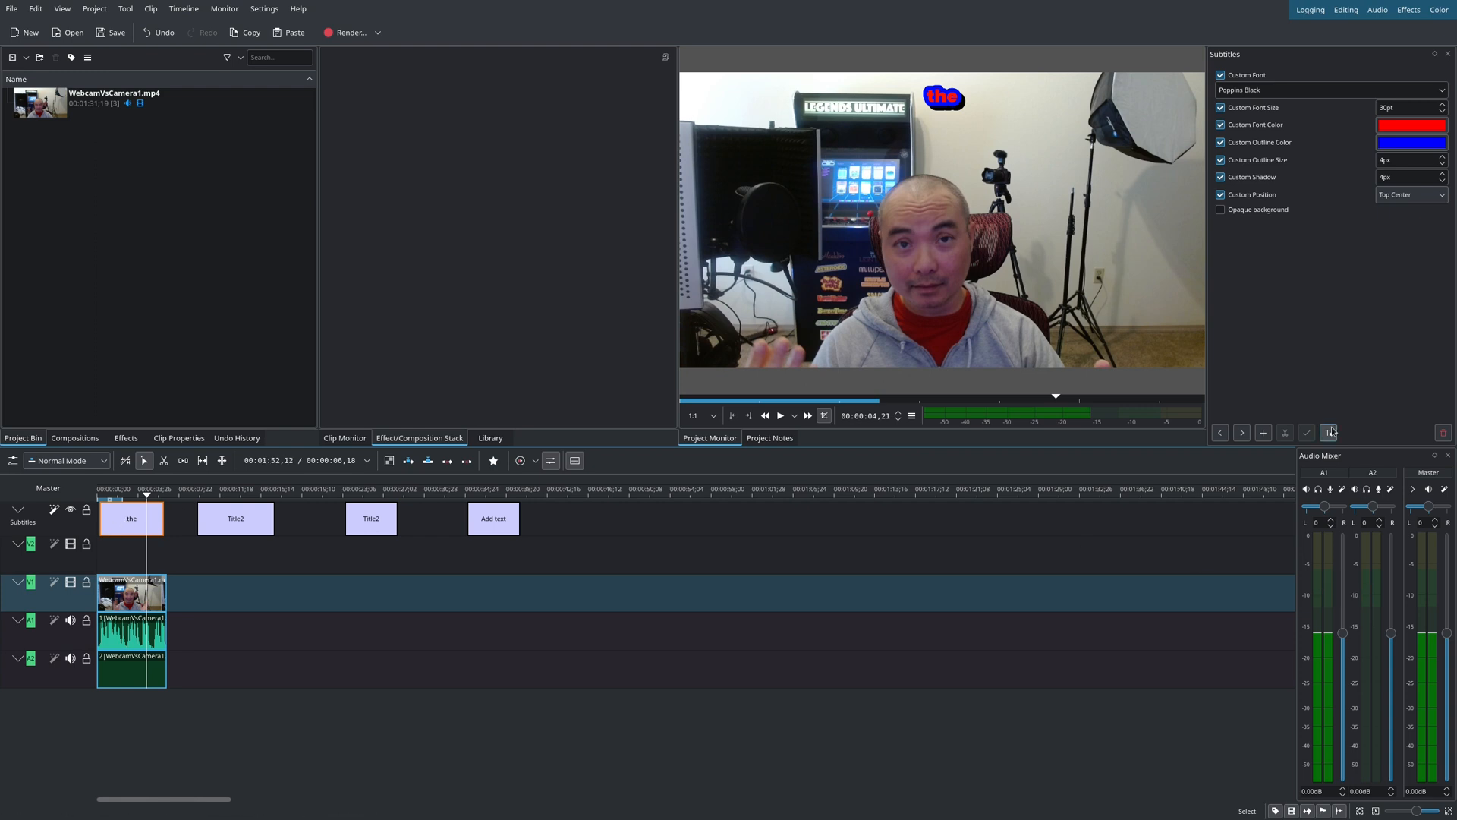
# - Export the subtitles to a file named test1 in the home folder
pyautogui.click(1328, 432)
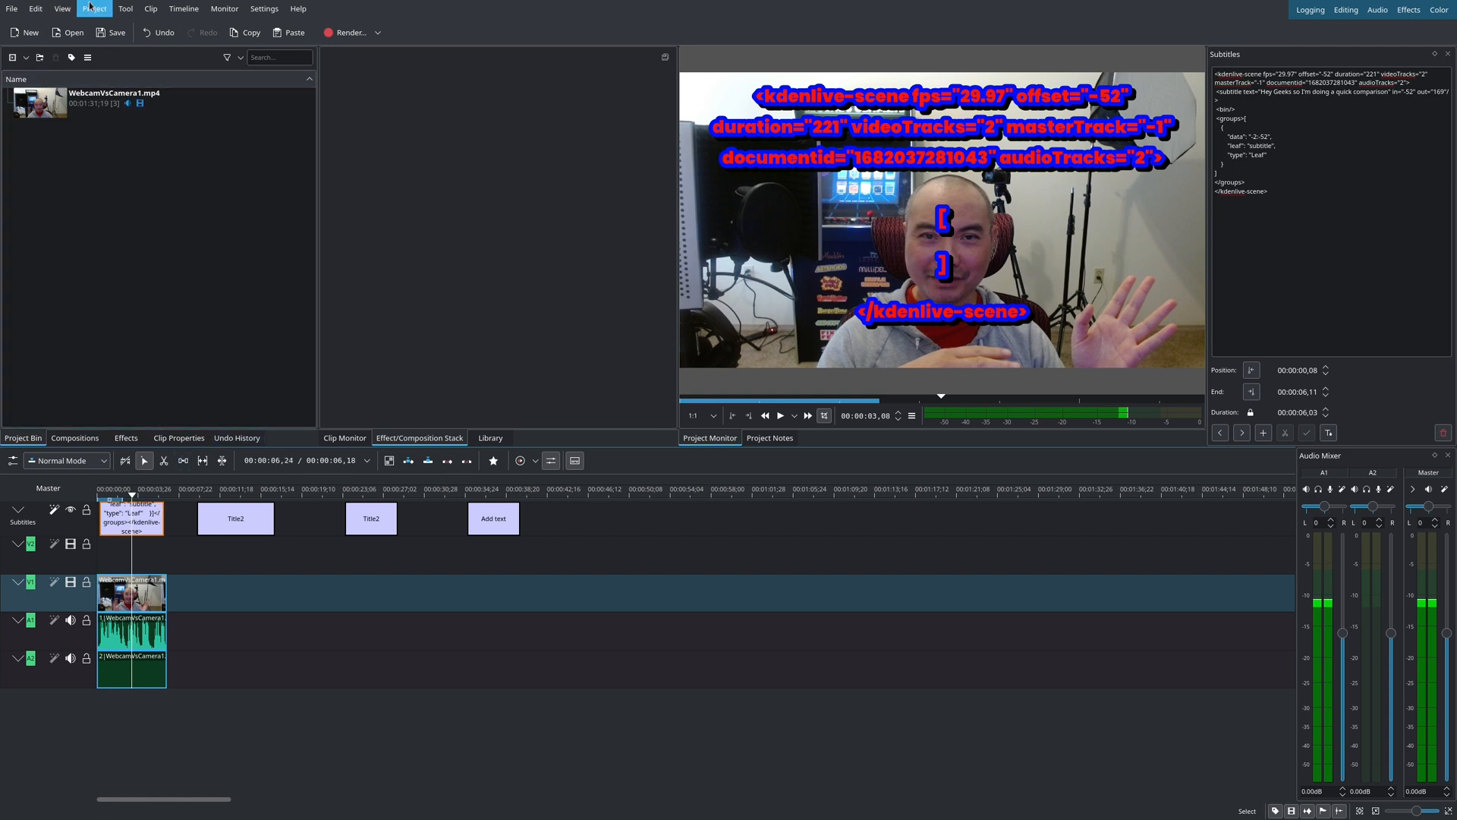
pyautogui.click(94, 8)
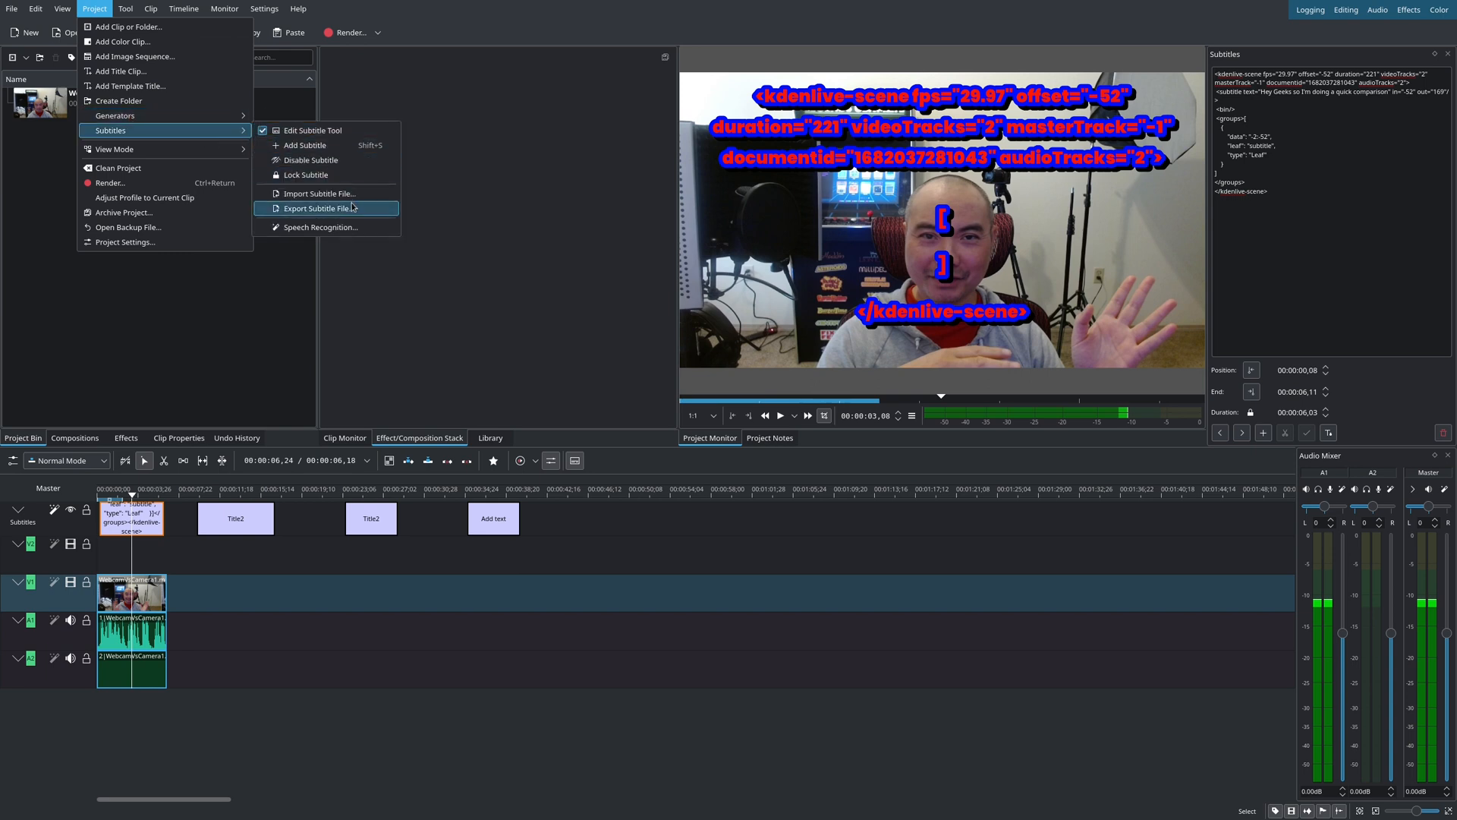
pyautogui.click(320, 207)
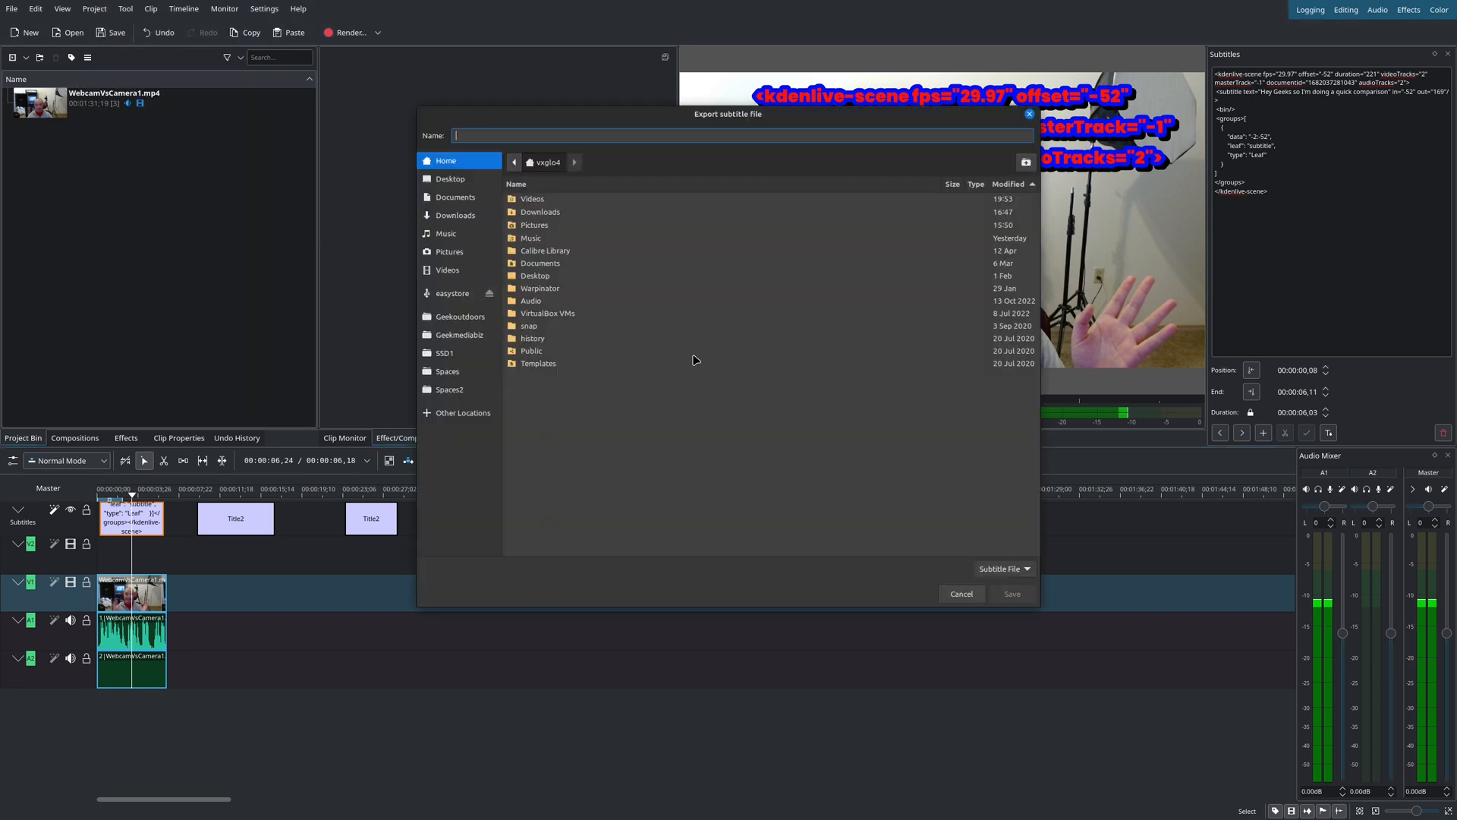
pyautogui.write('test1')
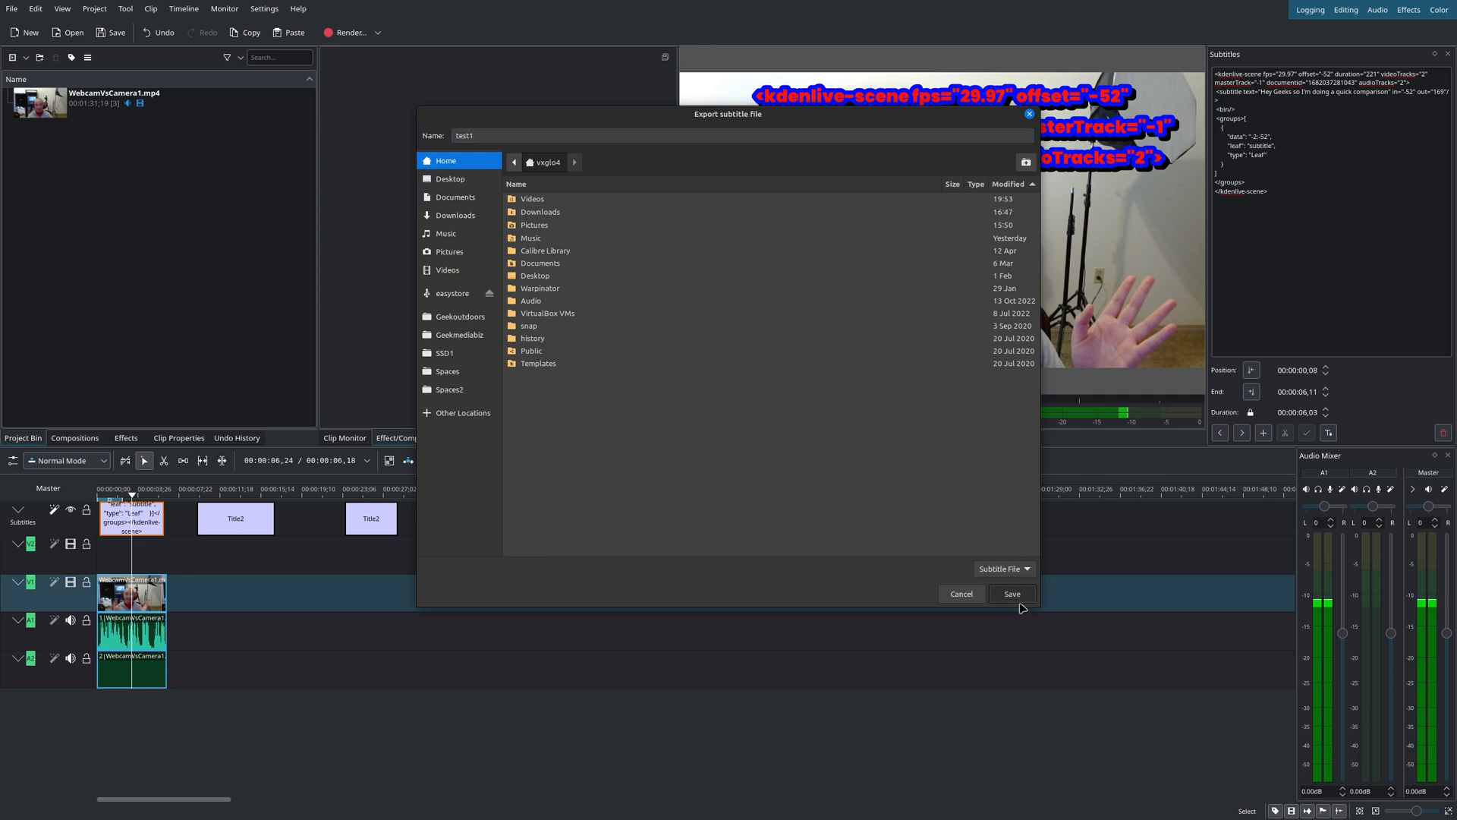
pyautogui.click(1011, 593)
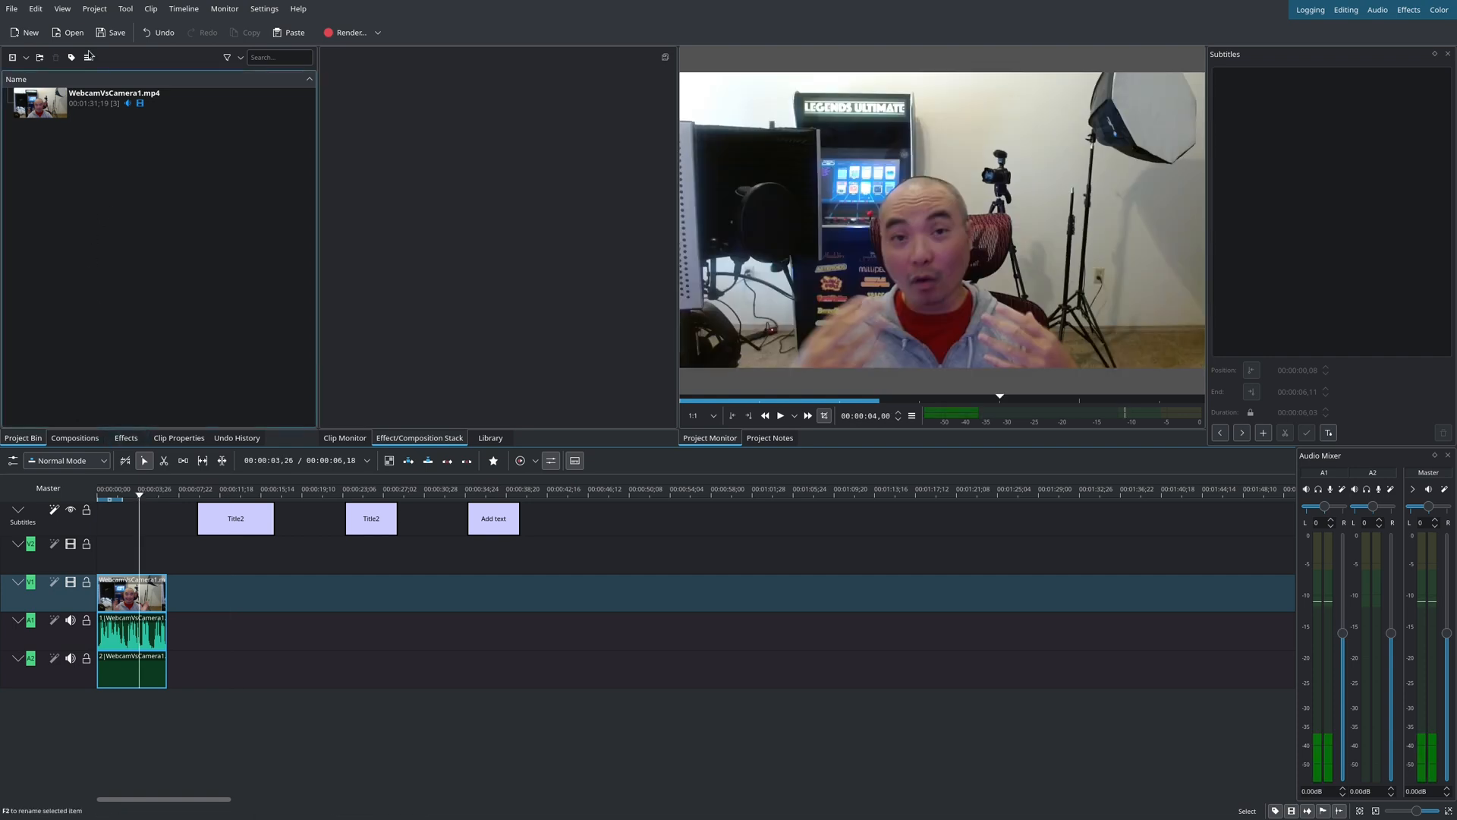
# - Import test1.srt into the subtitle track, restoring the opening subtitle at its original timing
pyautogui.click(93, 8)
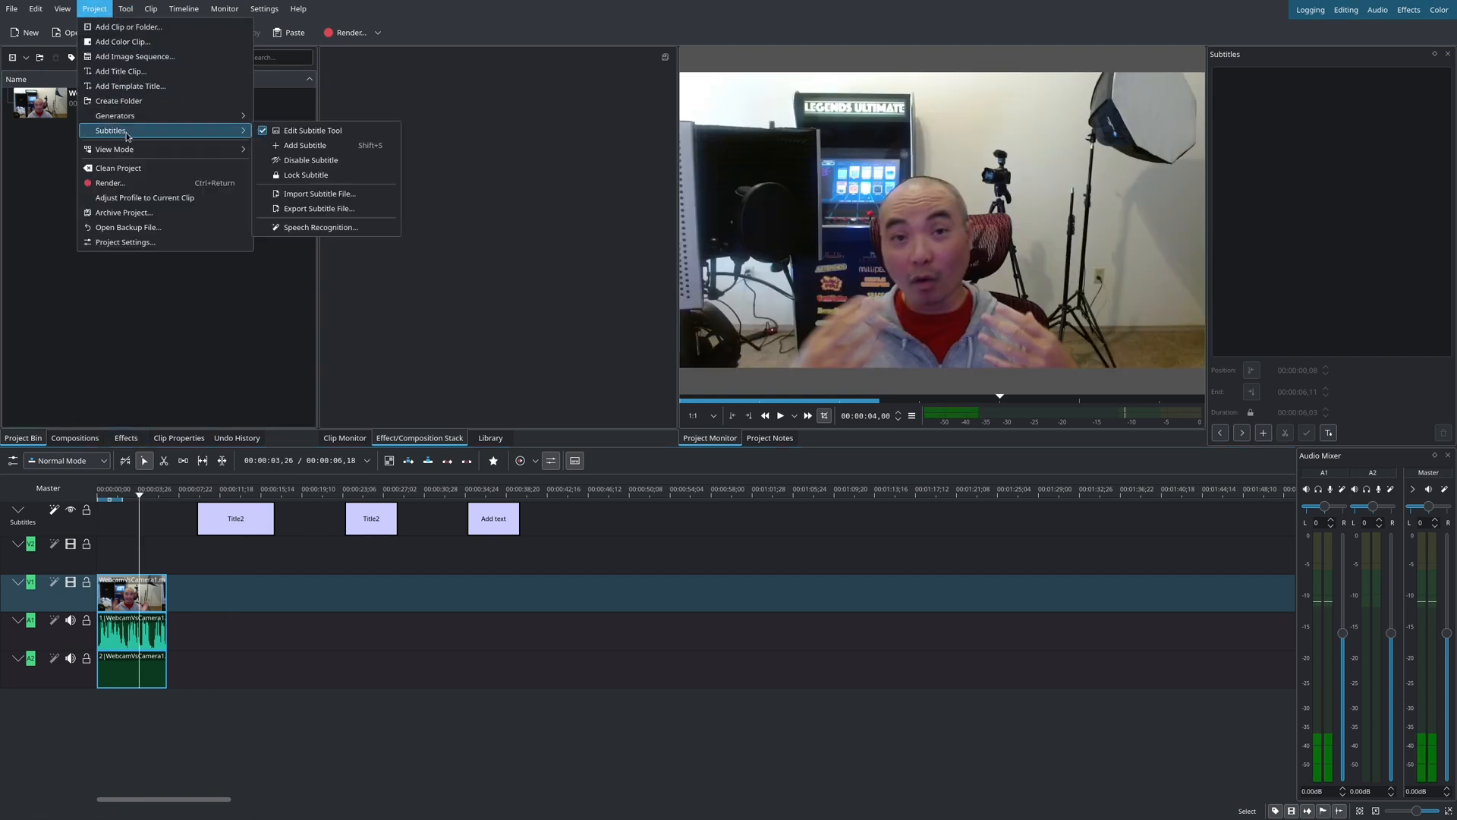
pyautogui.click(320, 194)
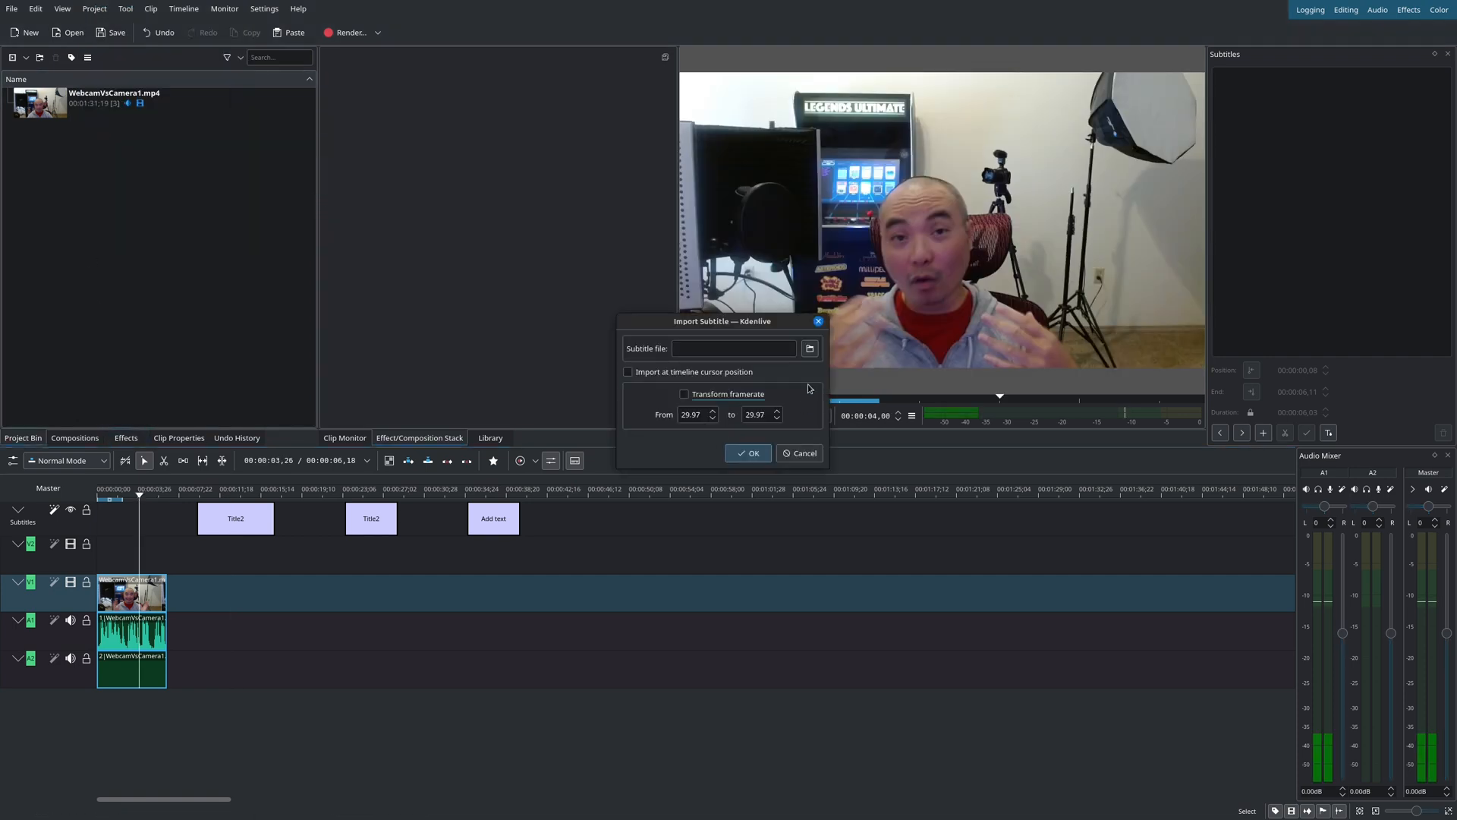
pyautogui.click(808, 348)
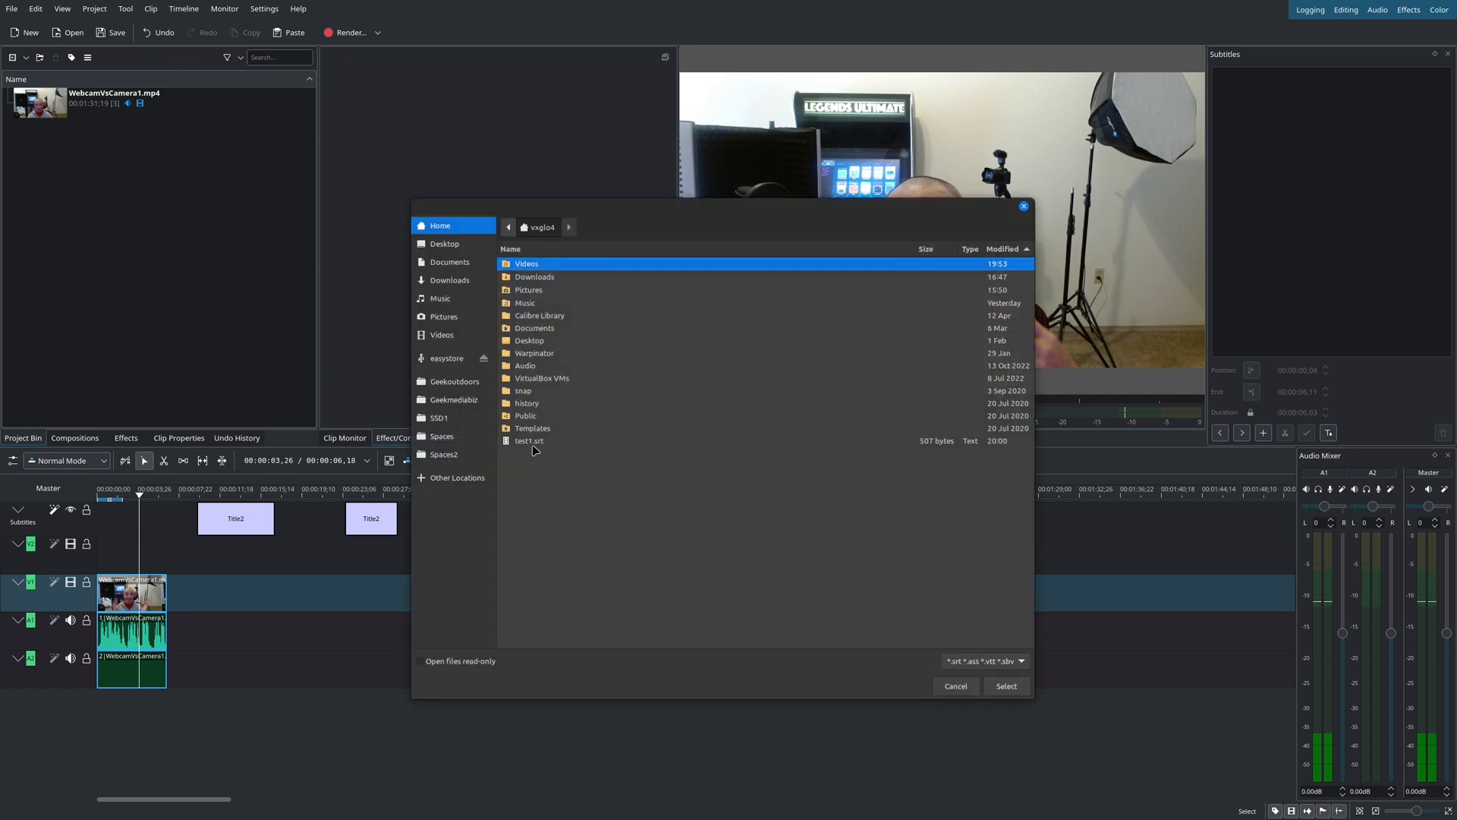
pyautogui.click(1006, 686)
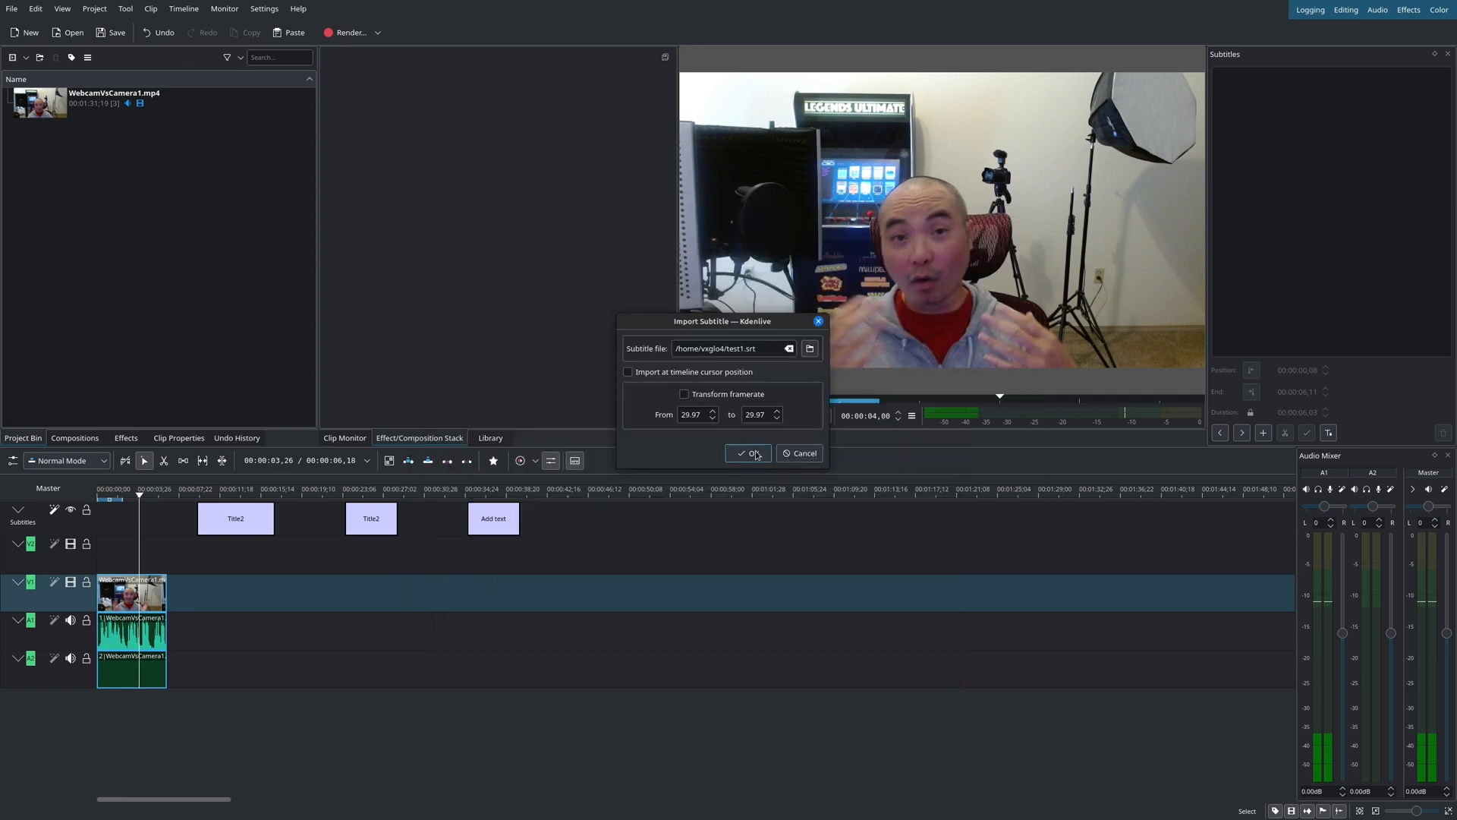
pyautogui.click(750, 454)
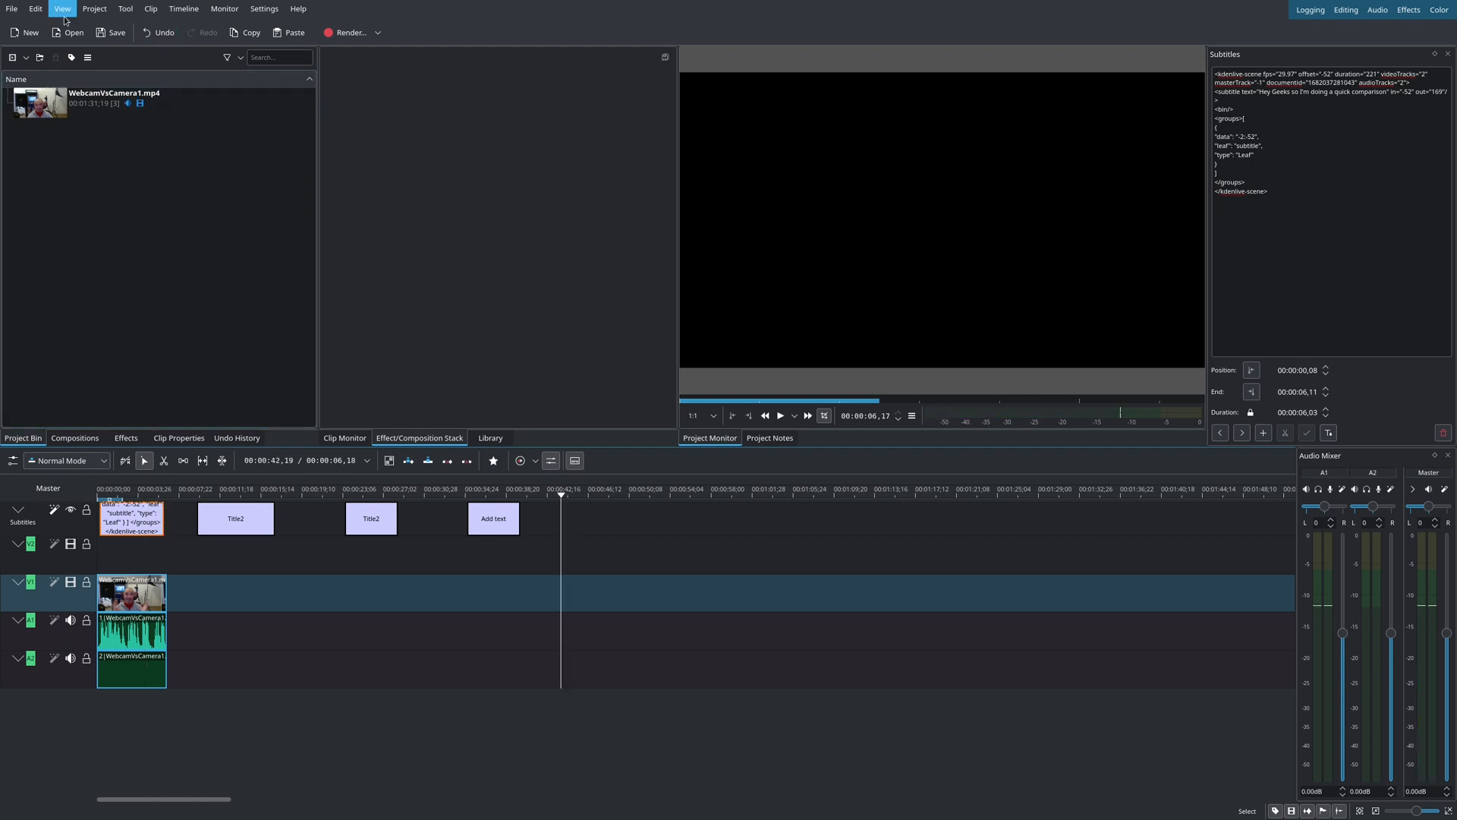
# - Import test1.srt again at the timeline cursor position, around 00:00:42
pyautogui.click(92, 8)
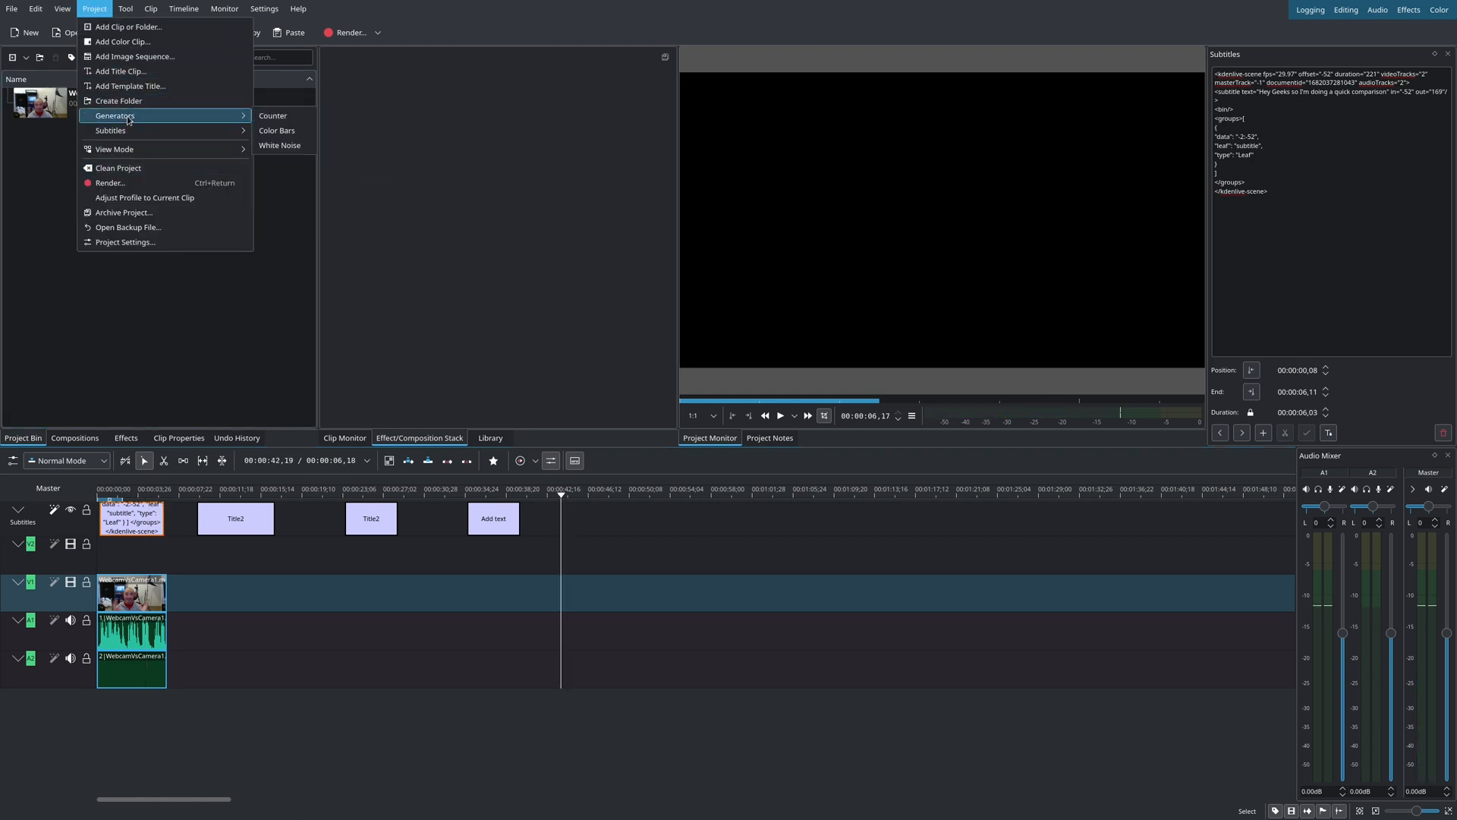
pyautogui.click(109, 129)
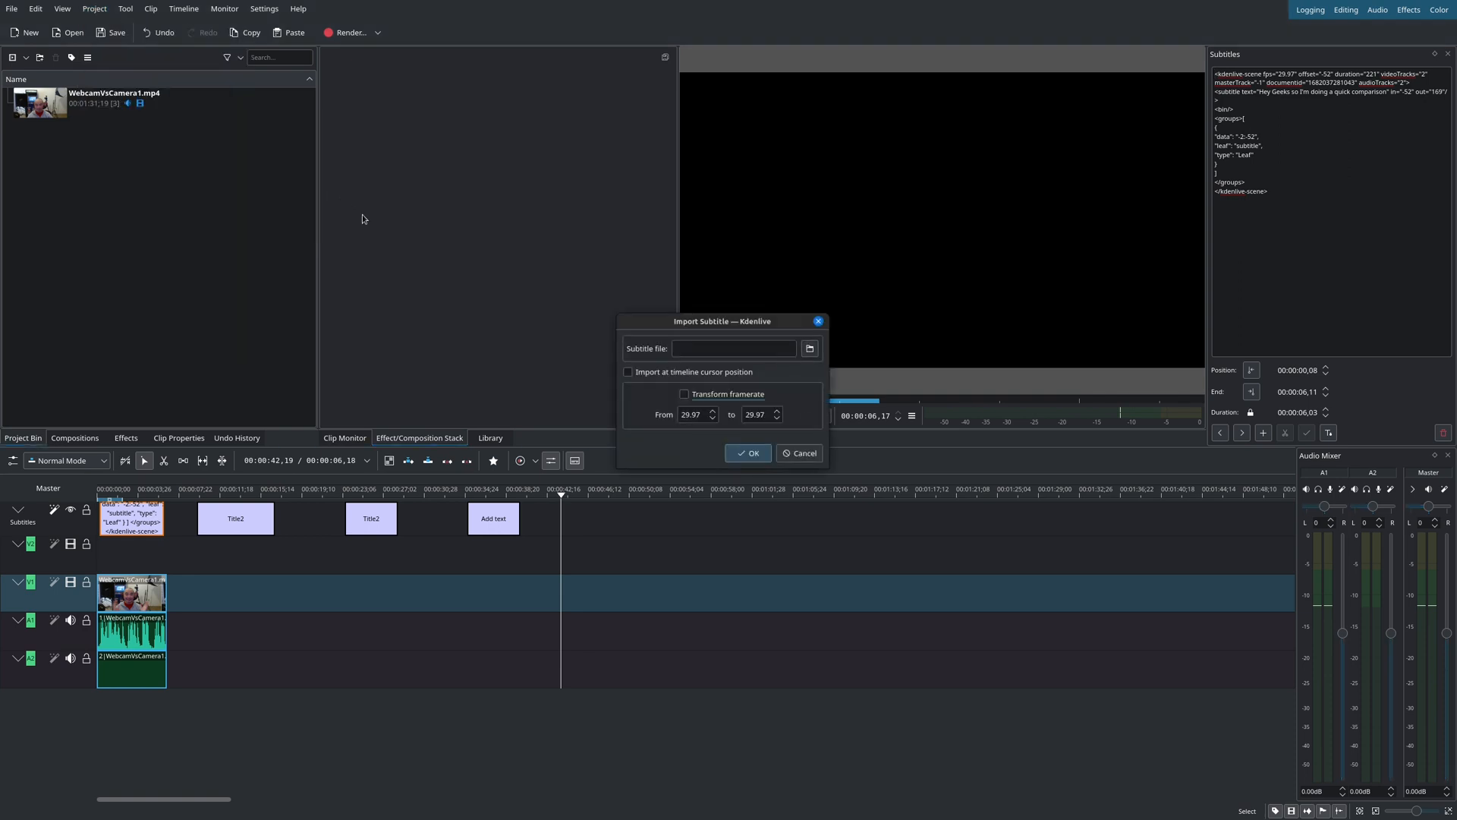
pyautogui.moveTo(730, 378)
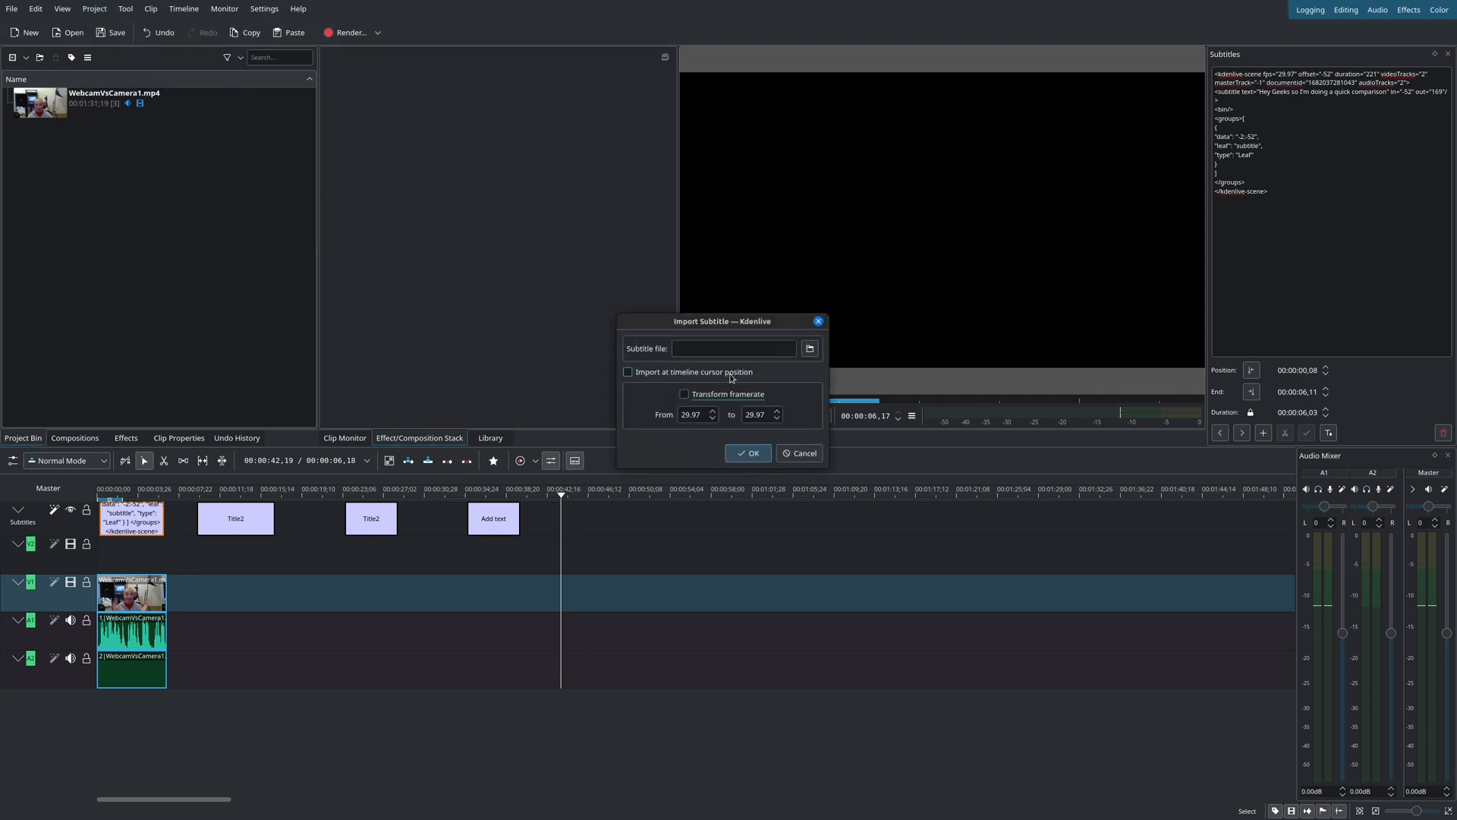
pyautogui.click(808, 348)
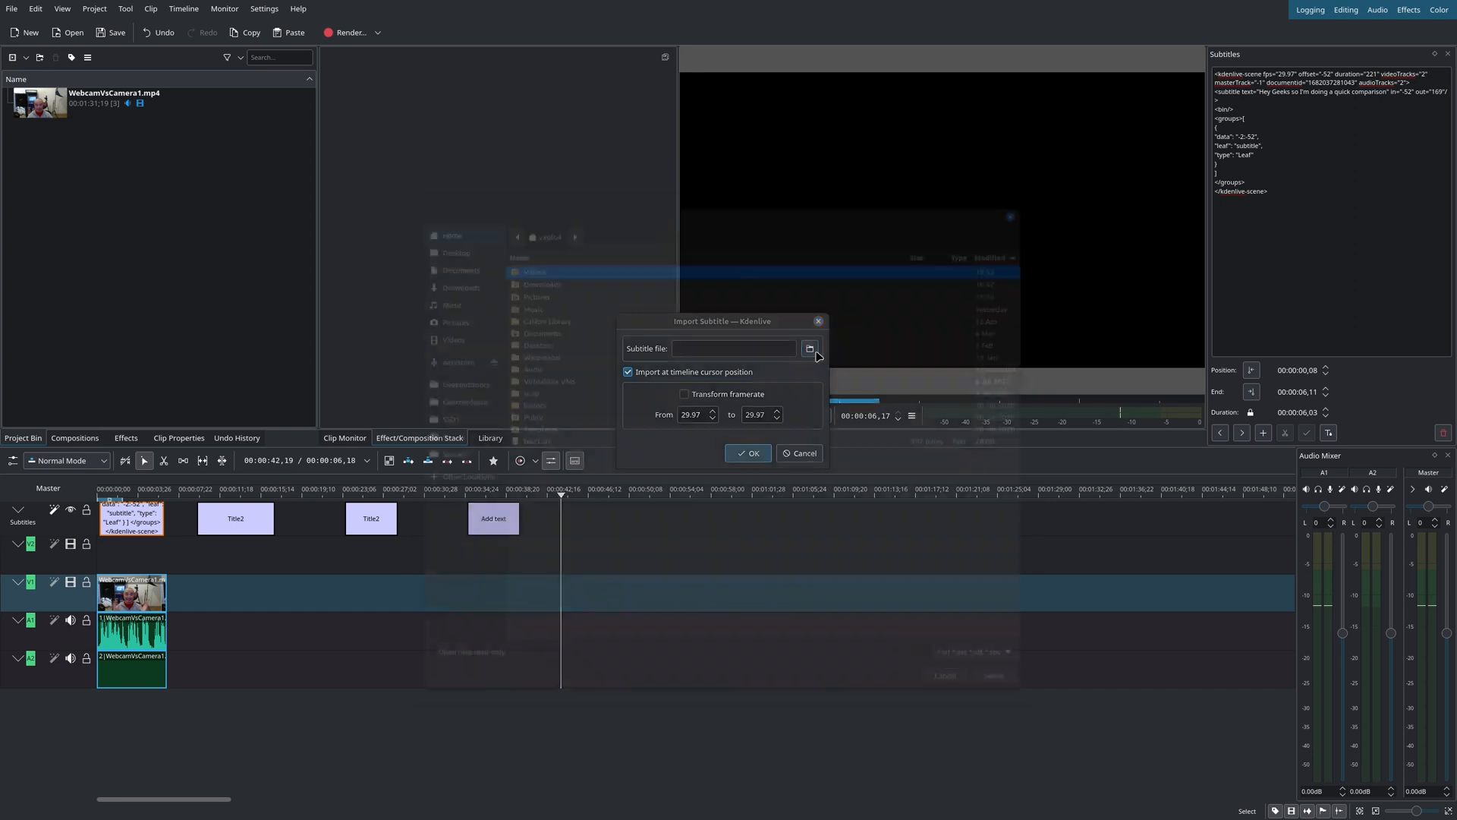
pyautogui.click(810, 347)
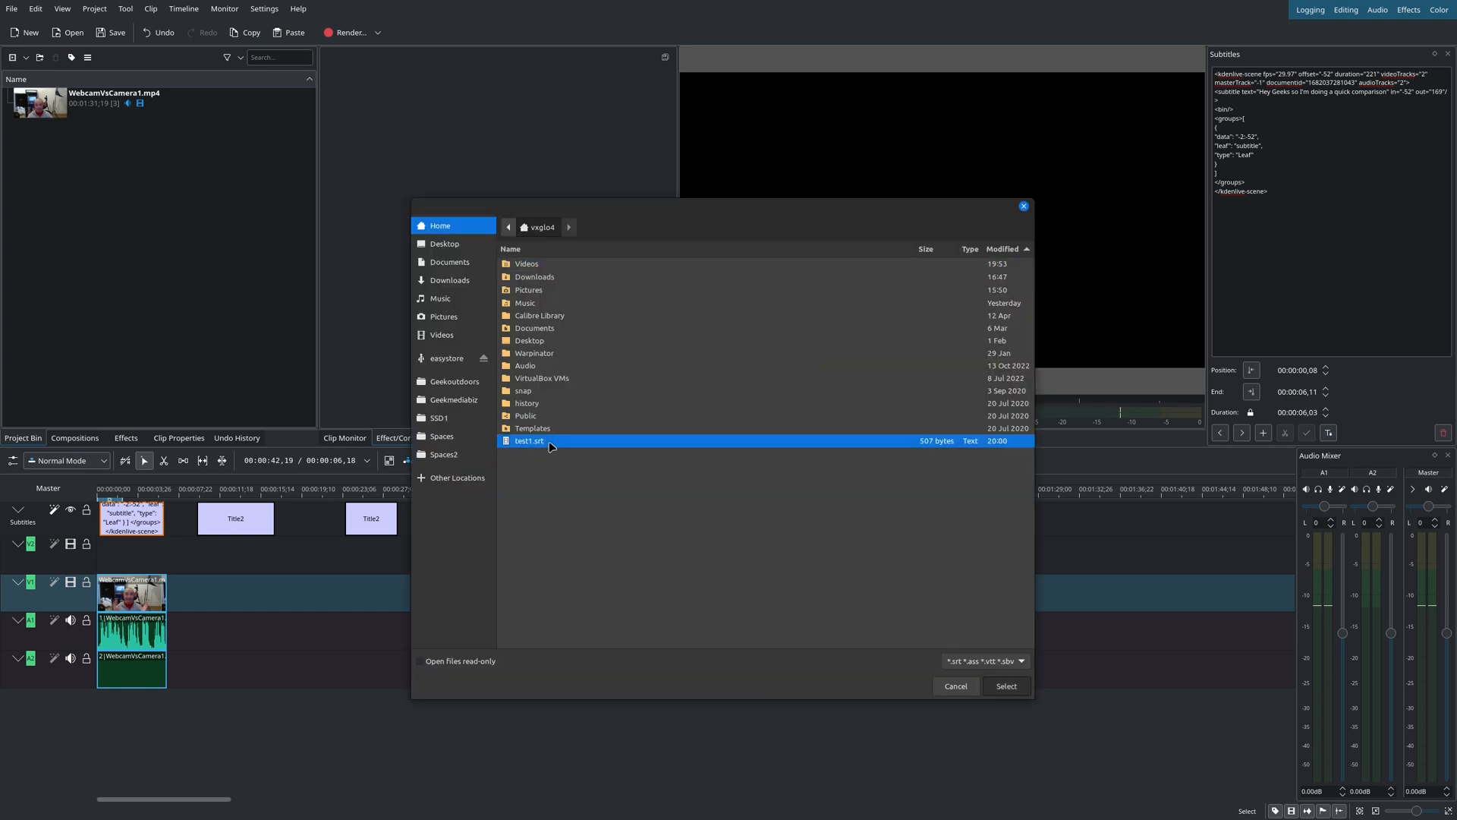
pyautogui.click(1005, 686)
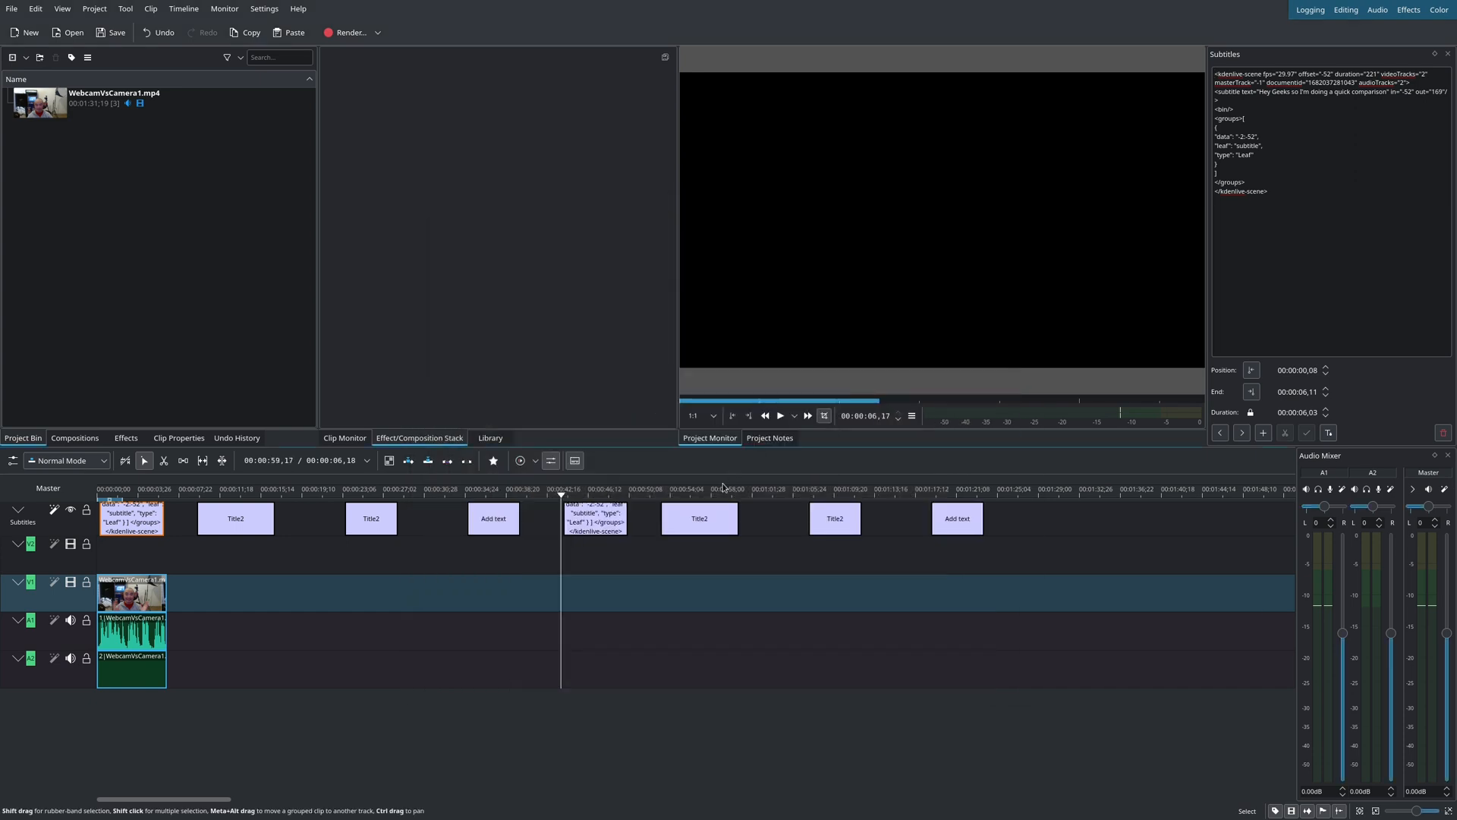
# - Select the newly imported subtitle, the Add text subtitle, and the first Title2 subtitle
pyautogui.click(595, 518)
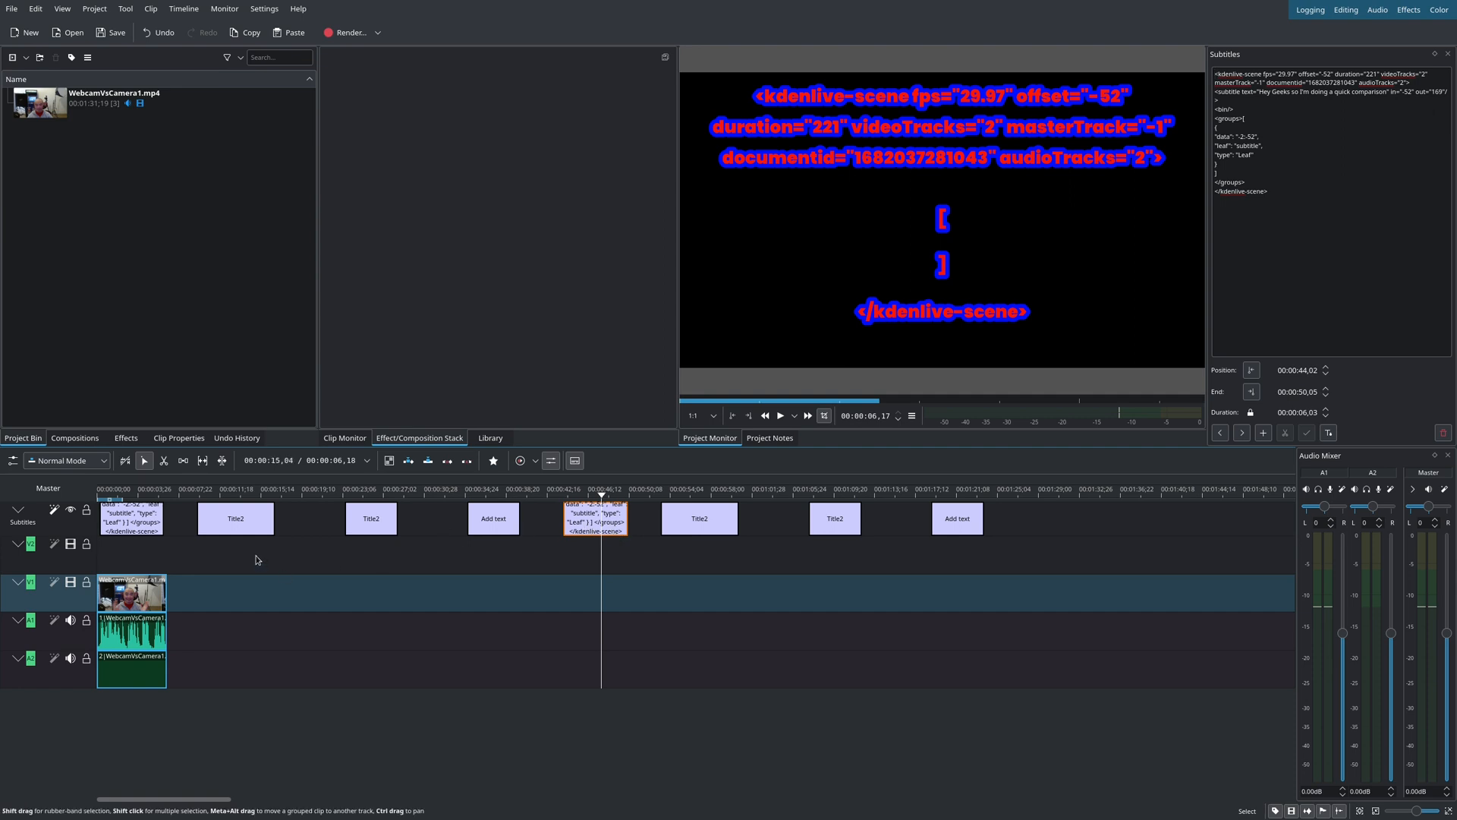
pyautogui.click(235, 517)
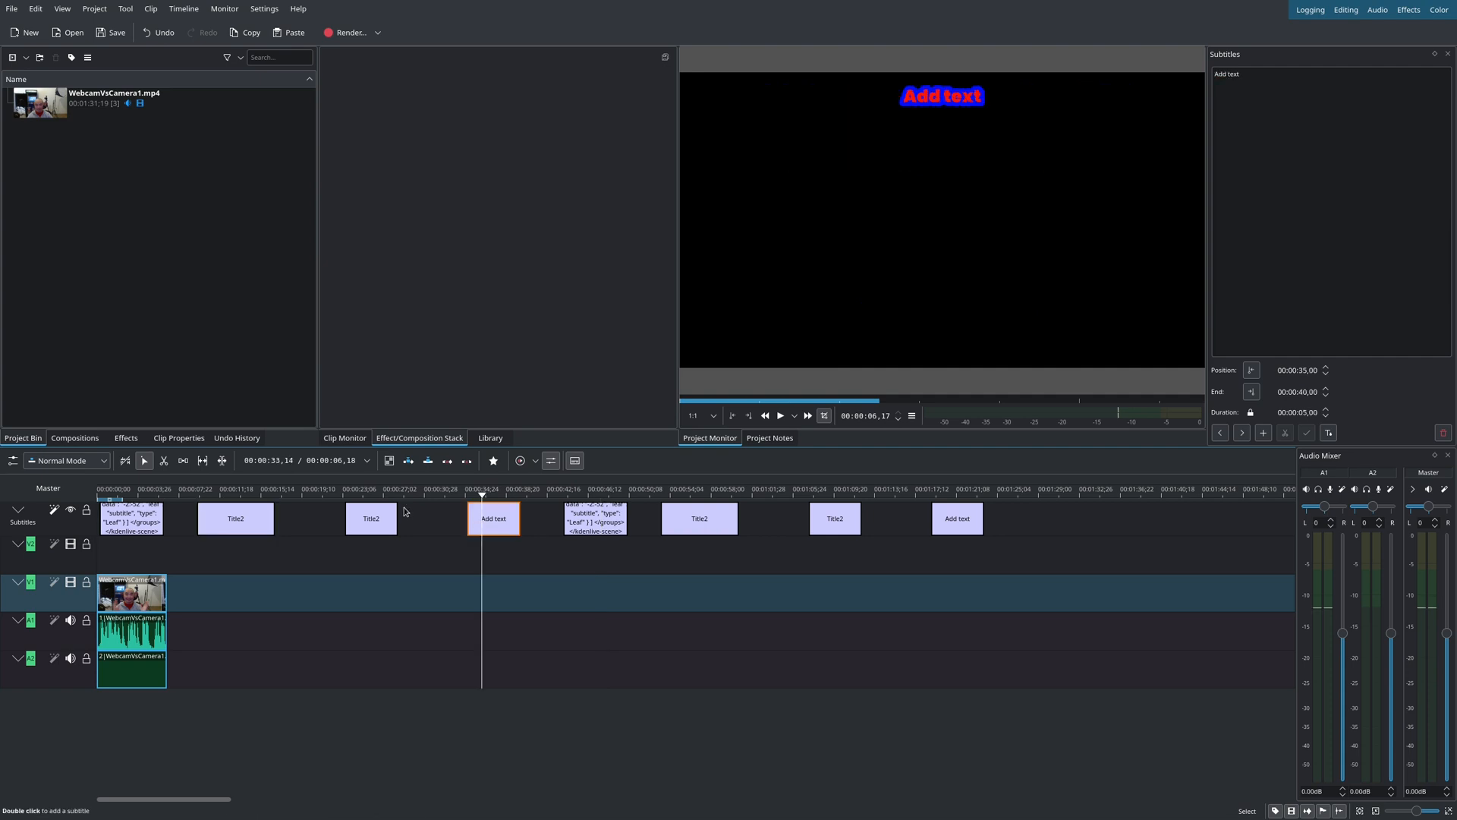
pyautogui.click(235, 518)
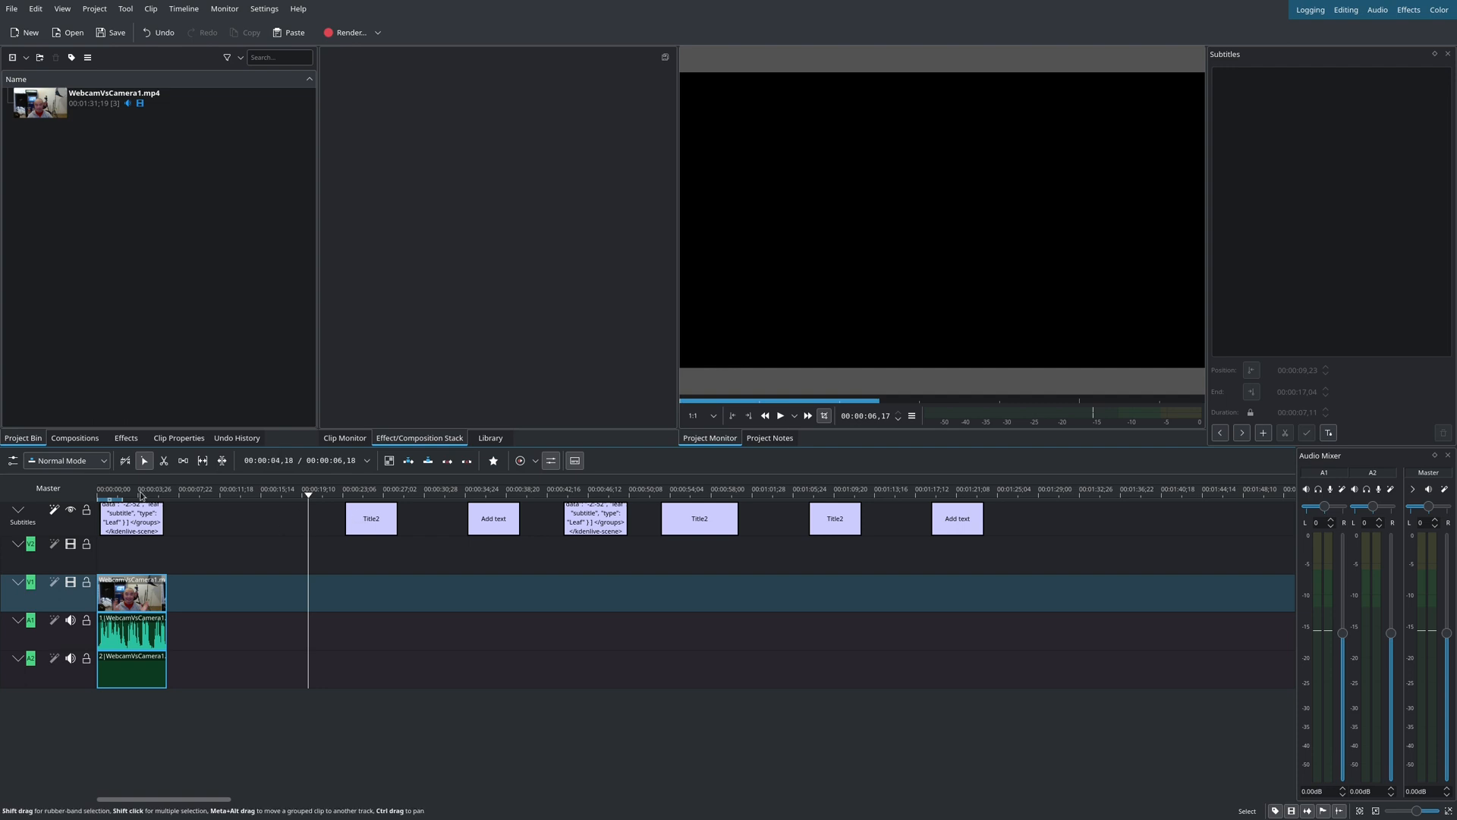
# - Show the opening subtitle's style: Poppins Black font, red text, blue outline
pyautogui.click(131, 518)
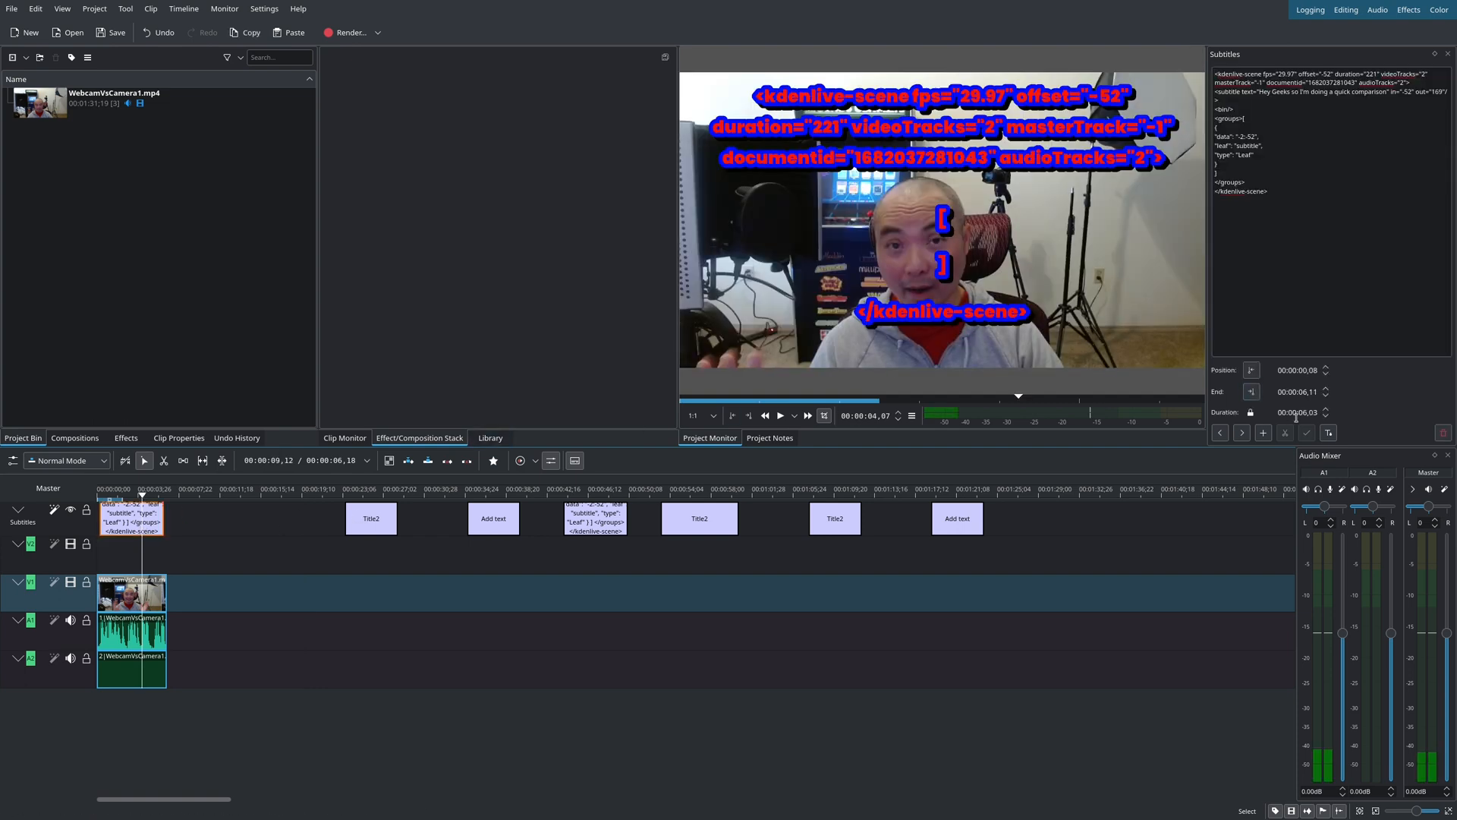
pyautogui.moveTo(1328, 431)
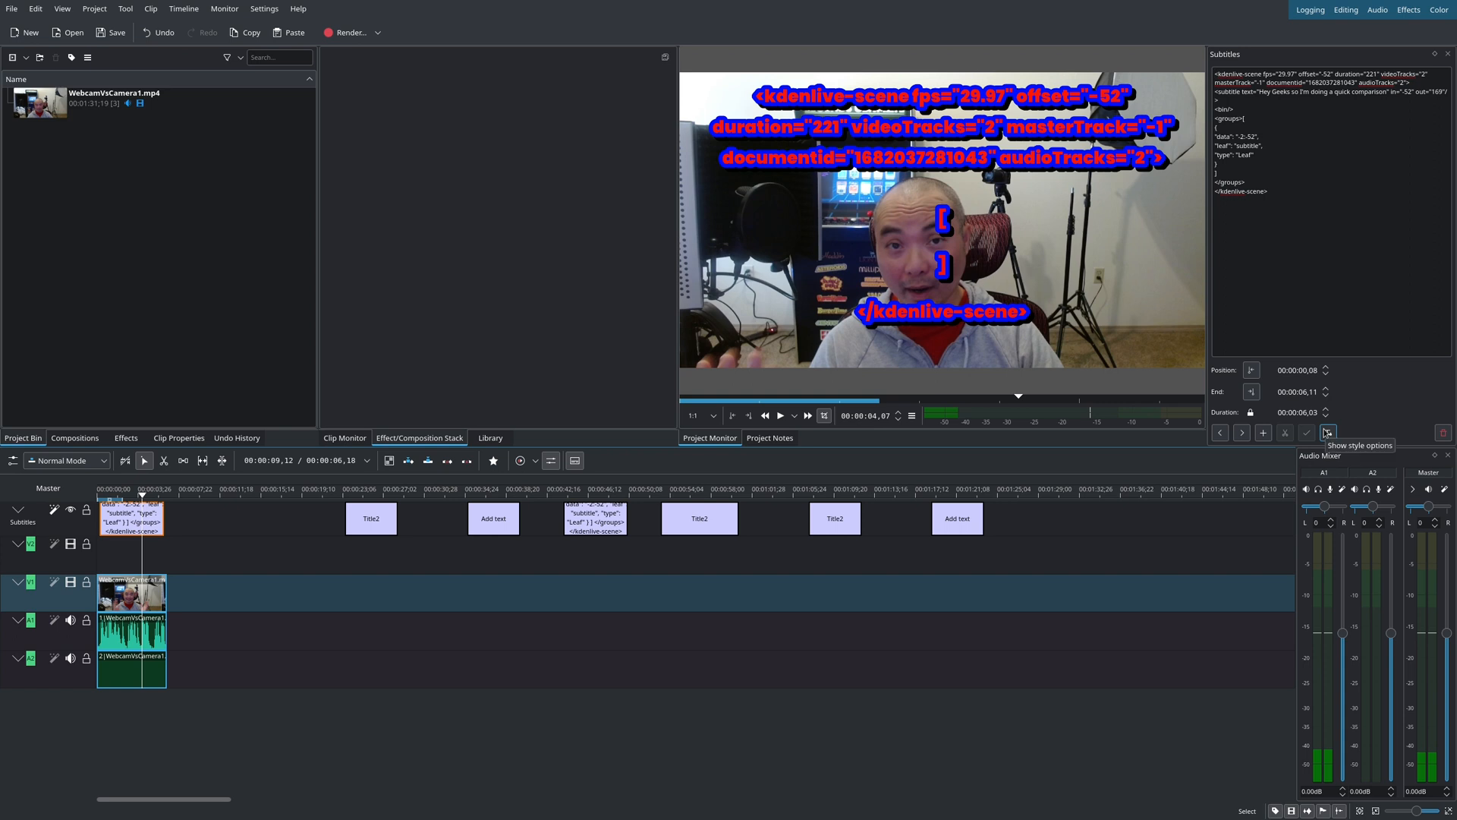
pyautogui.click(1328, 432)
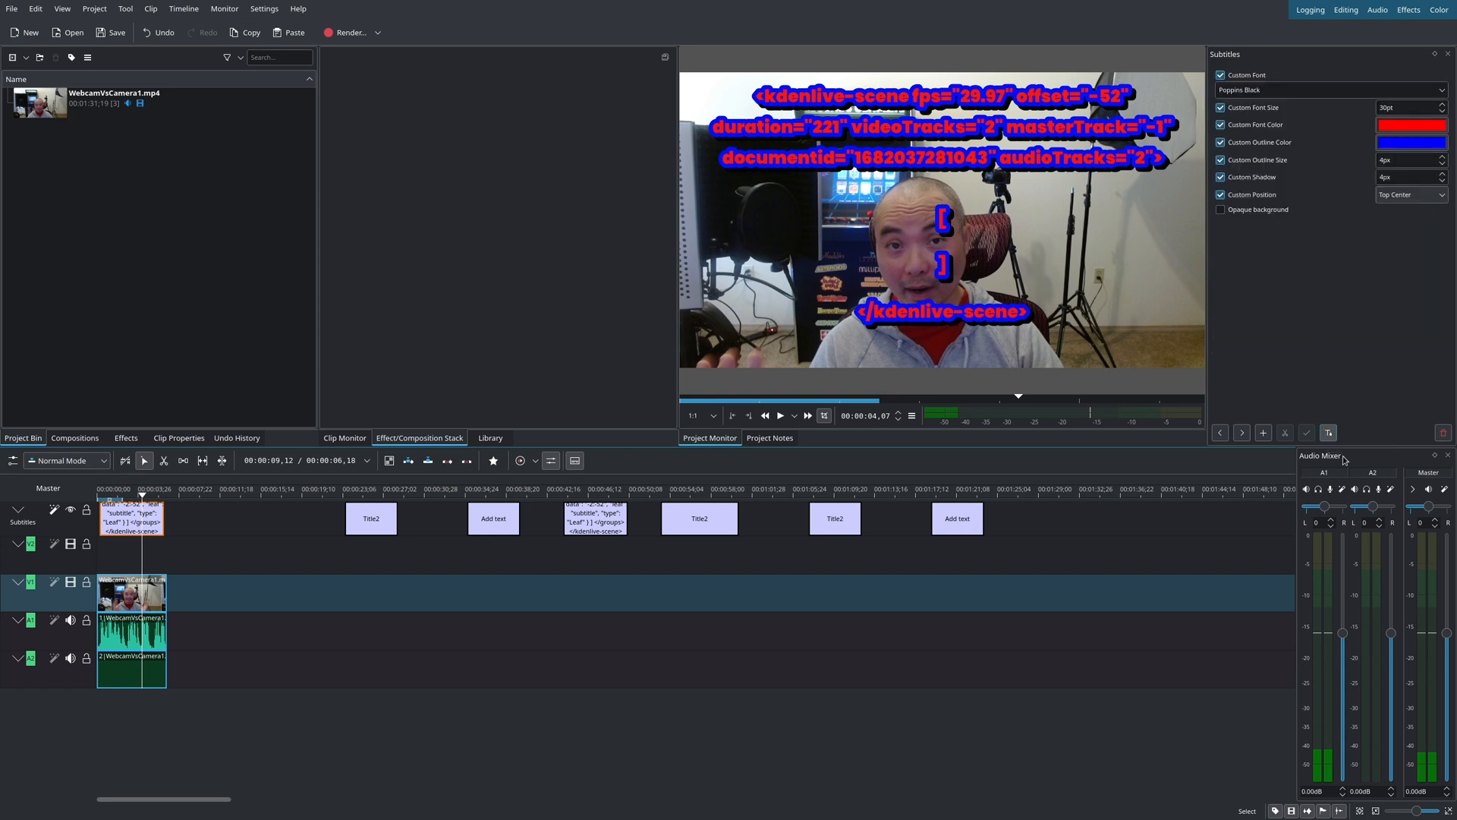
pyautogui.click(1328, 432)
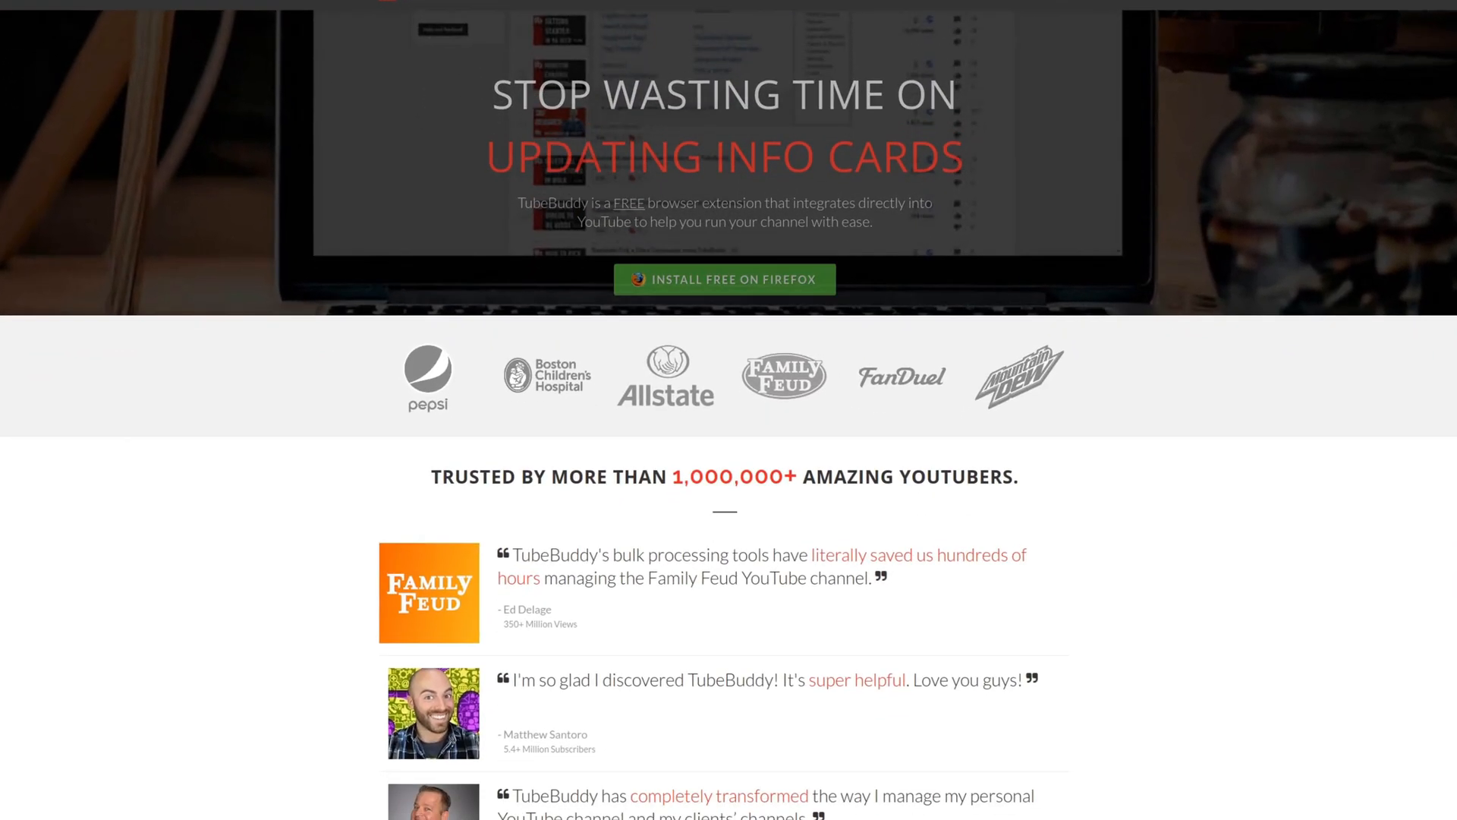
# - Scroll the TubeBuddy page past the testimonials to the Work Within YouTube section
pyautogui.scroll(-3)
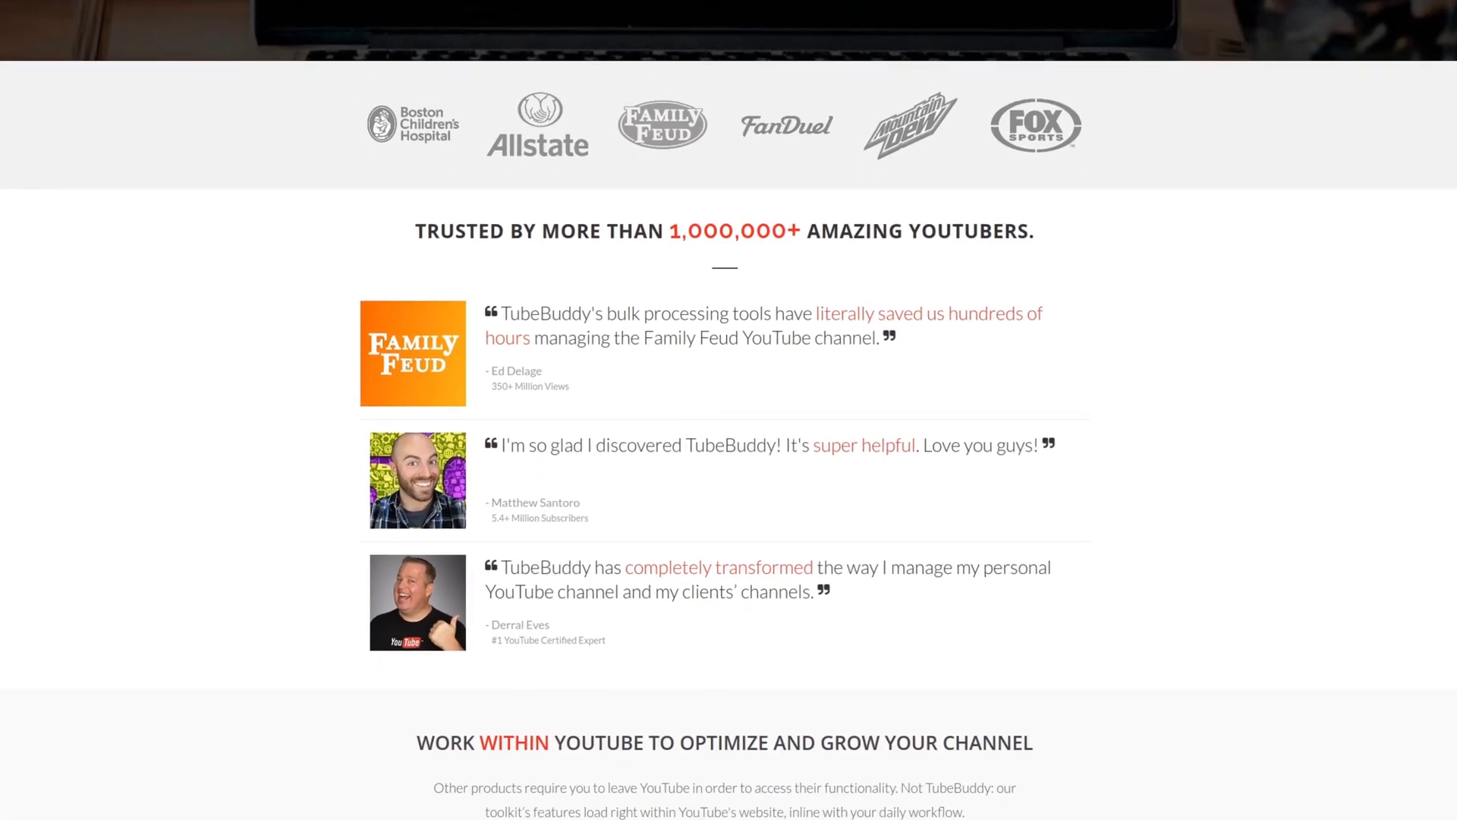
pyautogui.scroll(-3)
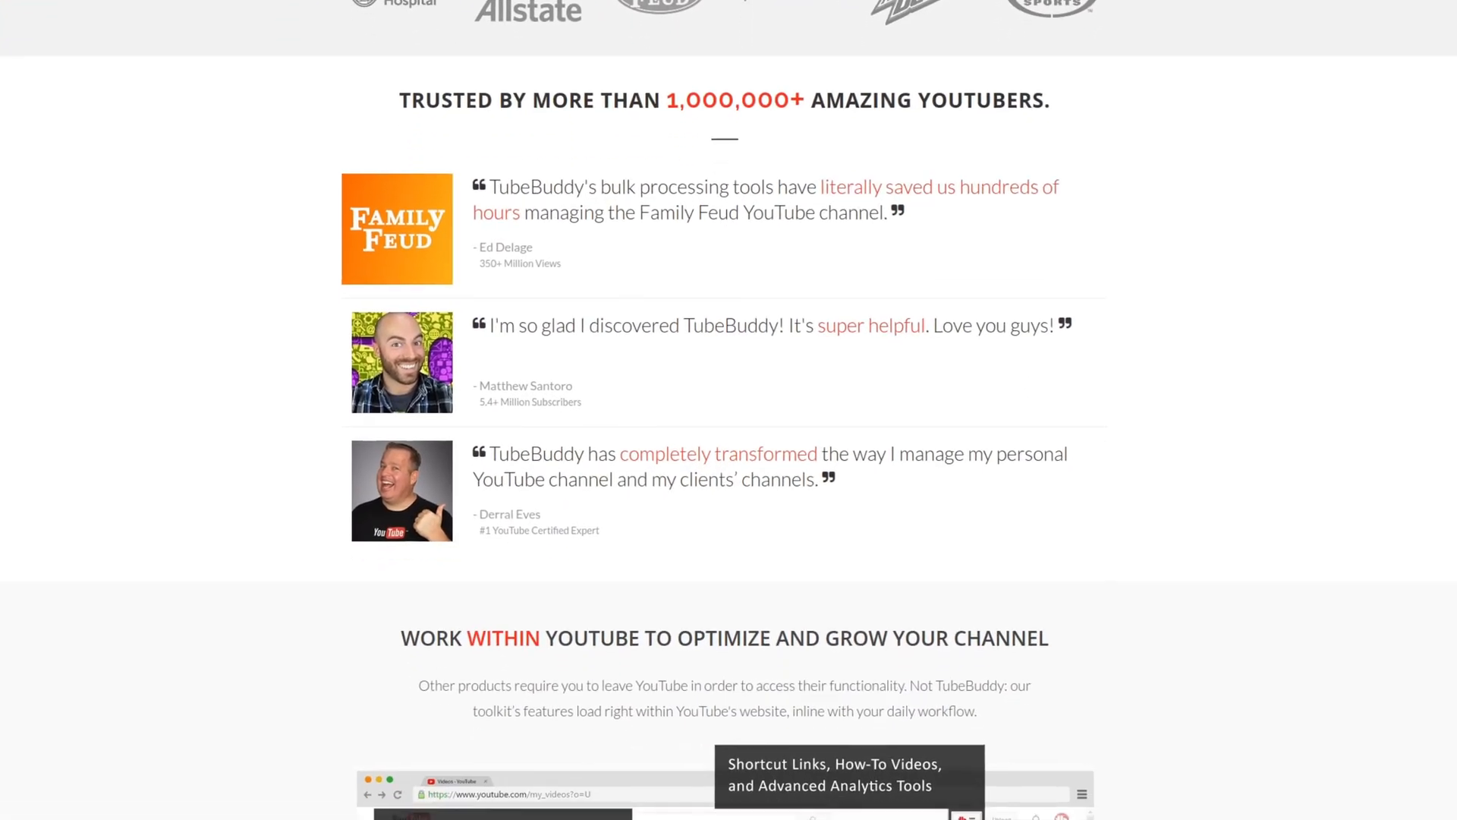
pyautogui.scroll(-3)
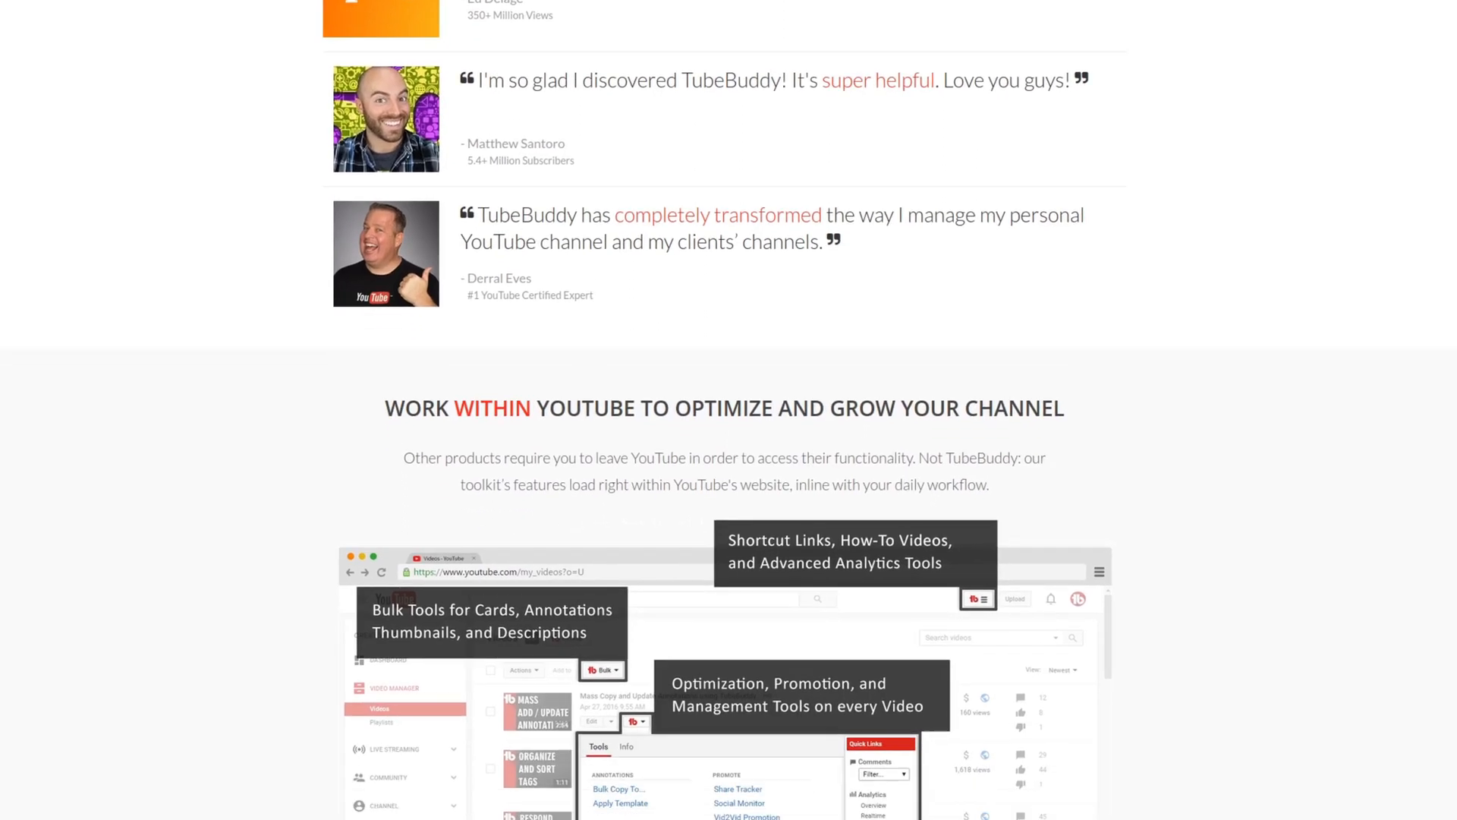
pyautogui.scroll(-3)
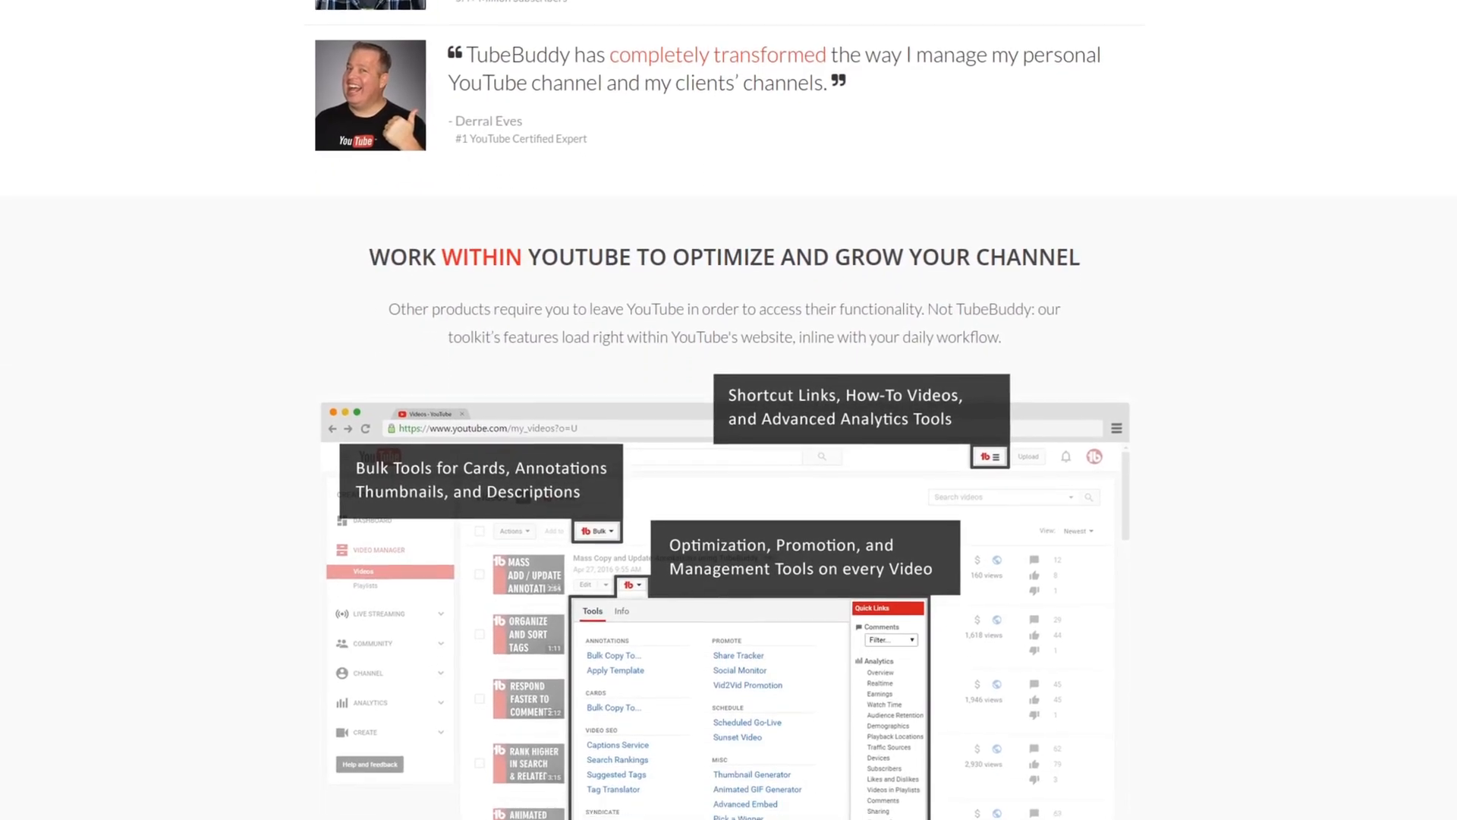